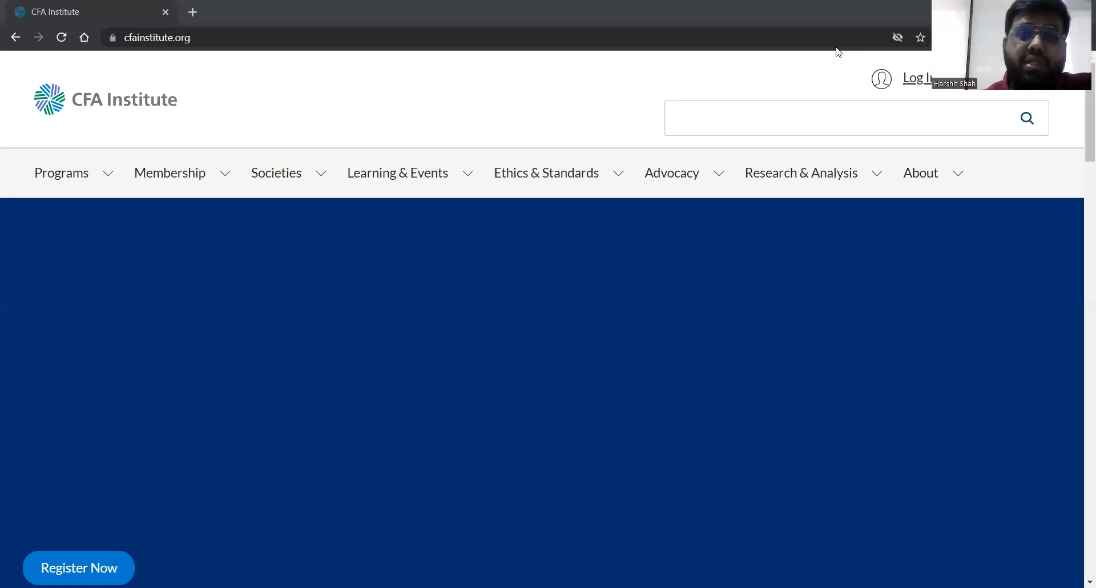
pyautogui.moveTo(212, 75)
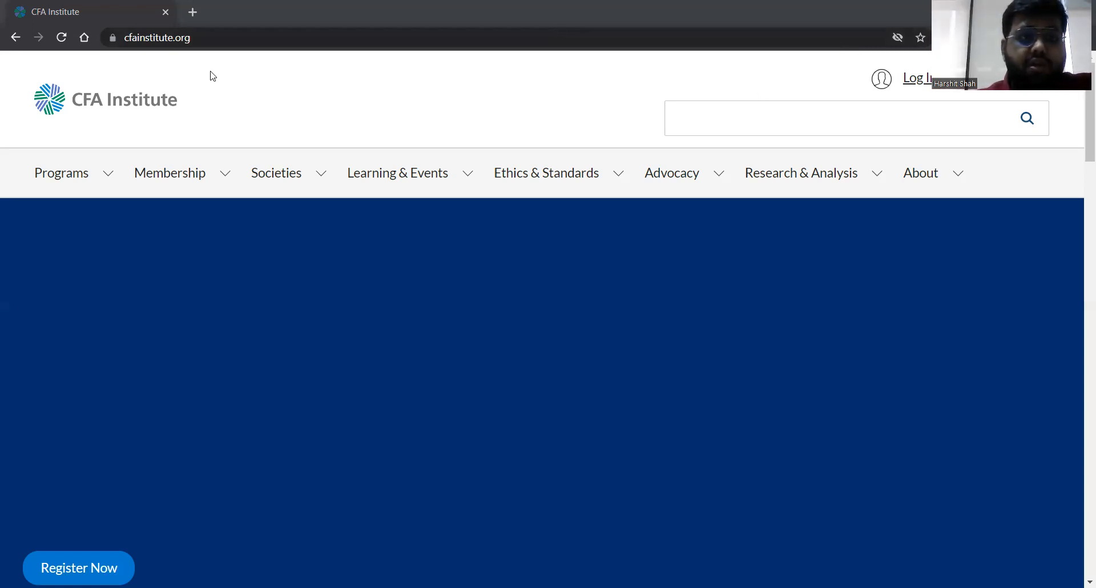
pyautogui.moveTo(773, 84)
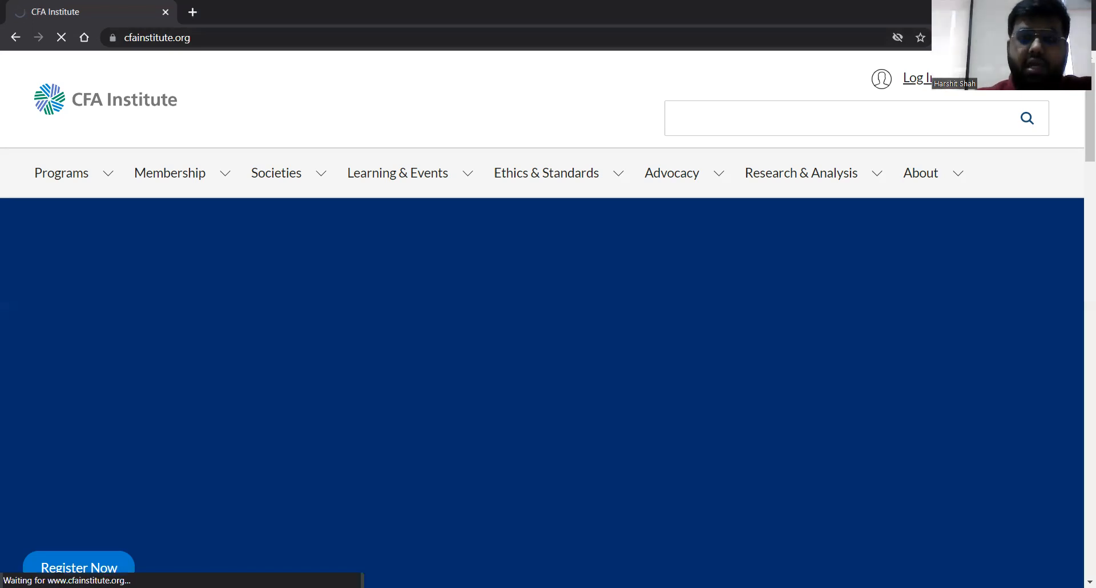
# Step: Go to the CFA Institute sign-in page and select the email address field
pyautogui.click(916, 77)
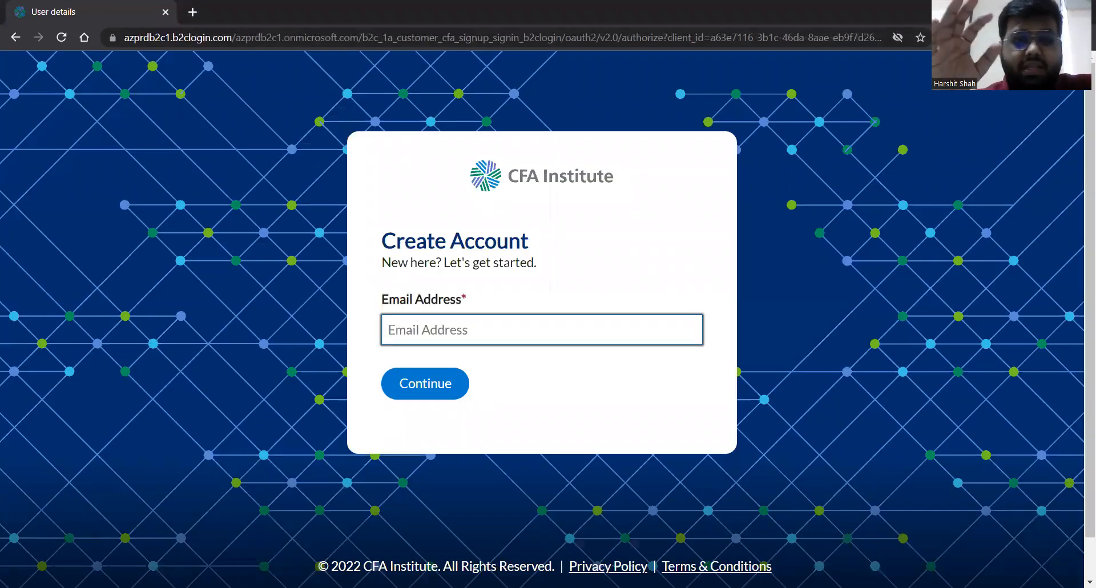
pyautogui.click(541, 329)
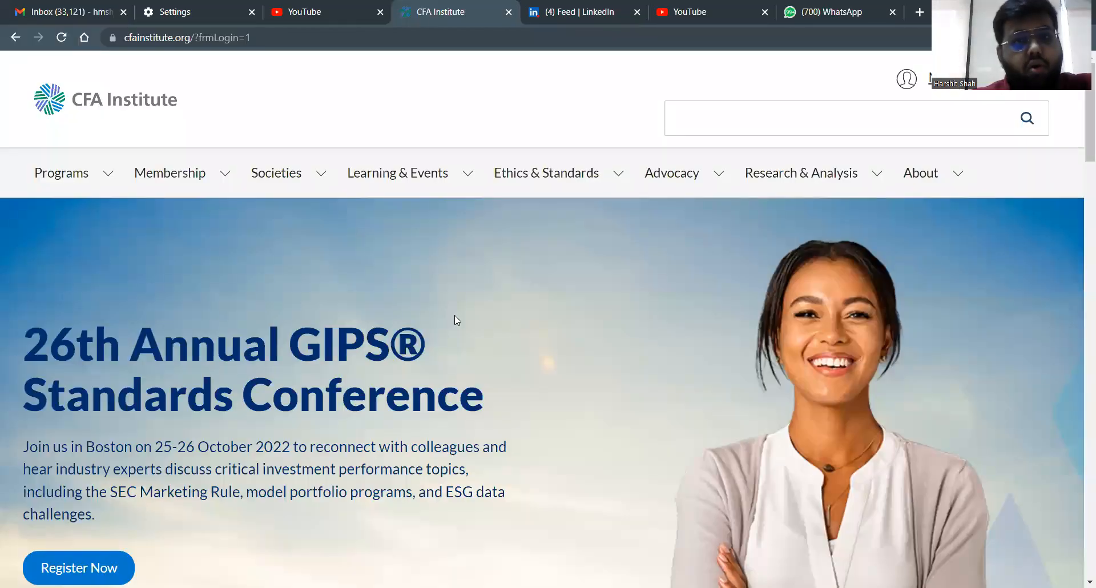
pyautogui.moveTo(872, 102)
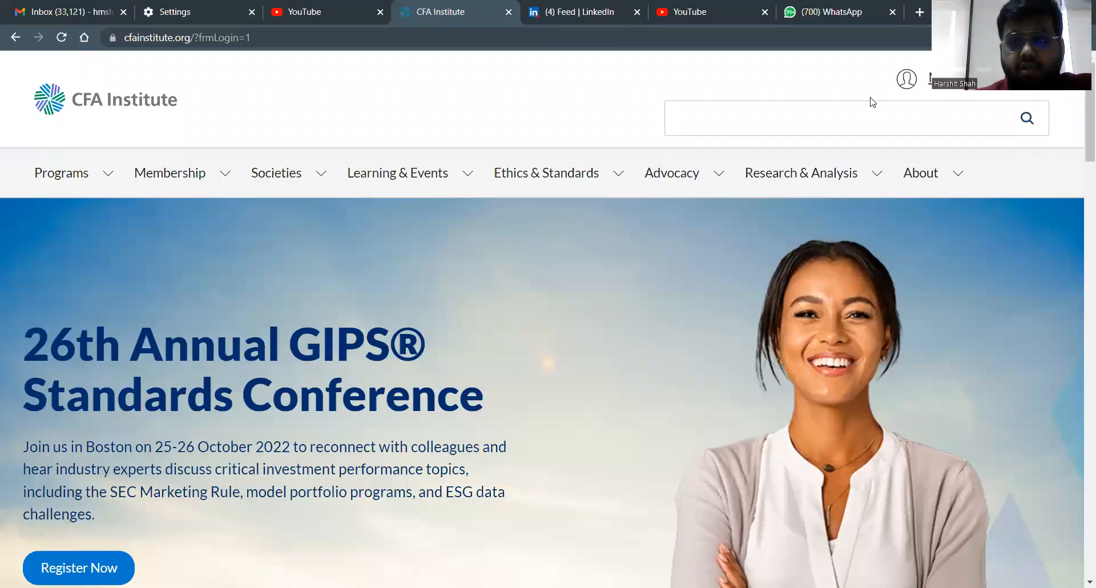
pyautogui.moveTo(905, 79)
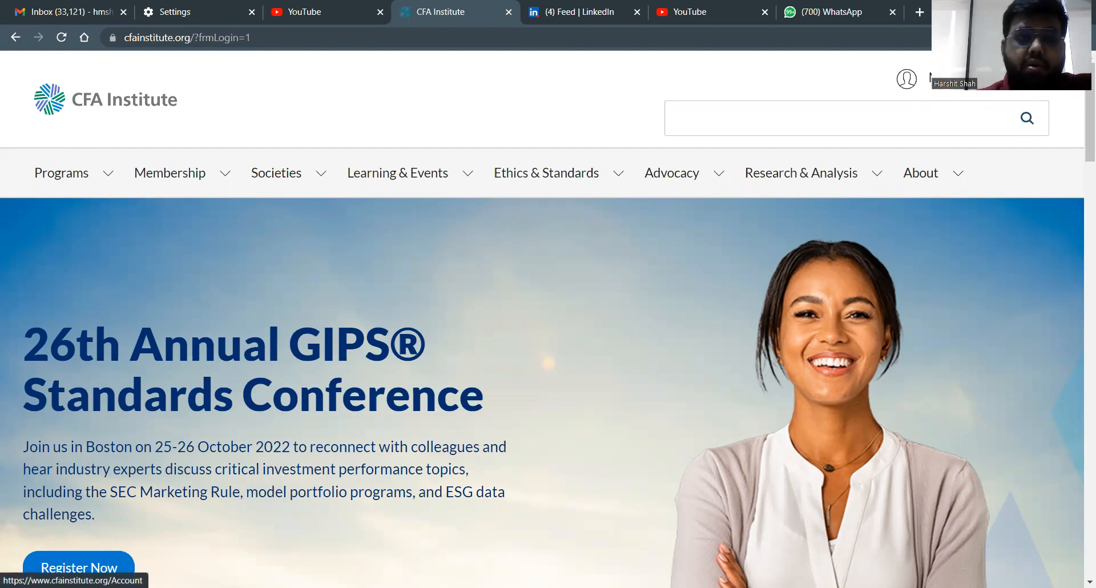
# Step: Open My Account and enter the Scholarships application portal
pyautogui.click(906, 78)
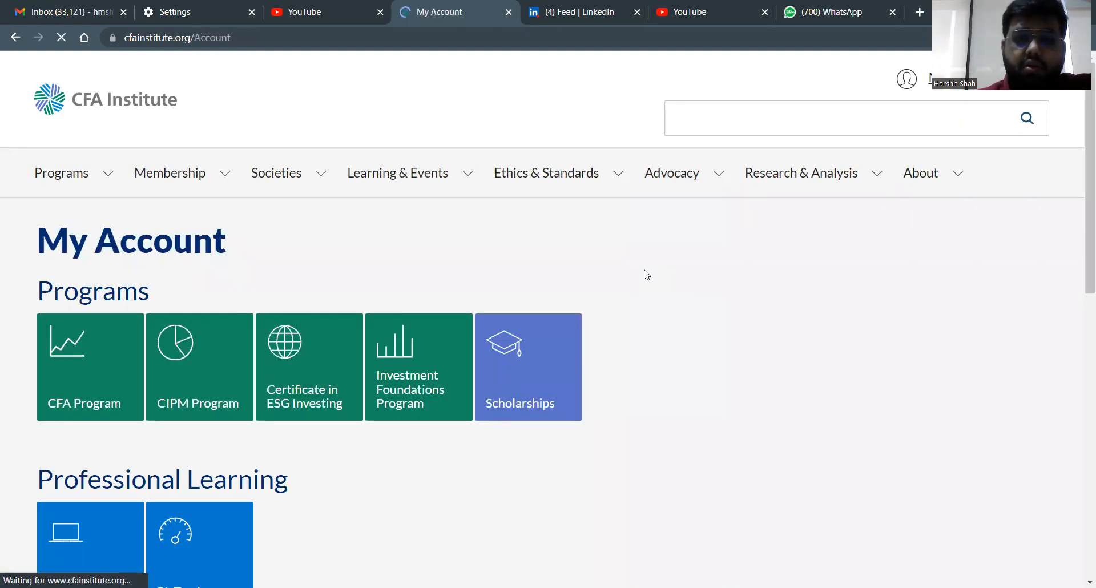
pyautogui.moveTo(531, 359)
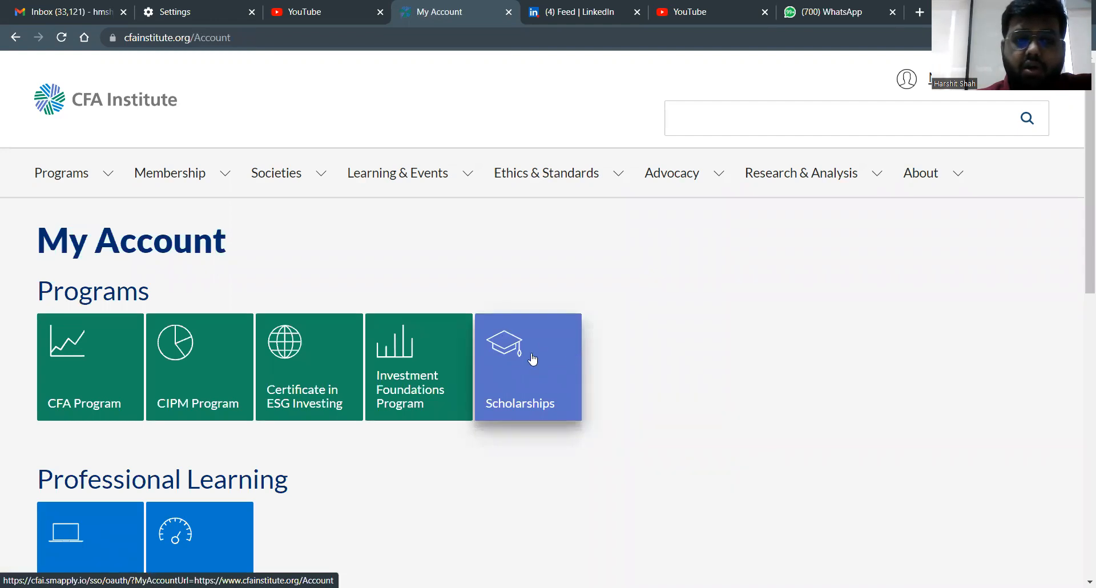
pyautogui.moveTo(529, 361)
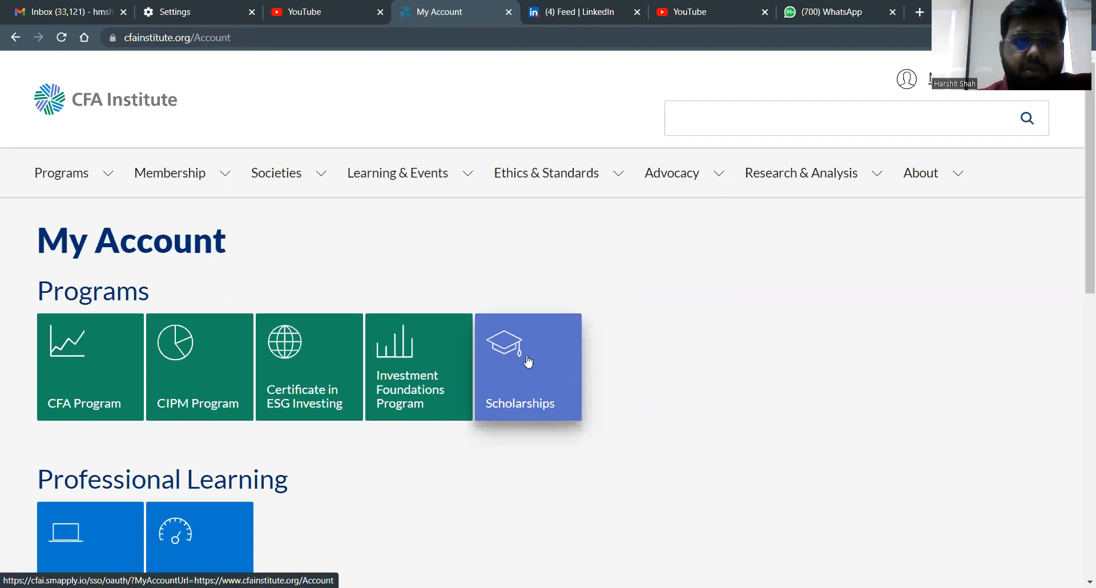
pyautogui.click(528, 363)
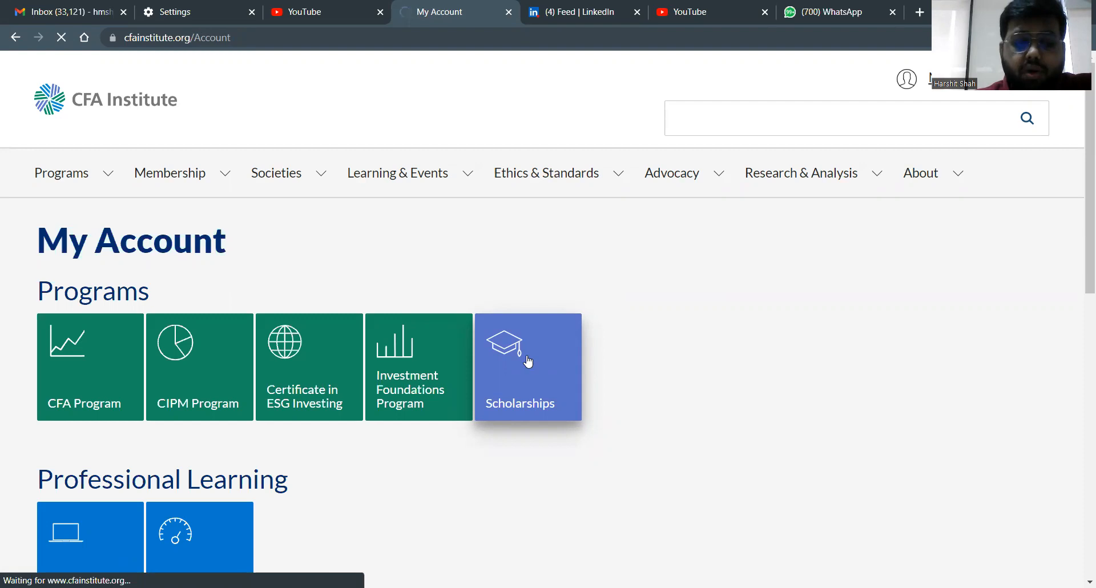
pyautogui.moveTo(517, 329)
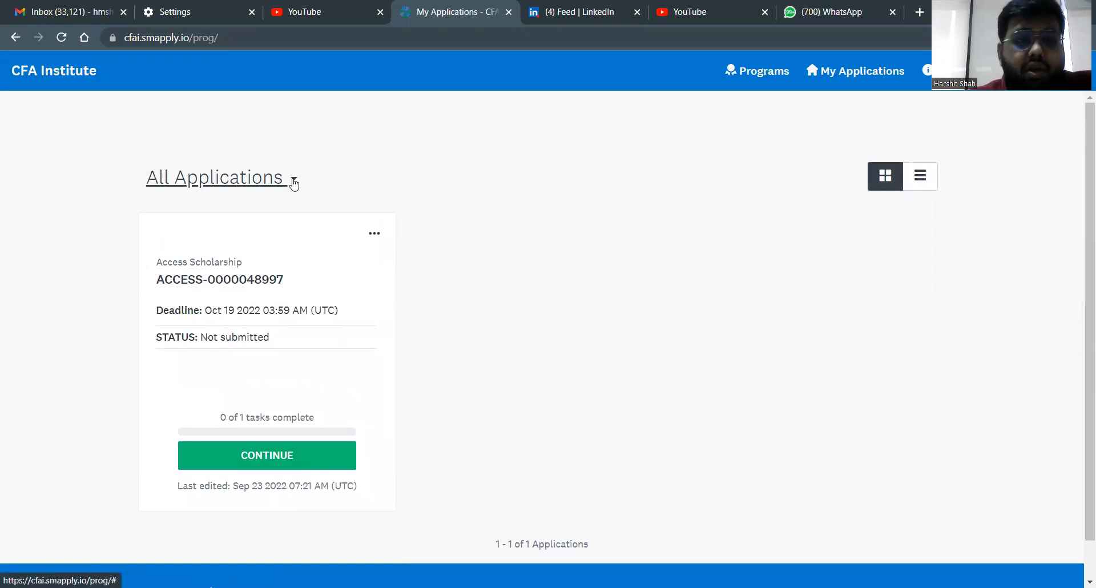
pyautogui.moveTo(312, 186)
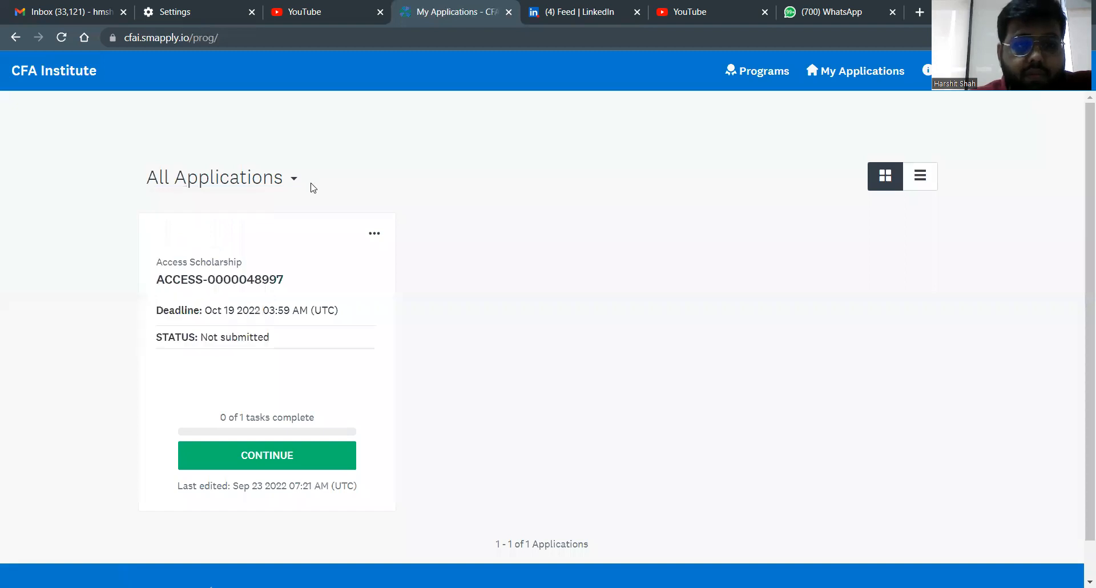
pyautogui.moveTo(374, 234)
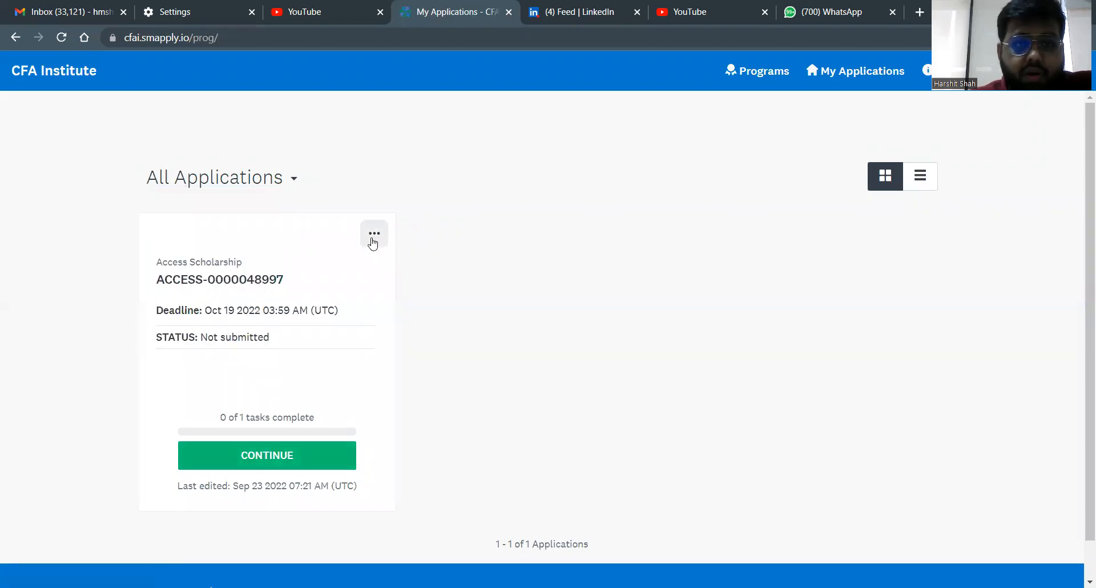
# Step: Delete the unsubmitted Access Scholarship application from its options menu
pyautogui.click(374, 233)
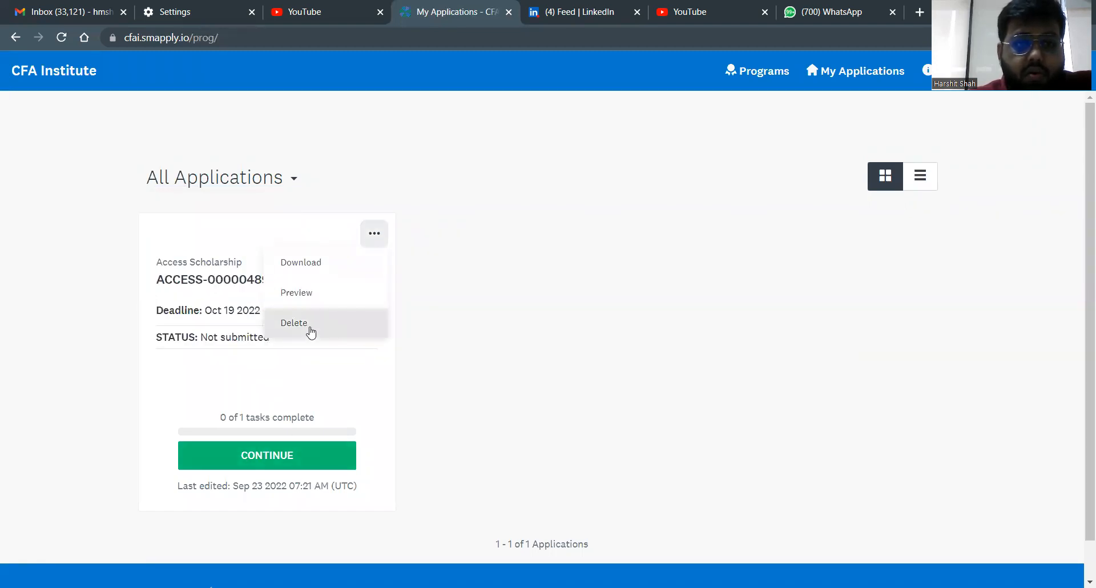
pyautogui.click(436, 354)
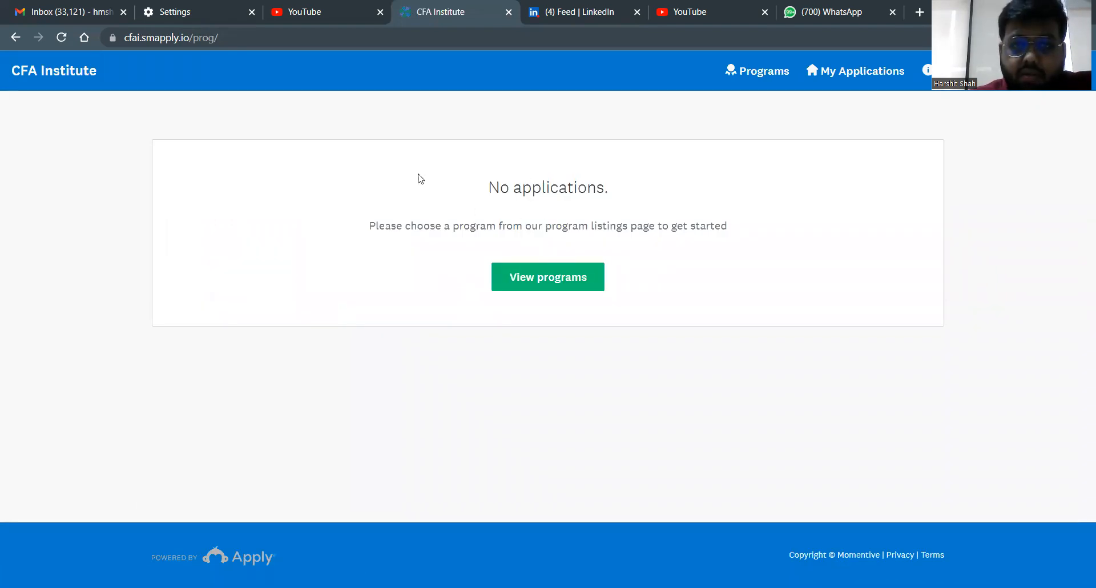
pyautogui.moveTo(411, 226)
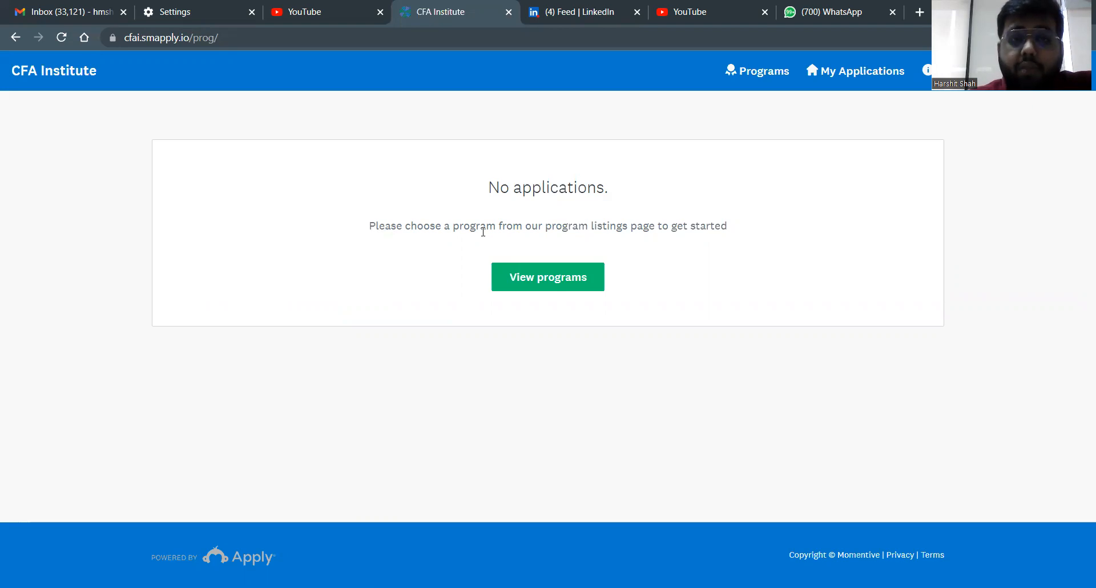
pyautogui.moveTo(547, 277)
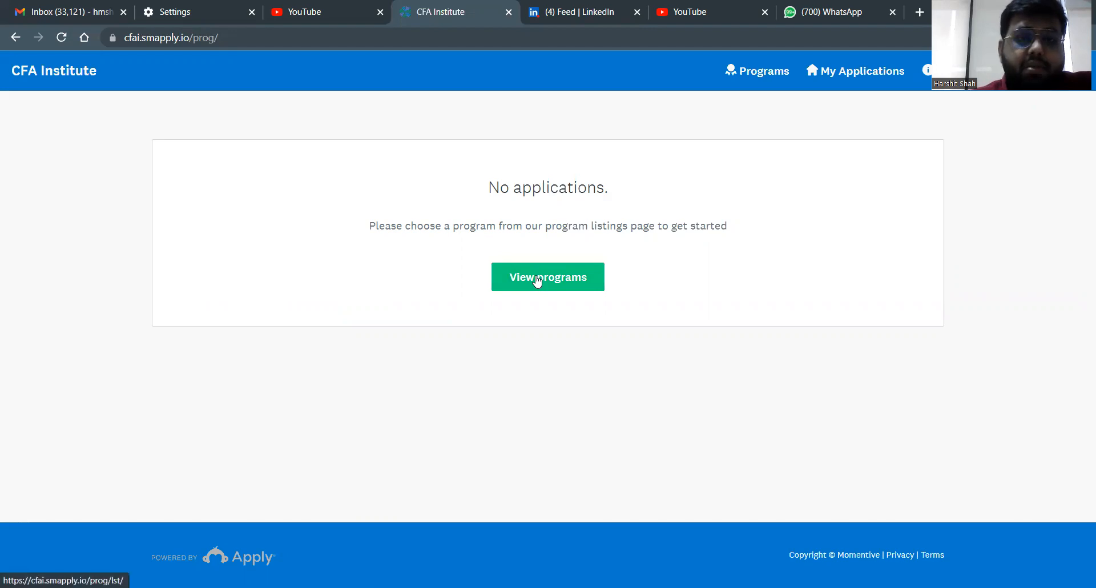
# Step: Browse the available programs and open the Access Scholarship details page
pyautogui.click(548, 277)
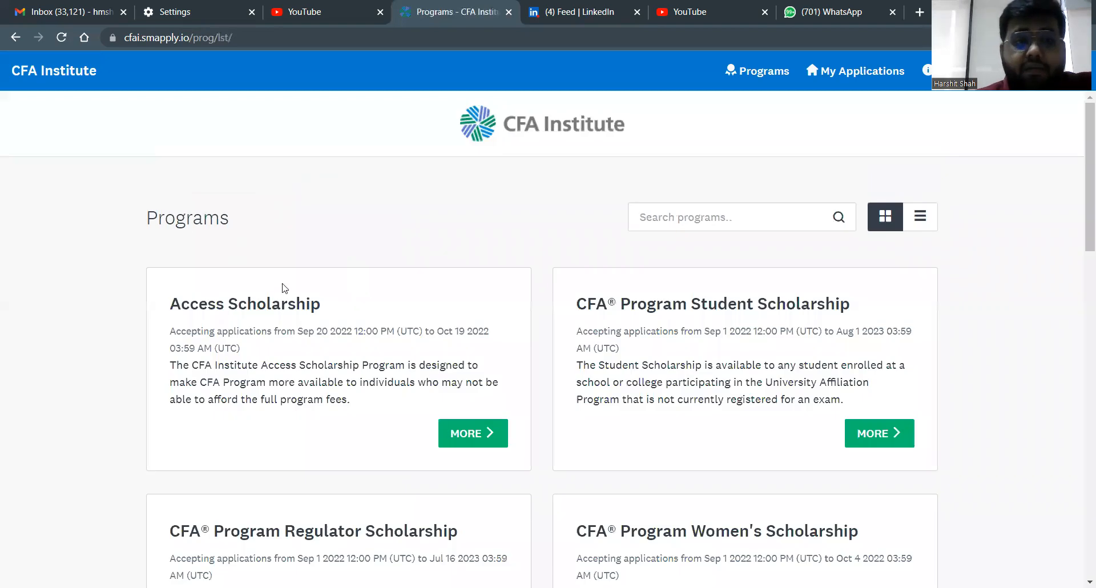
pyautogui.scroll(-3)
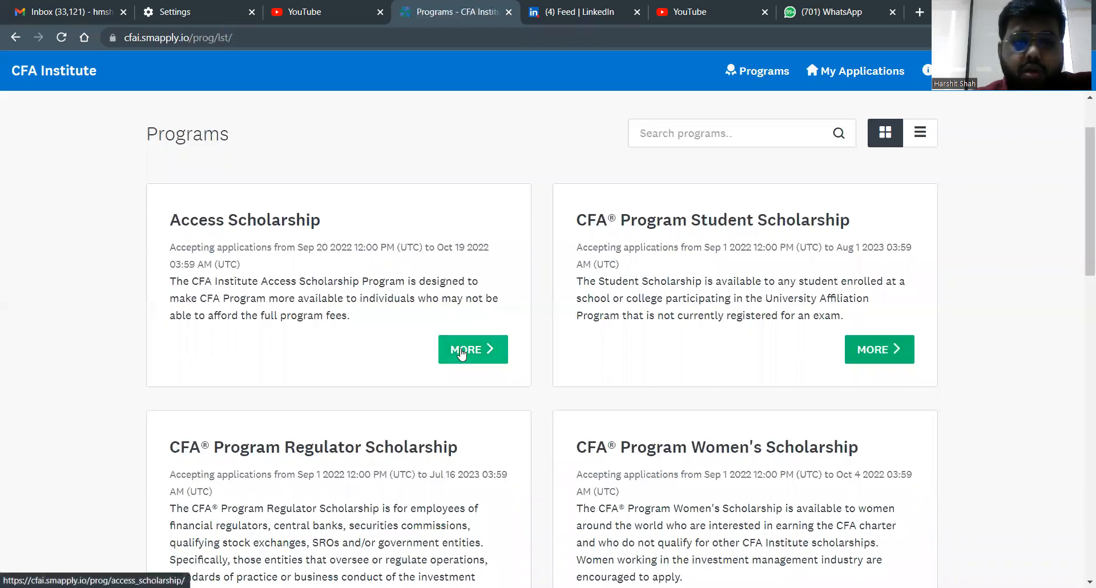
pyautogui.click(473, 349)
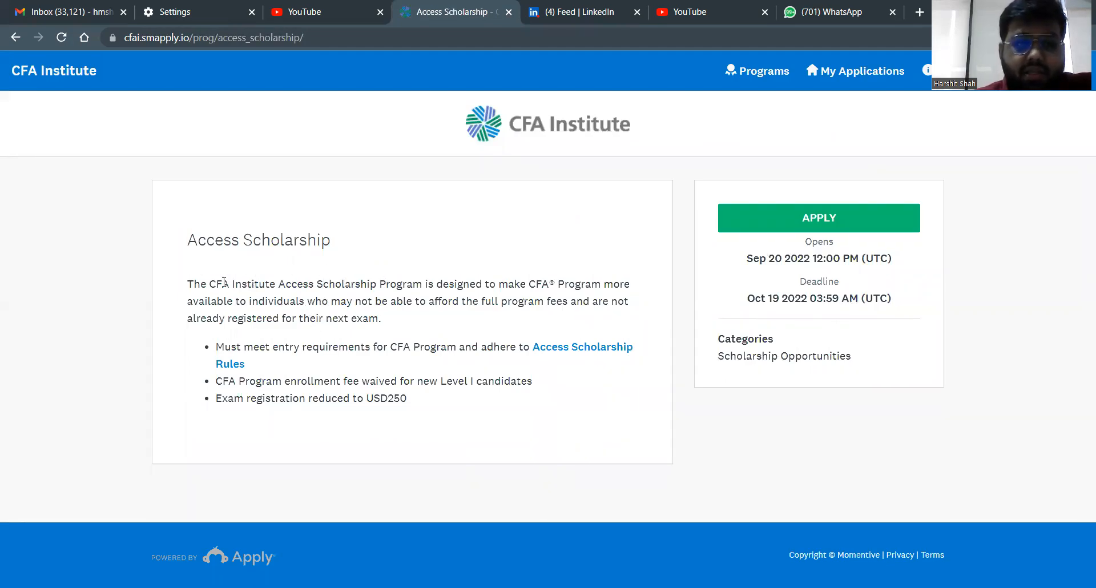
pyautogui.moveTo(617, 296)
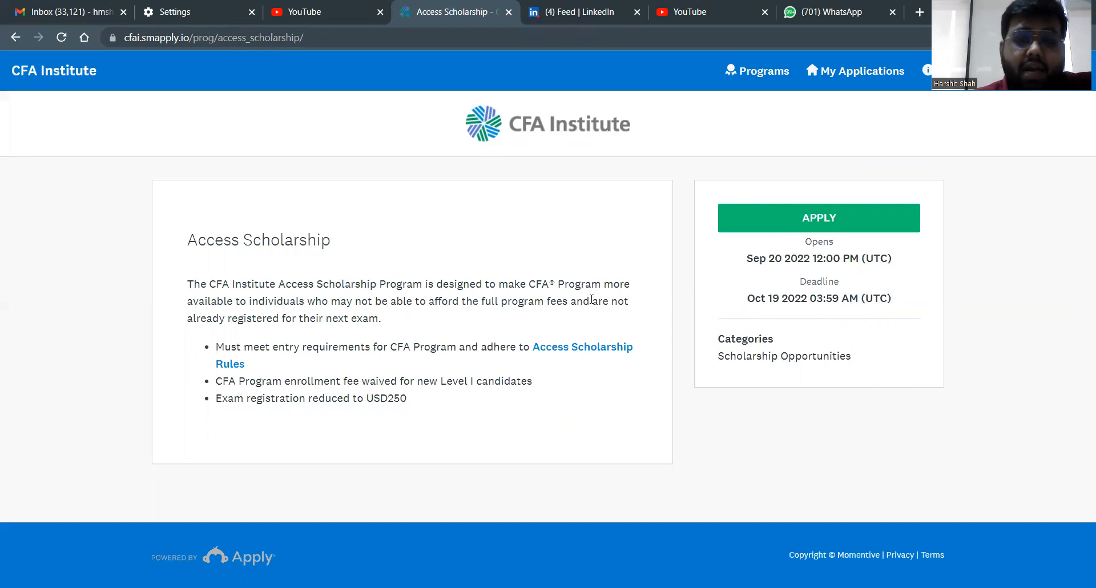
pyautogui.moveTo(361, 311)
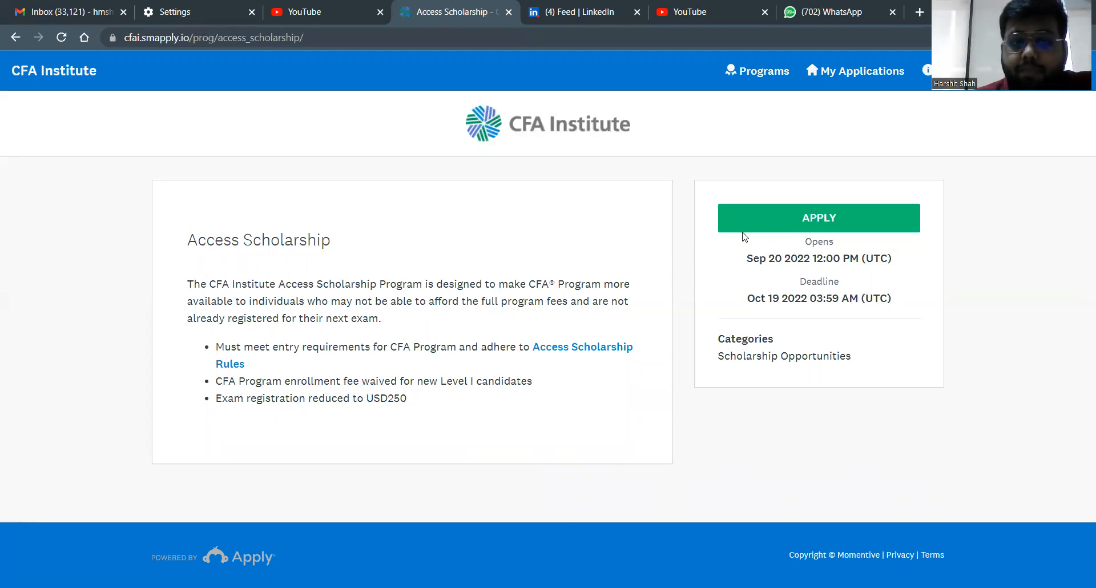
# Step: Start a new Access Scholarship application and open its application task
pyautogui.click(818, 218)
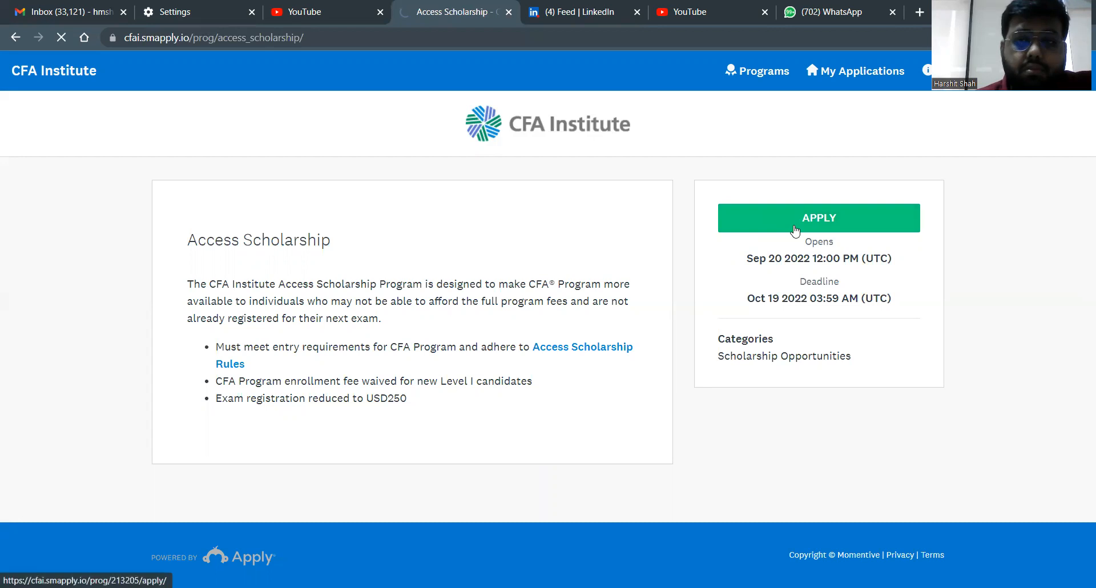
pyautogui.click(818, 217)
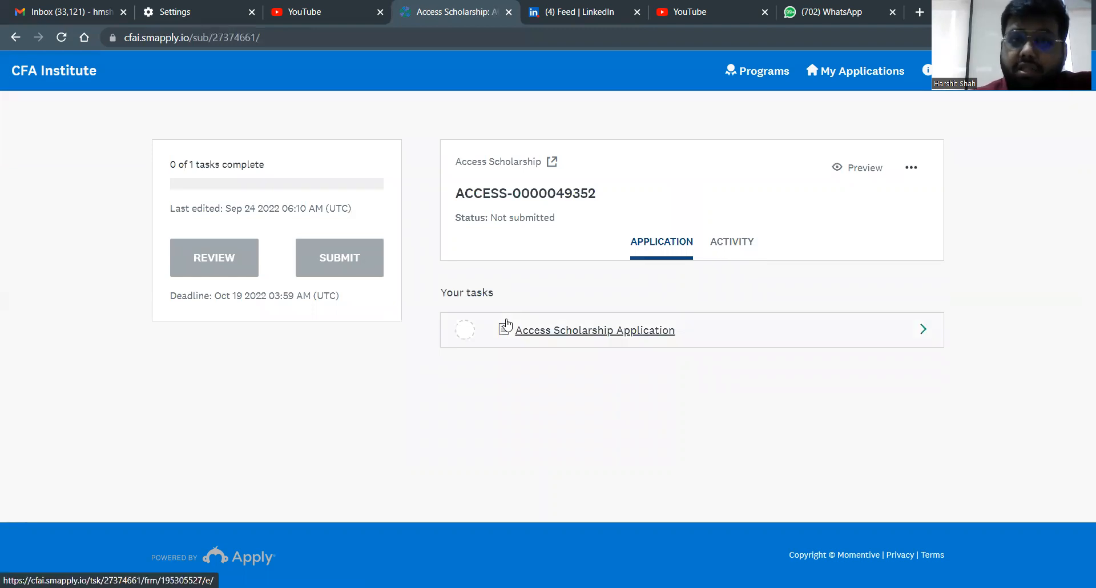
pyautogui.moveTo(347, 271)
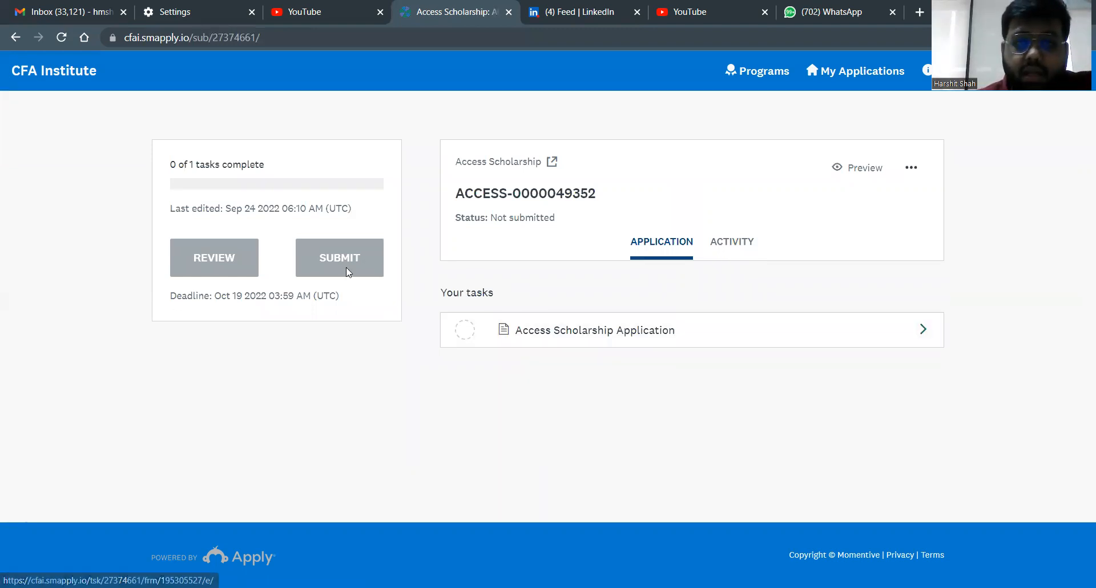
pyautogui.moveTo(705, 279)
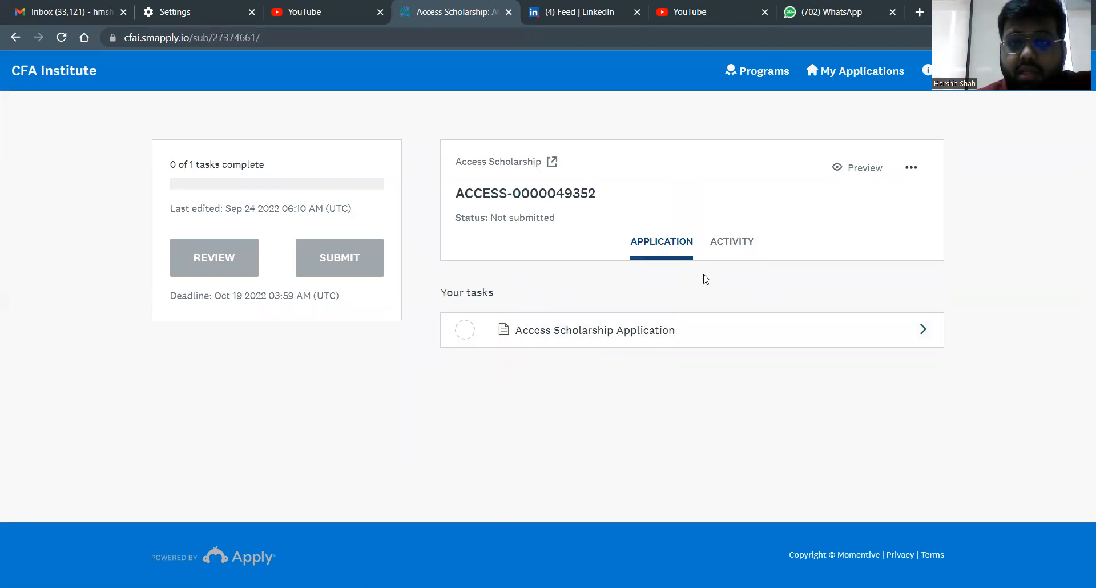
pyautogui.moveTo(826, 321)
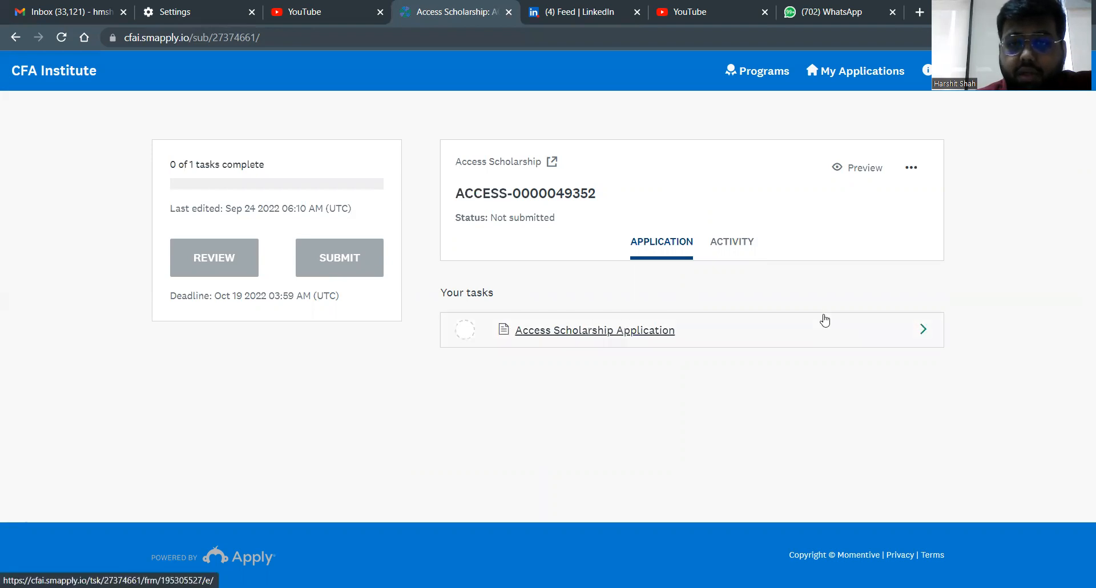
pyautogui.click(593, 330)
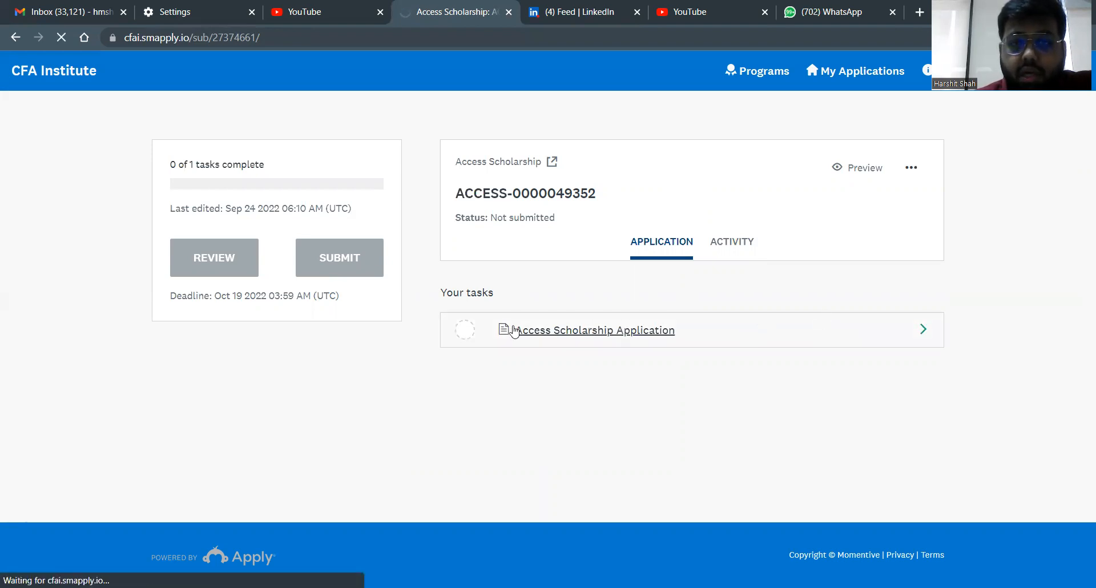
# Step: Tick the scholarship policy acknowledgement and advance to the Local CFA Member Society page
pyautogui.click(594, 330)
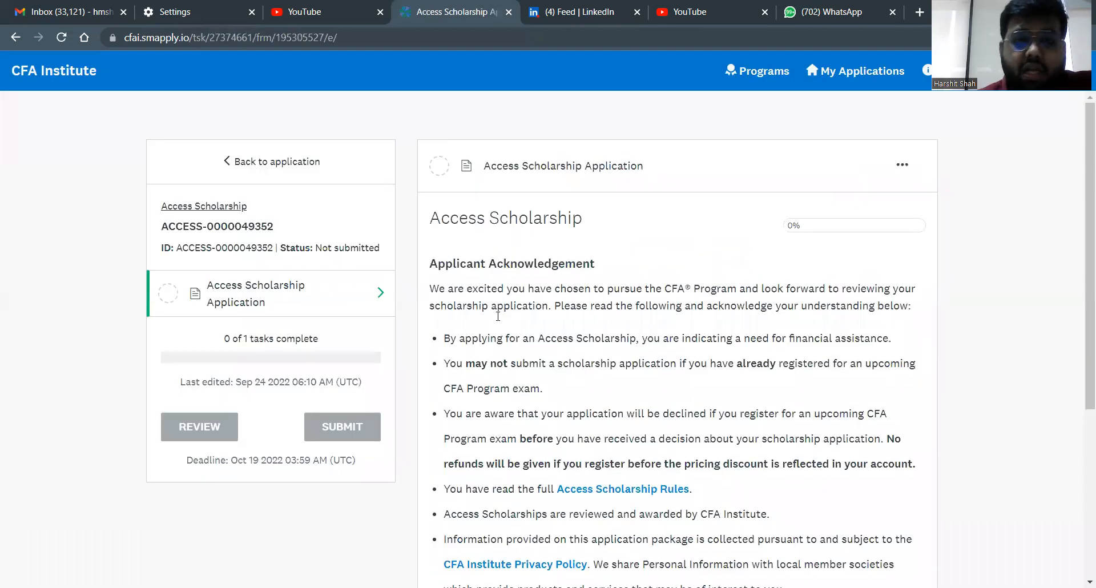
pyautogui.scroll(-3)
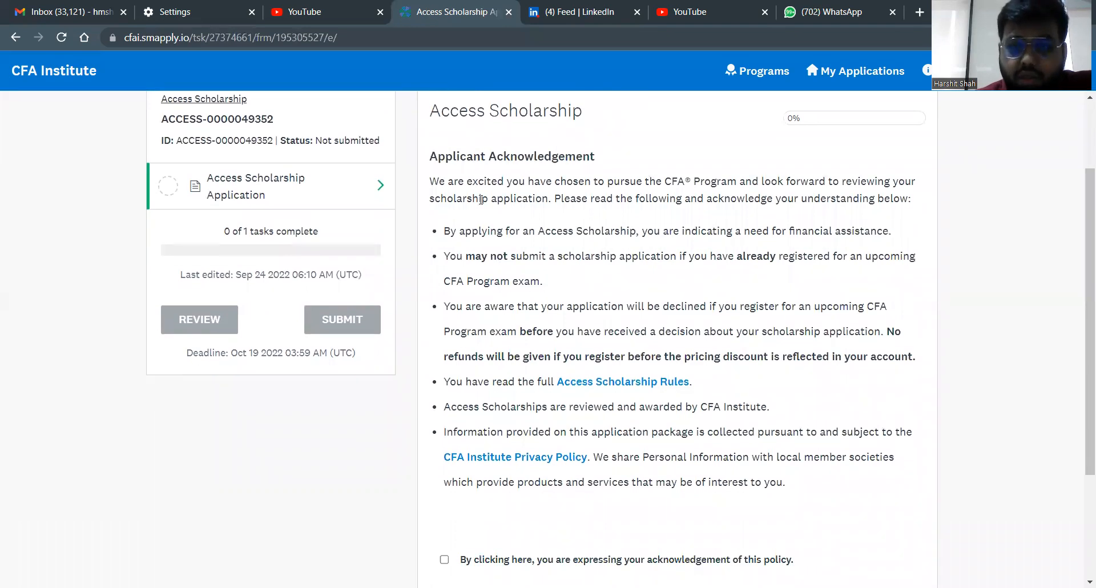
pyautogui.scroll(-3)
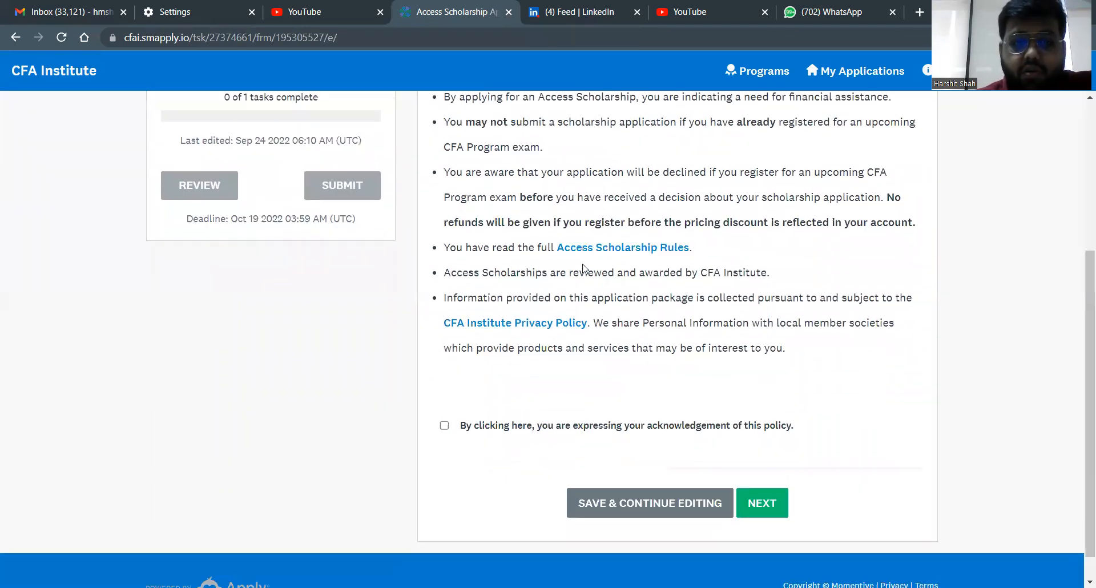
pyautogui.click(444, 426)
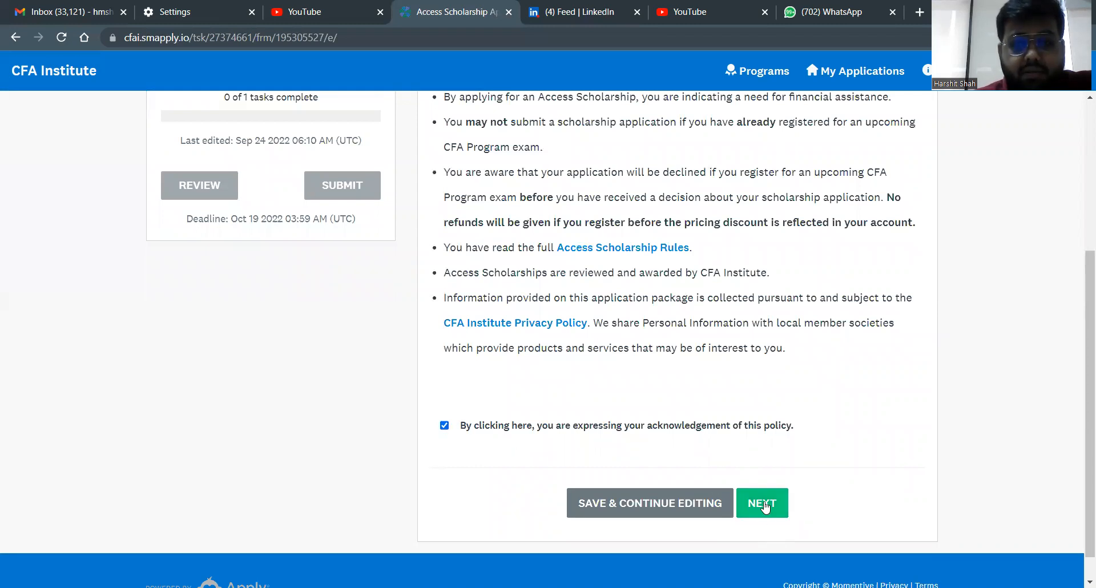
pyautogui.click(760, 502)
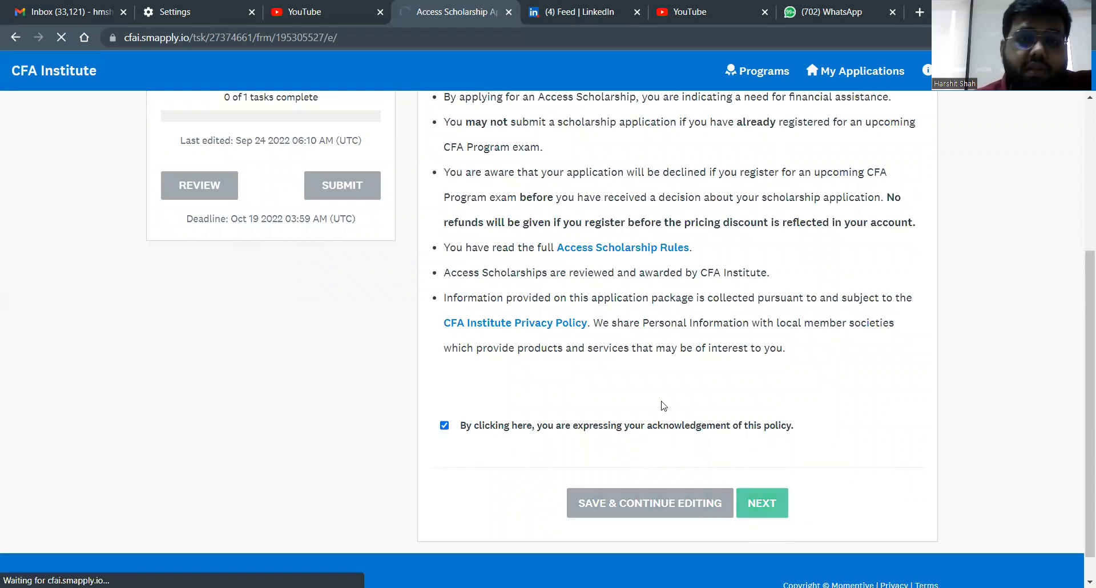
pyautogui.click(762, 502)
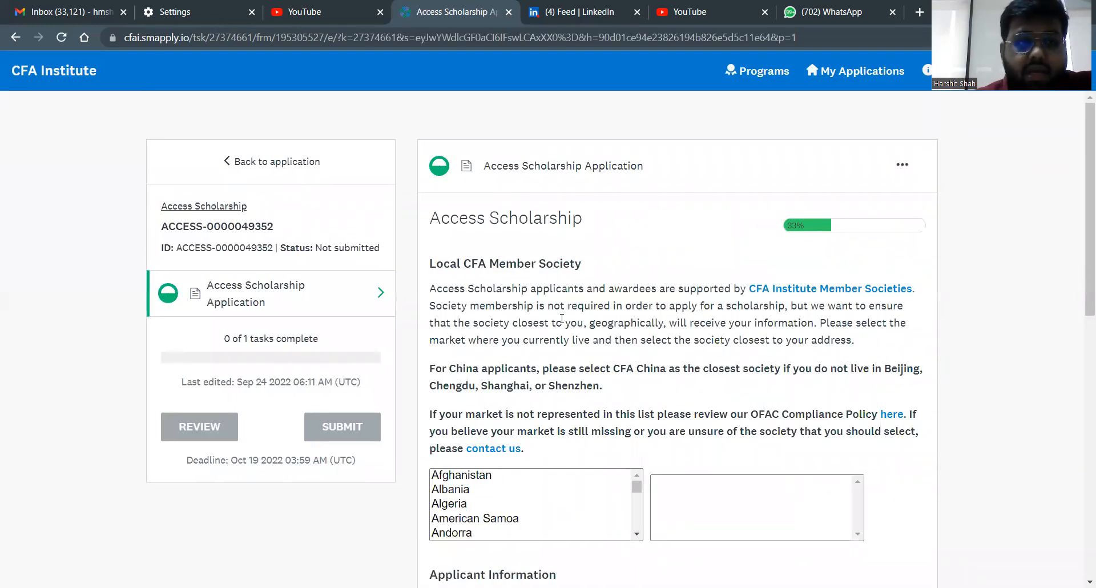
# Step: Select India in the market list and CFA Society India in the society list
pyautogui.scroll(-3)
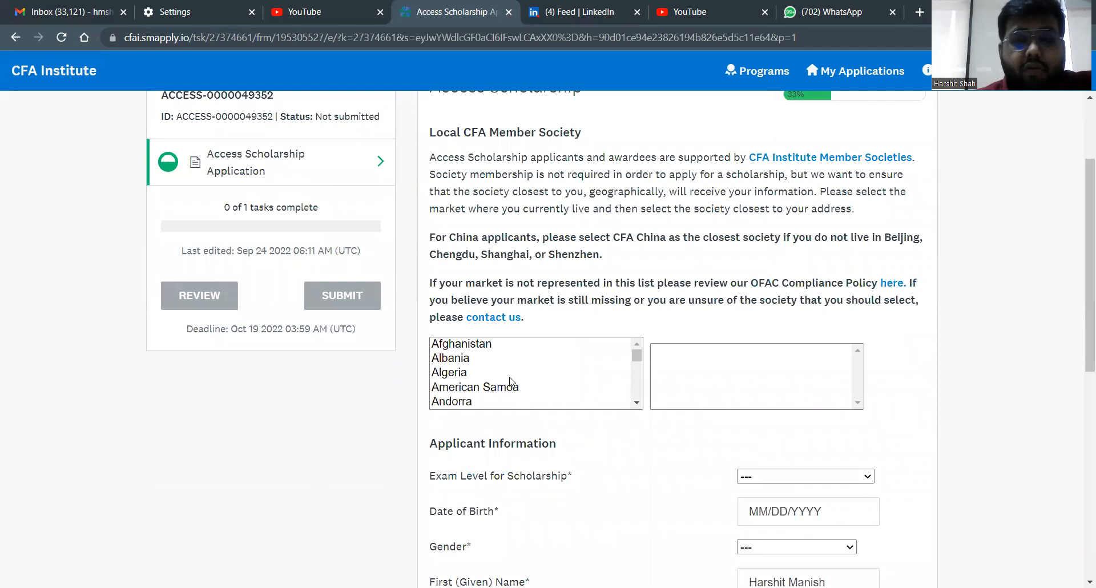
pyautogui.scroll(3)
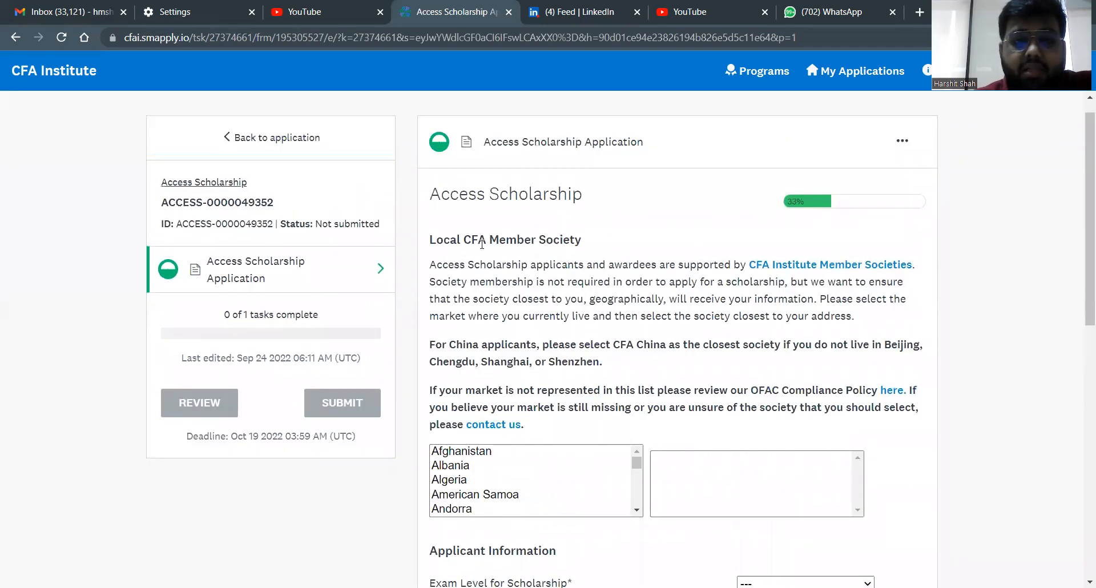
pyautogui.moveTo(514, 242)
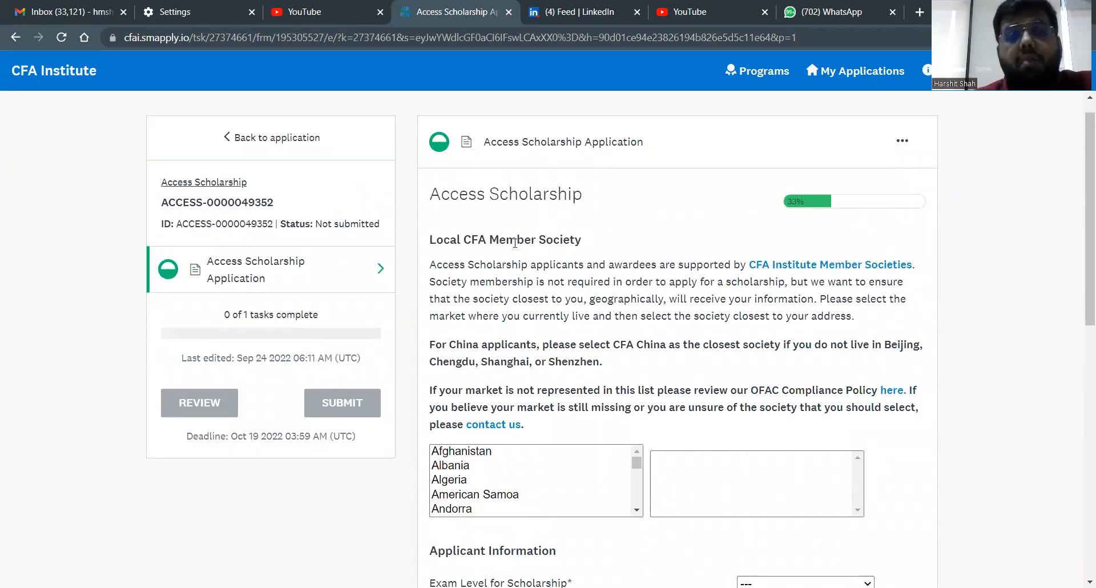
pyautogui.scroll(-3)
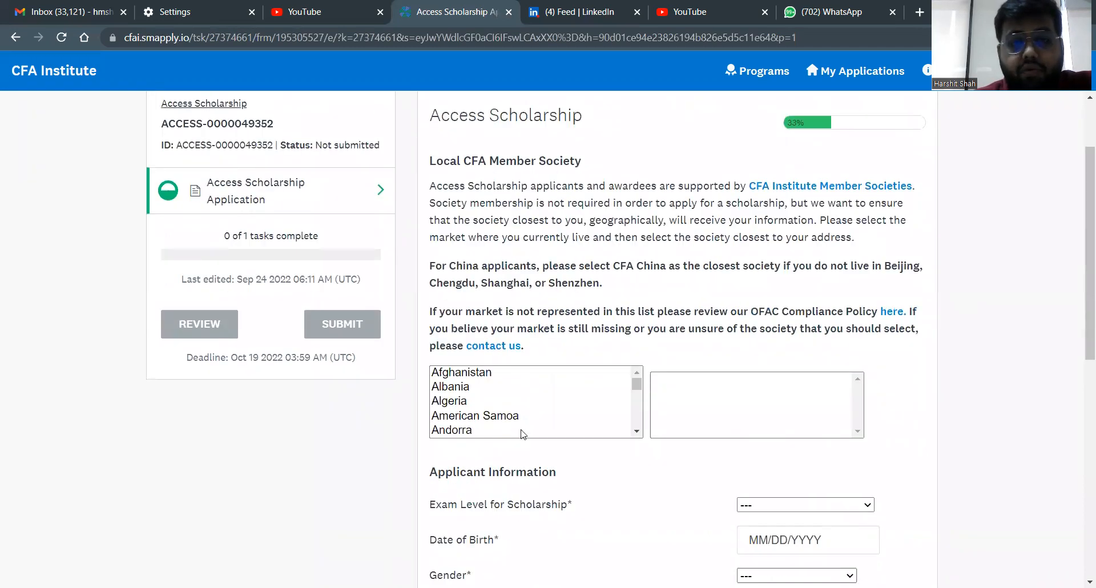
pyautogui.scroll(-3)
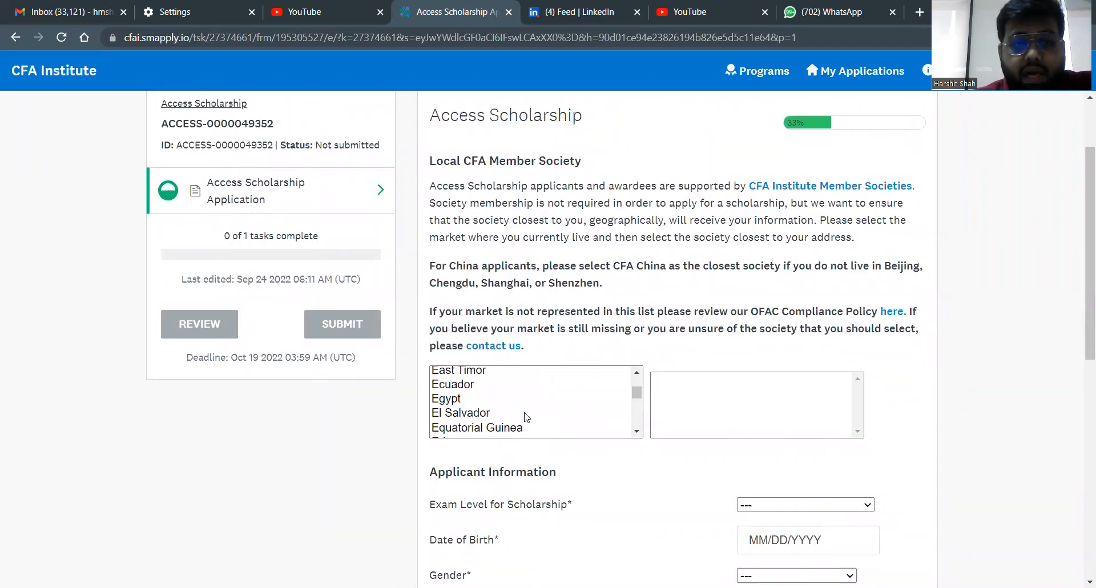
pyautogui.scroll(-3)
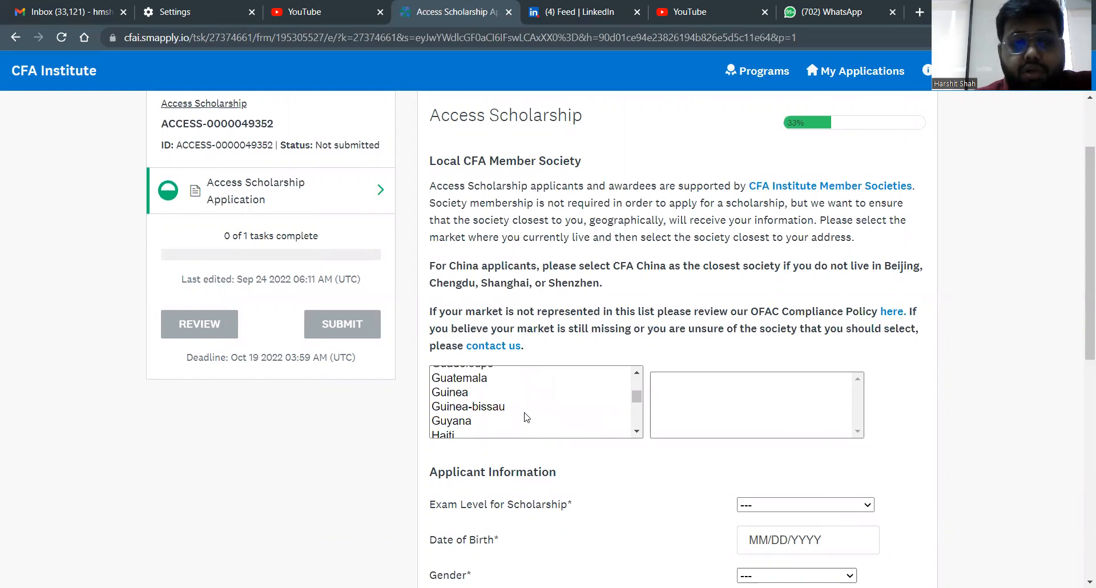
pyautogui.click(444, 379)
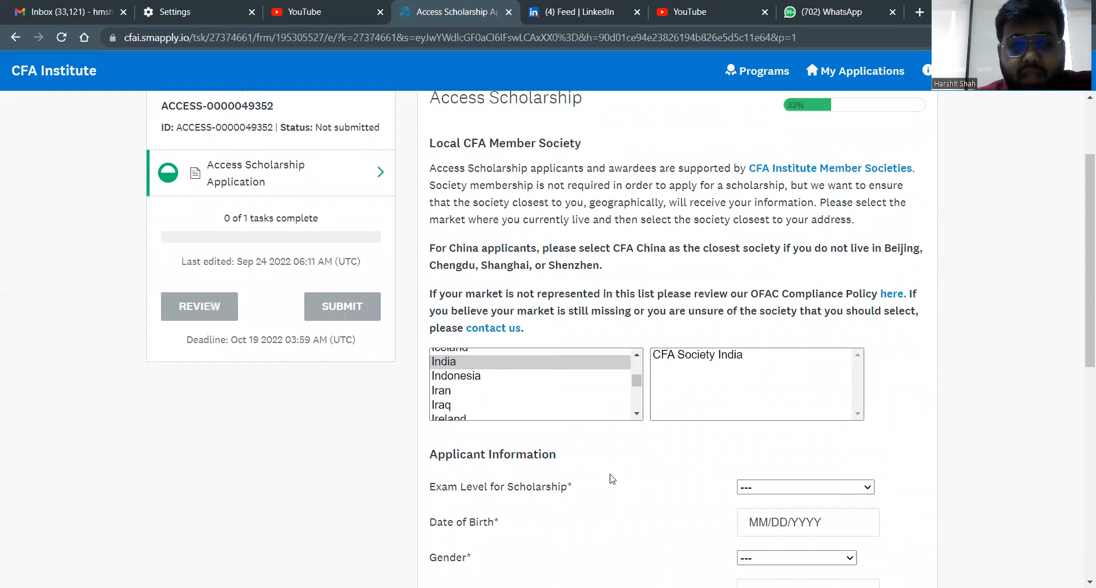
pyautogui.scroll(3)
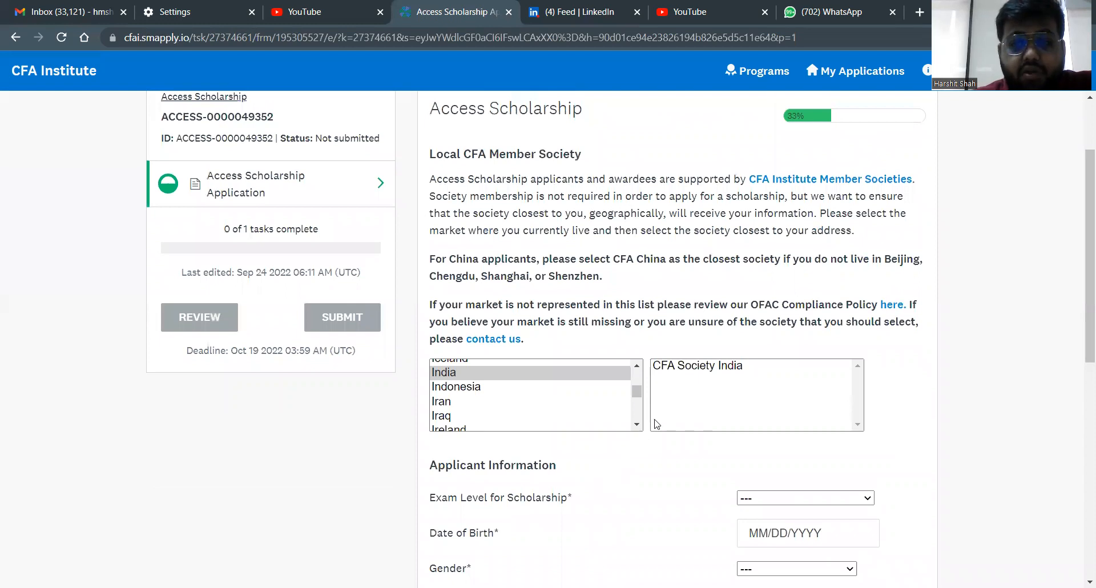
pyautogui.click(696, 365)
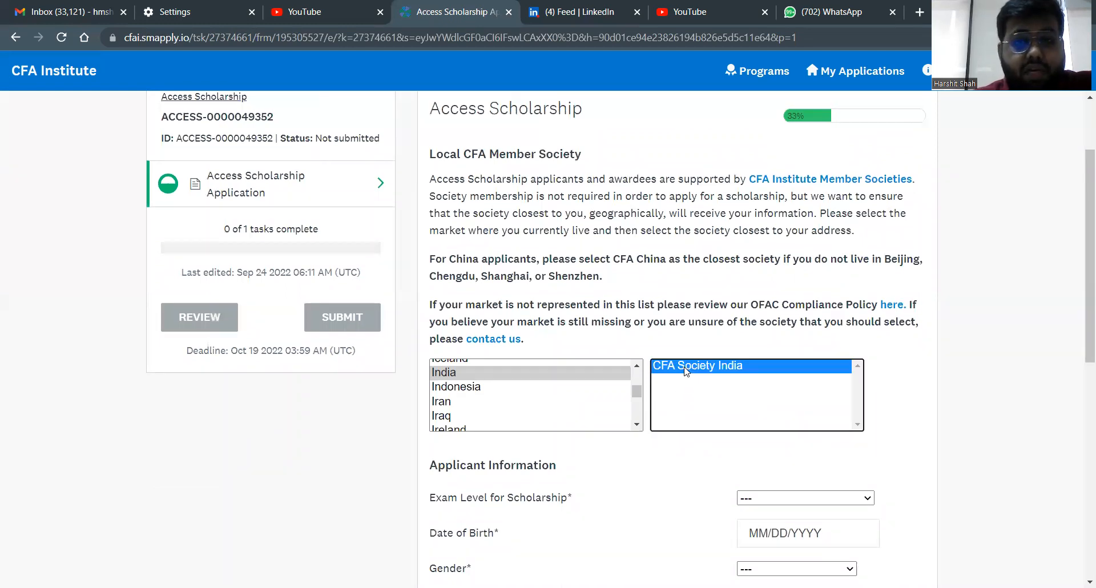
pyautogui.moveTo(634, 386)
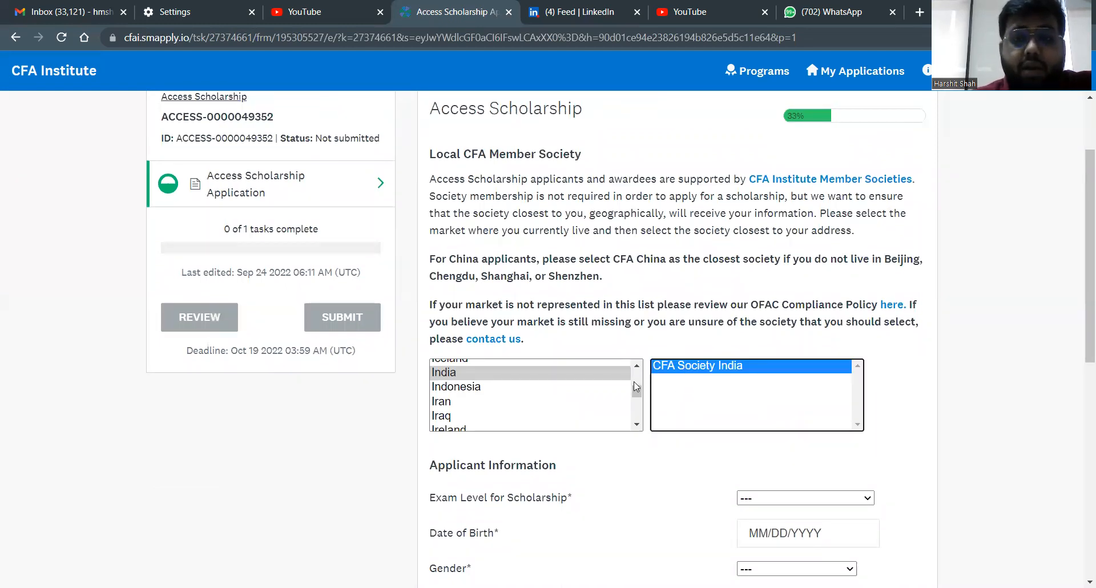
pyautogui.moveTo(526, 378)
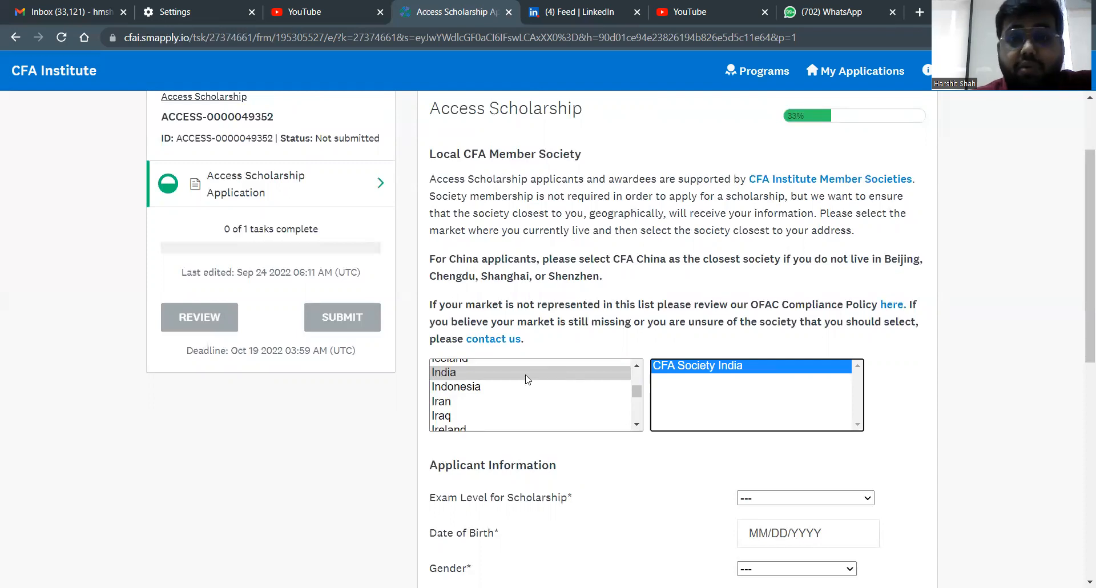
pyautogui.click(444, 372)
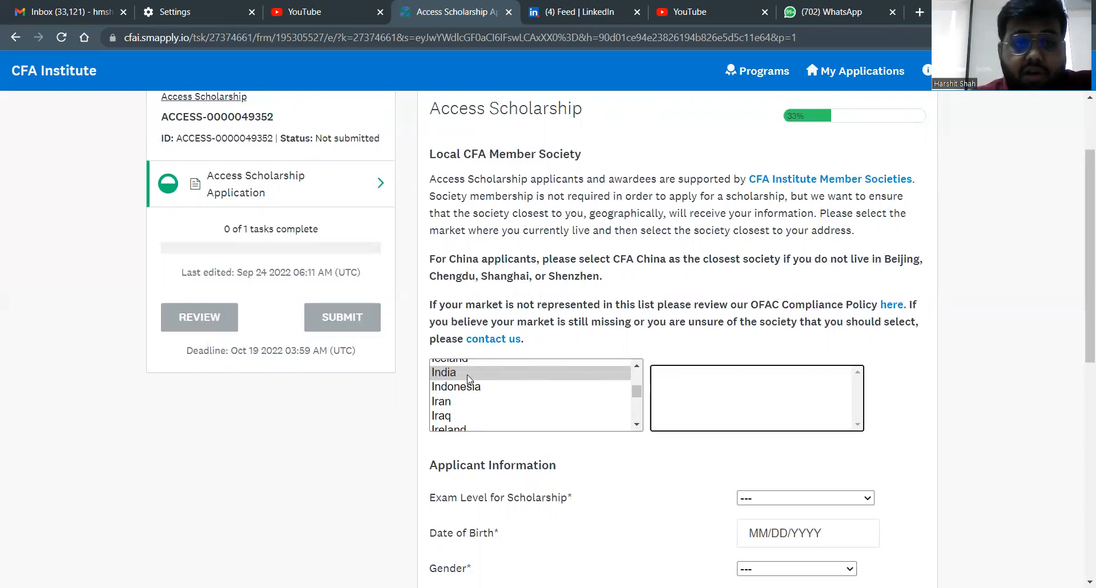
pyautogui.click(444, 372)
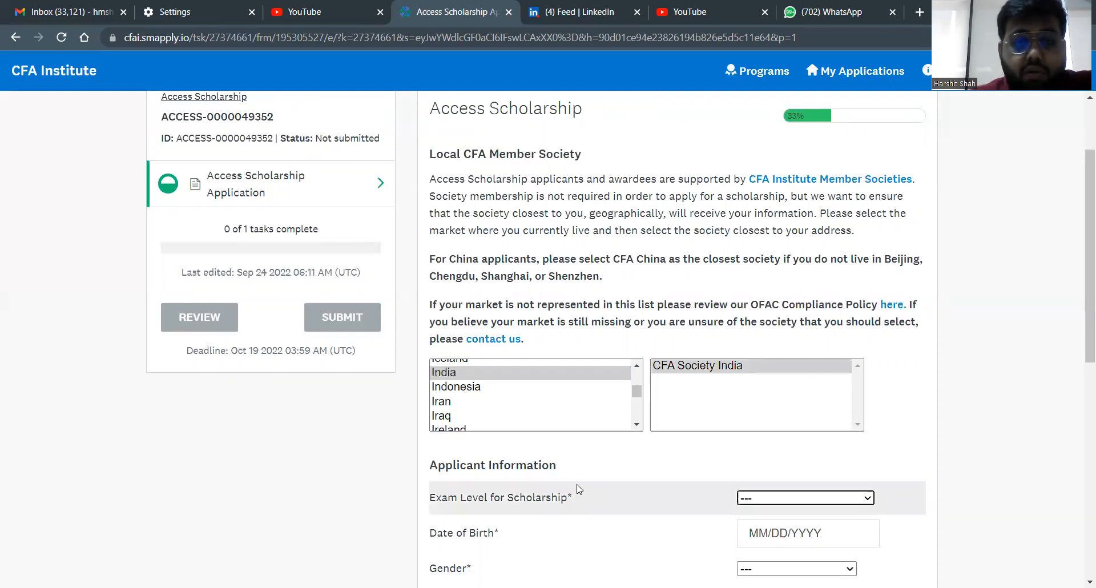
pyautogui.scroll(-3)
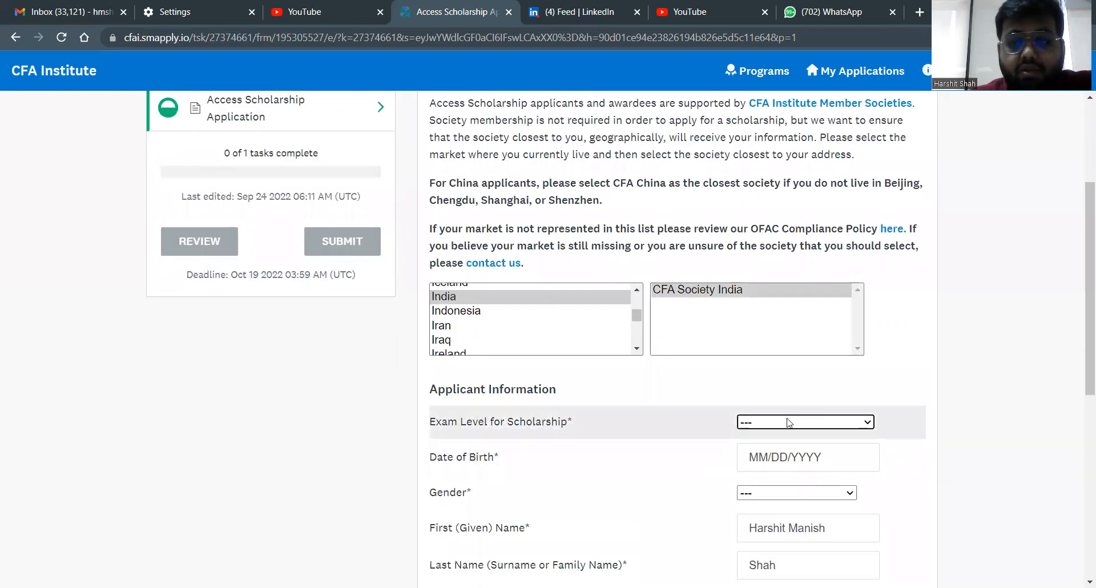
# Step: Fill in exam level CFA Program Level I, date of birth, and gender Male
pyautogui.click(804, 421)
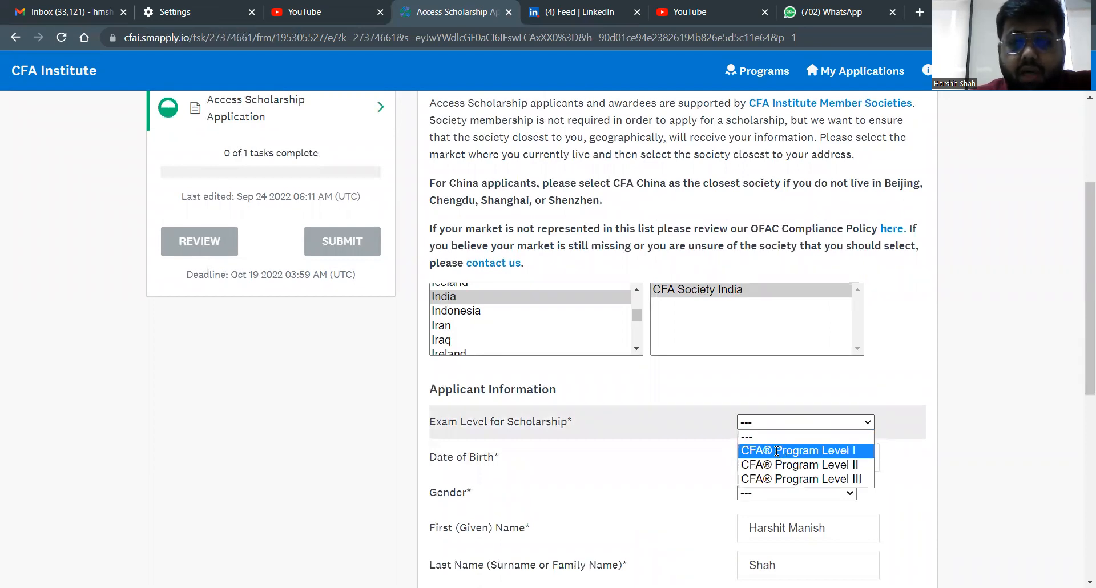
pyautogui.click(803, 450)
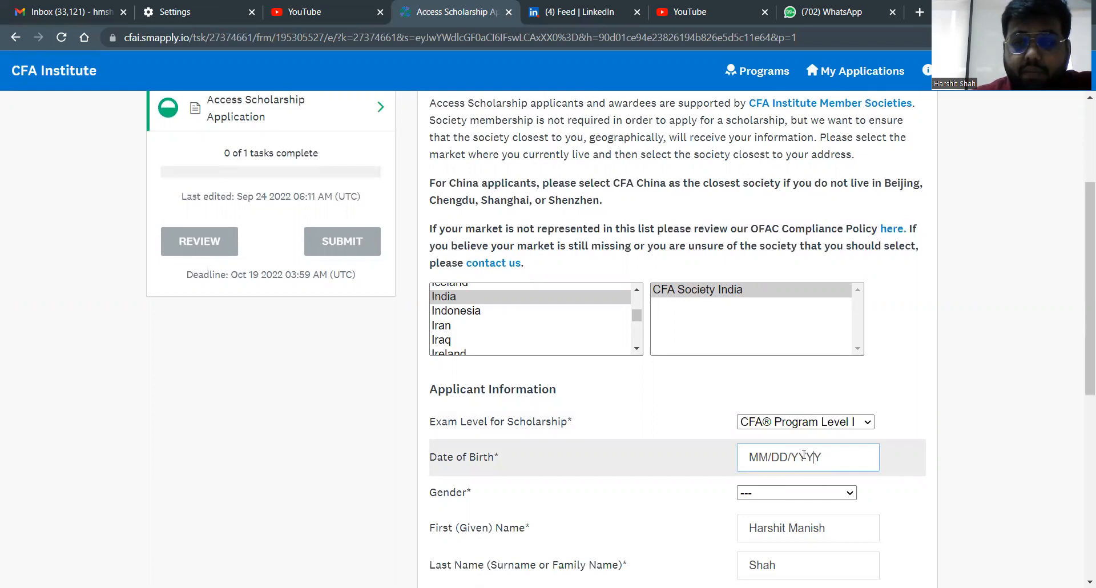
pyautogui.click(807, 456)
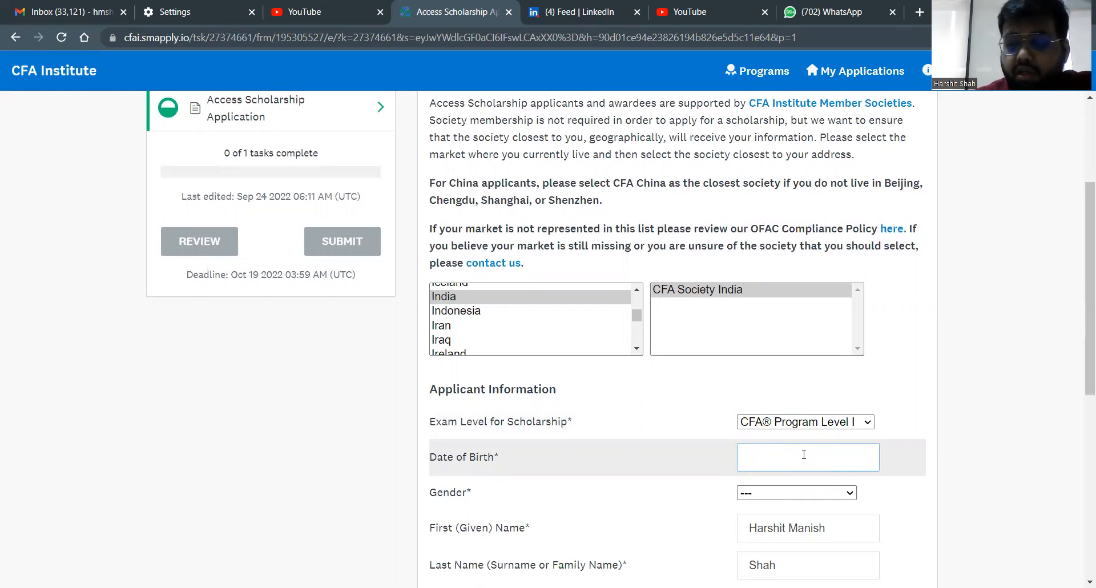
pyautogui.write('06/26/1990')
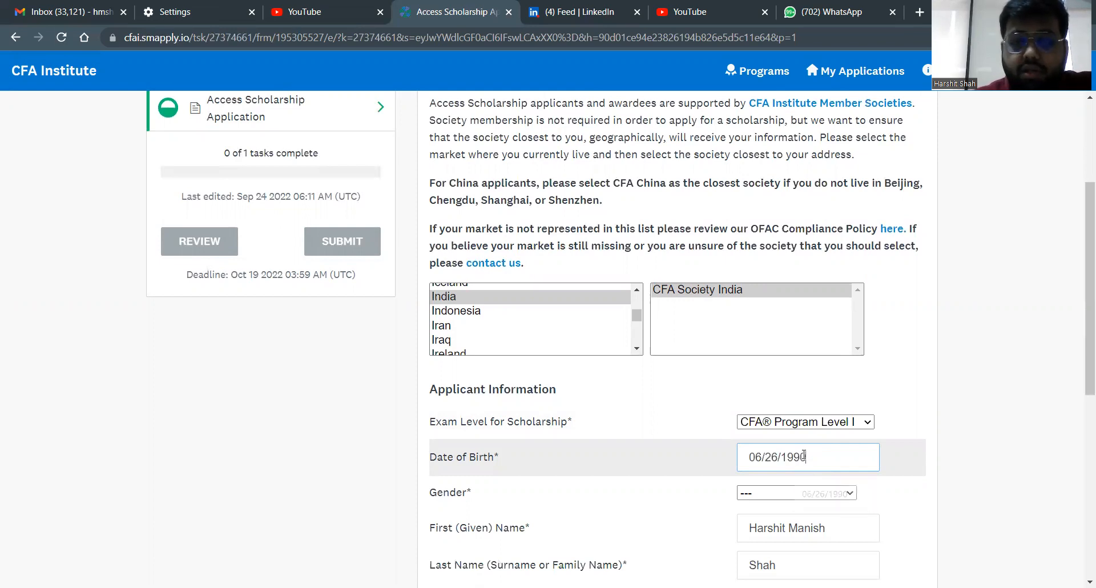
pyautogui.click(795, 492)
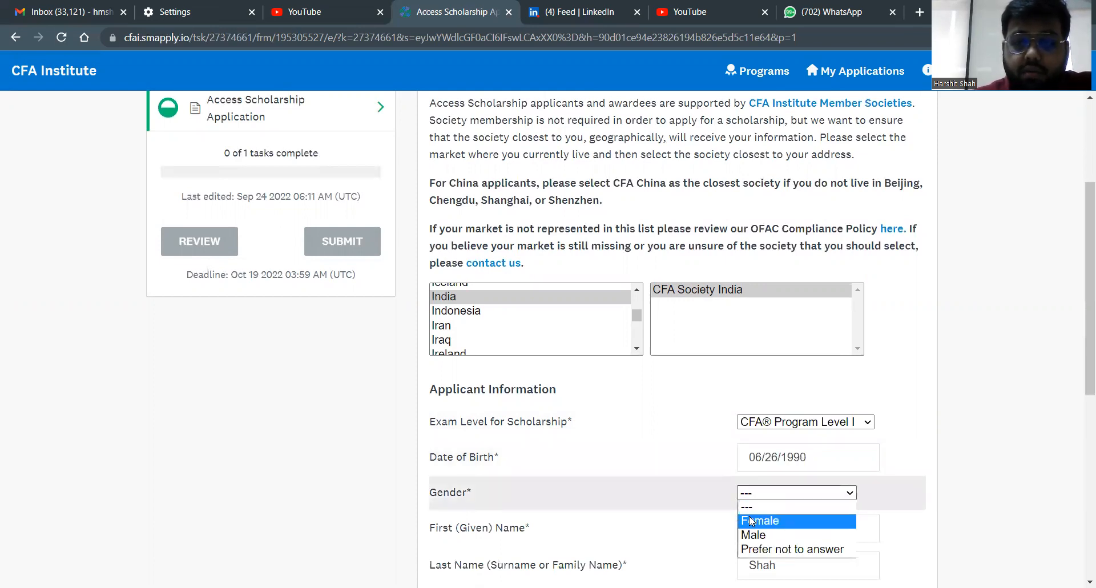
pyautogui.click(753, 534)
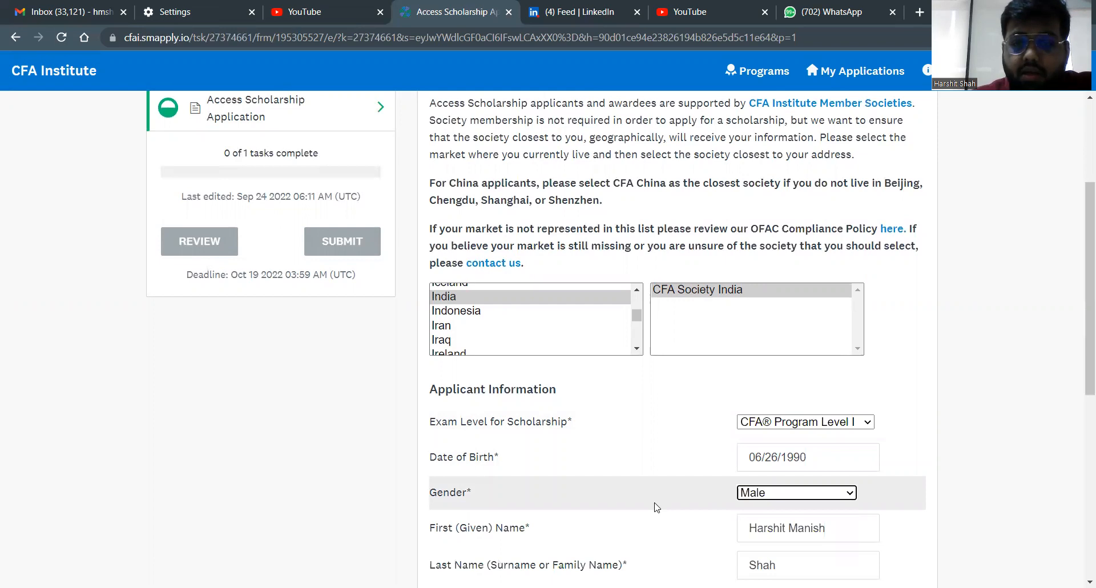
pyautogui.scroll(-3)
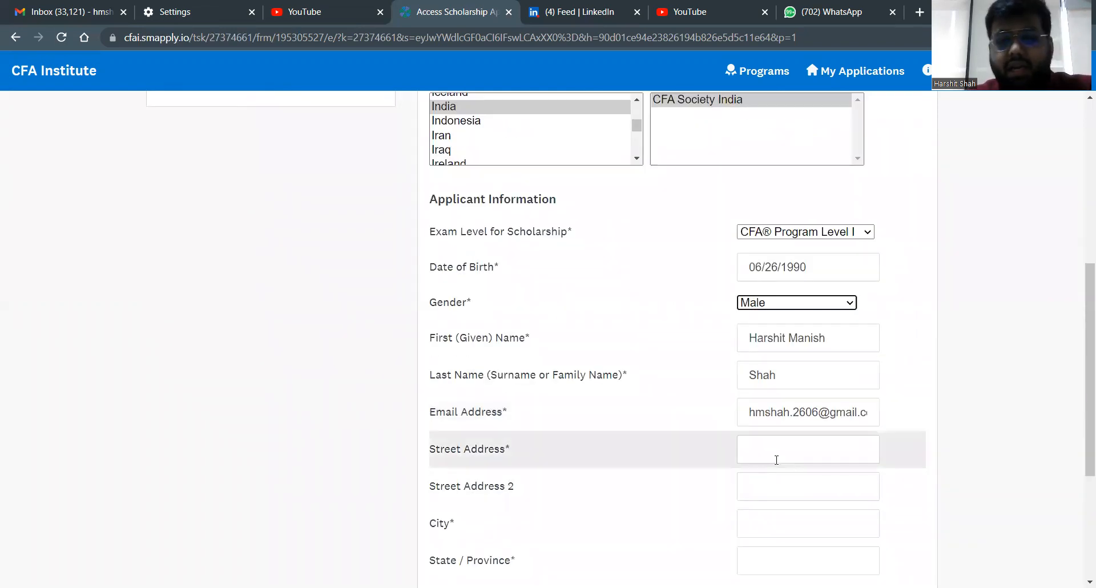
# Step: Enter the address text and state/province 'Mah'
pyautogui.scroll(-3)
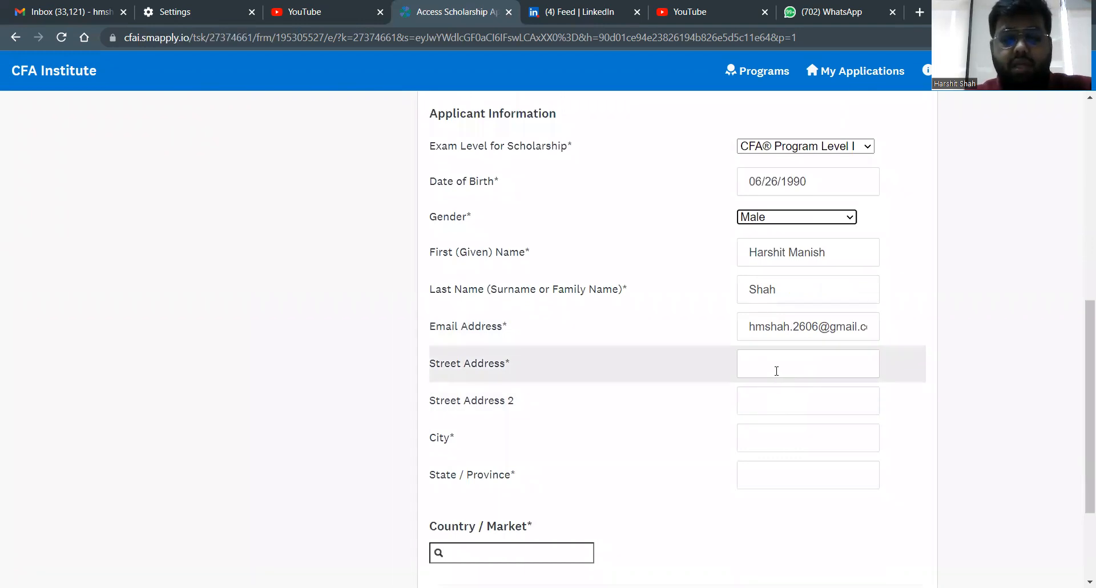
pyautogui.write('aa')
pyautogui.click(807, 438)
pyautogui.write('Mum')
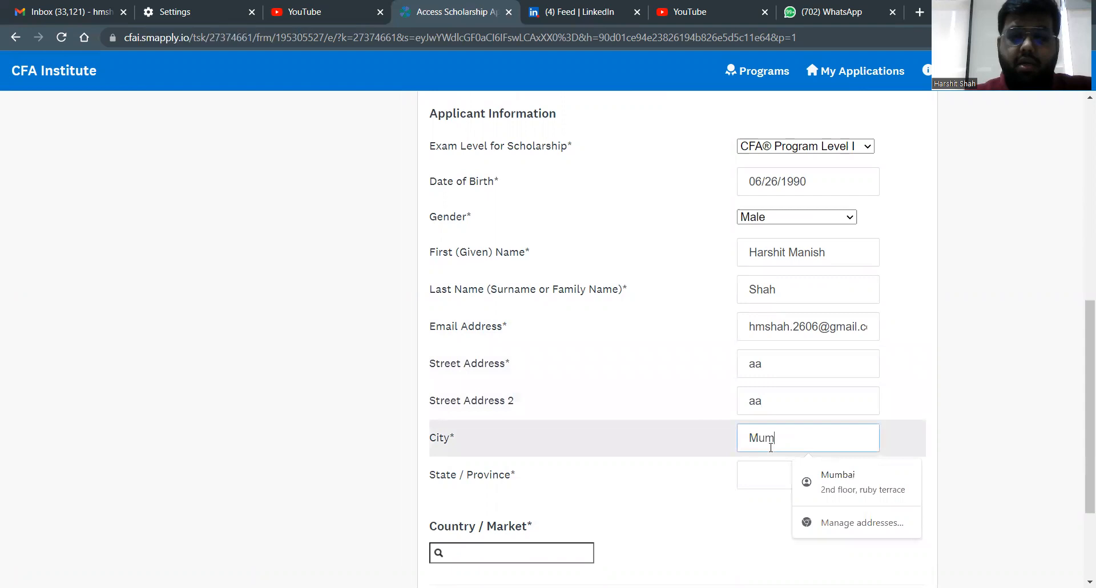
pyautogui.click(837, 481)
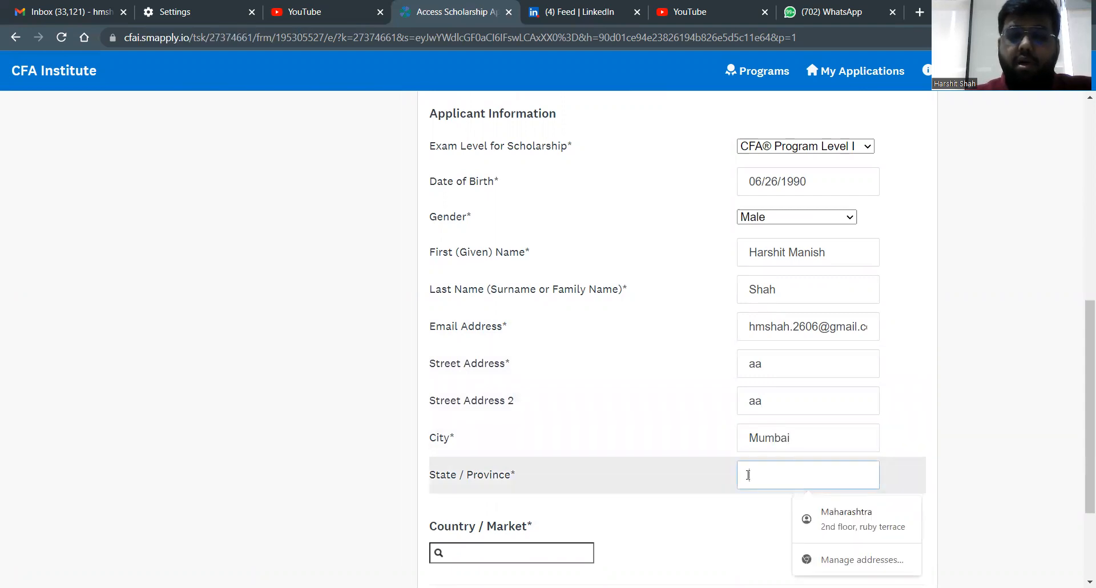
pyautogui.write('Mah')
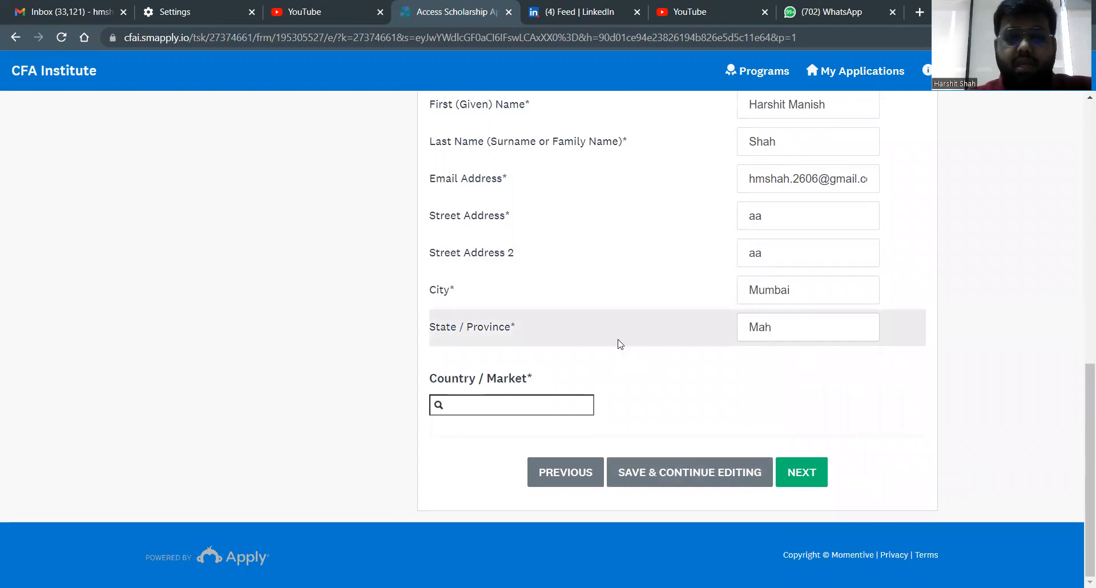
# Step: Search and select India as Country/Market, then save the page and continue
pyautogui.click(511, 404)
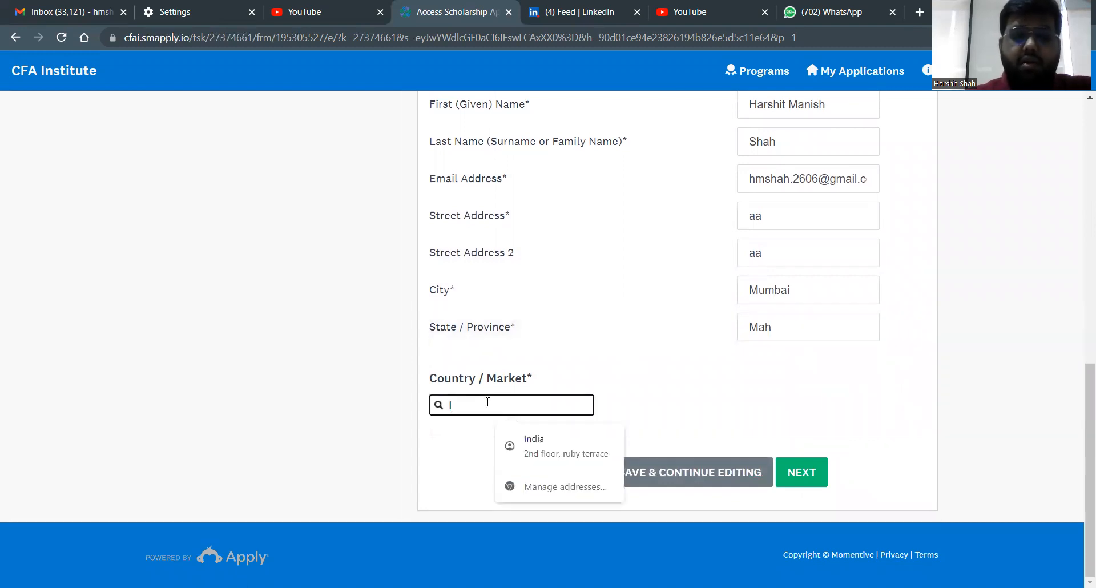
pyautogui.write('India')
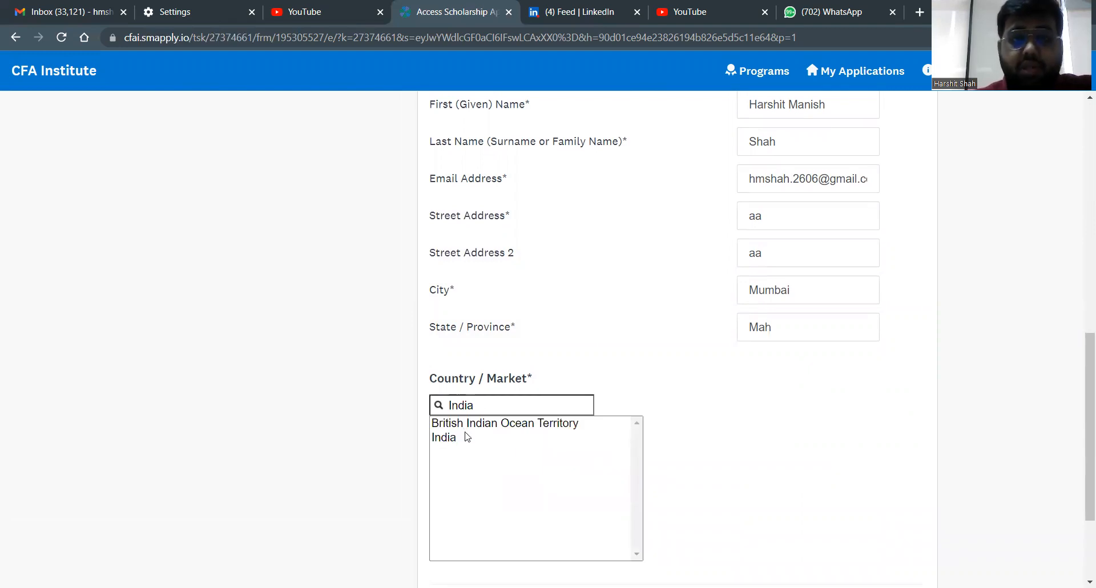
pyautogui.moveTo(498, 428)
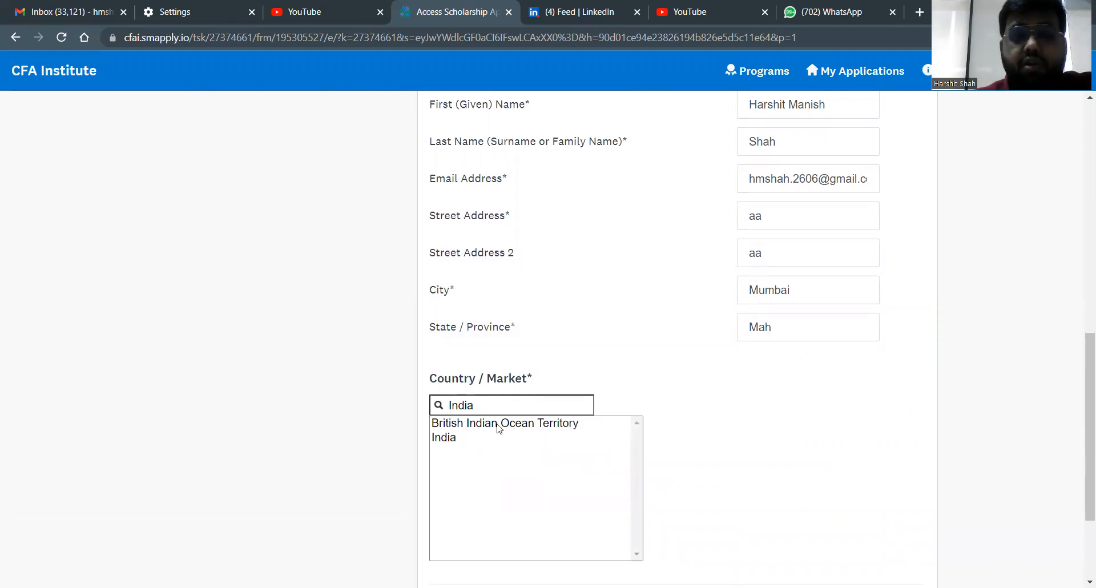
pyautogui.click(443, 436)
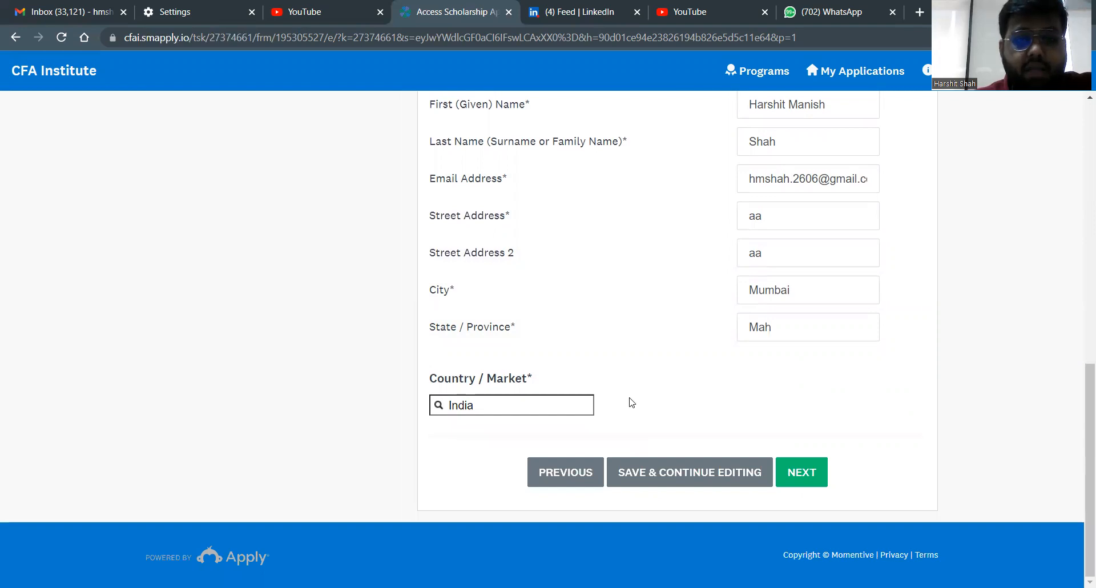
pyautogui.scroll(3)
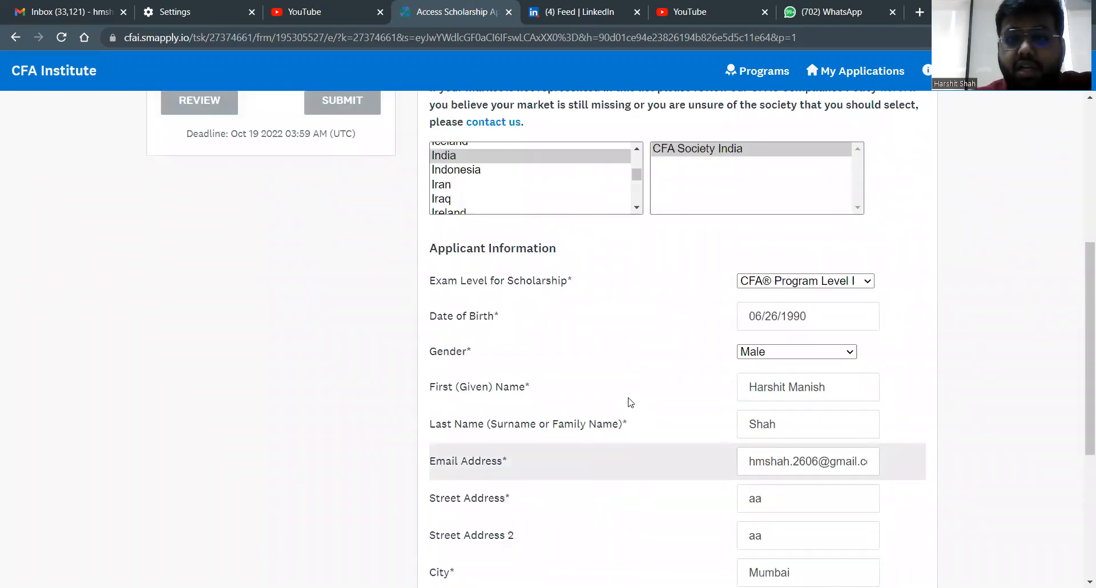
pyautogui.scroll(3)
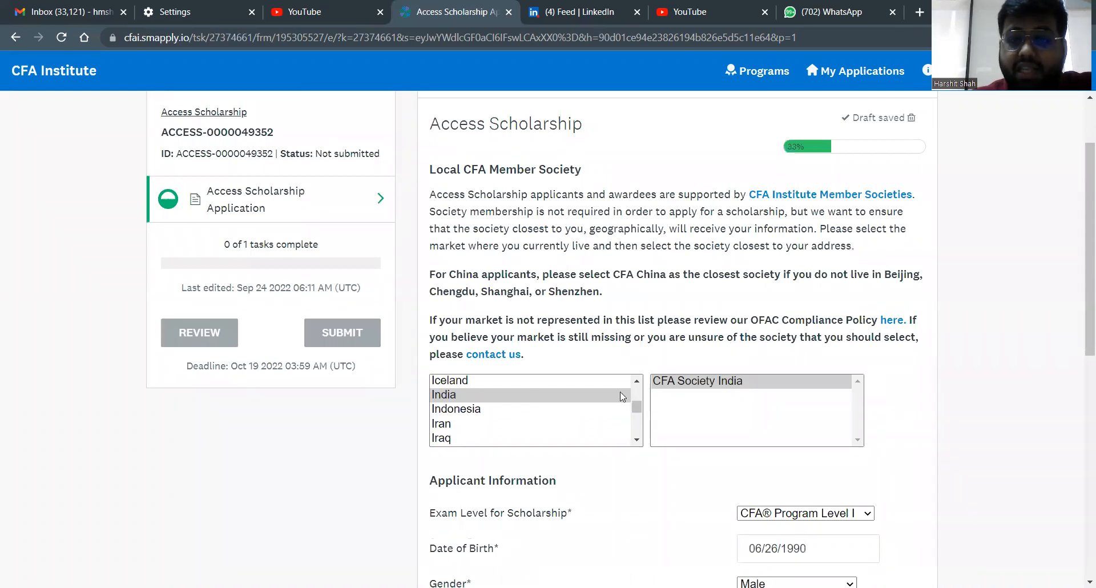
pyautogui.scroll(-3)
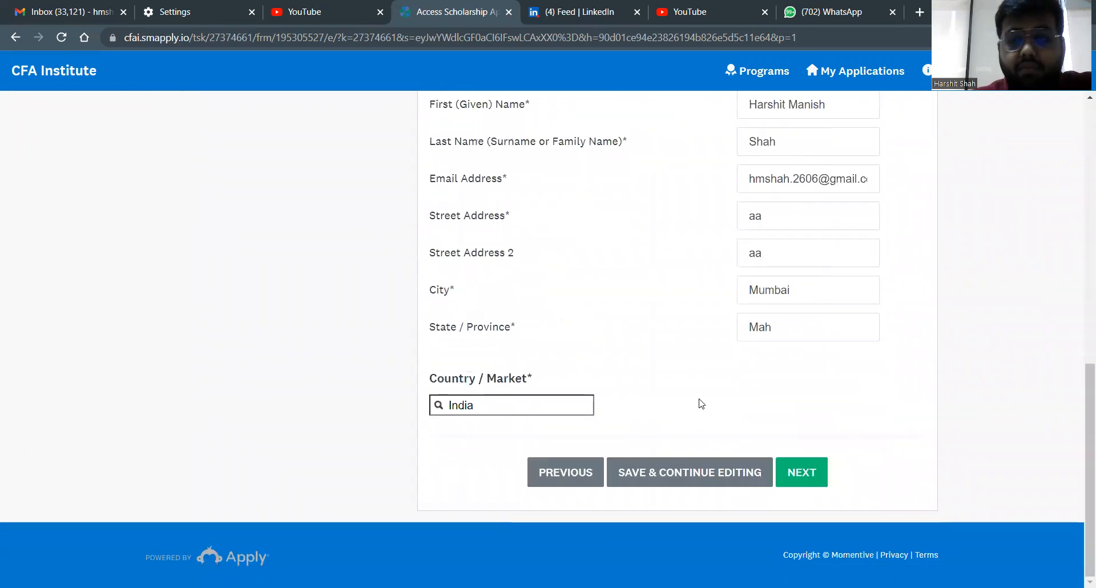
pyautogui.click(801, 472)
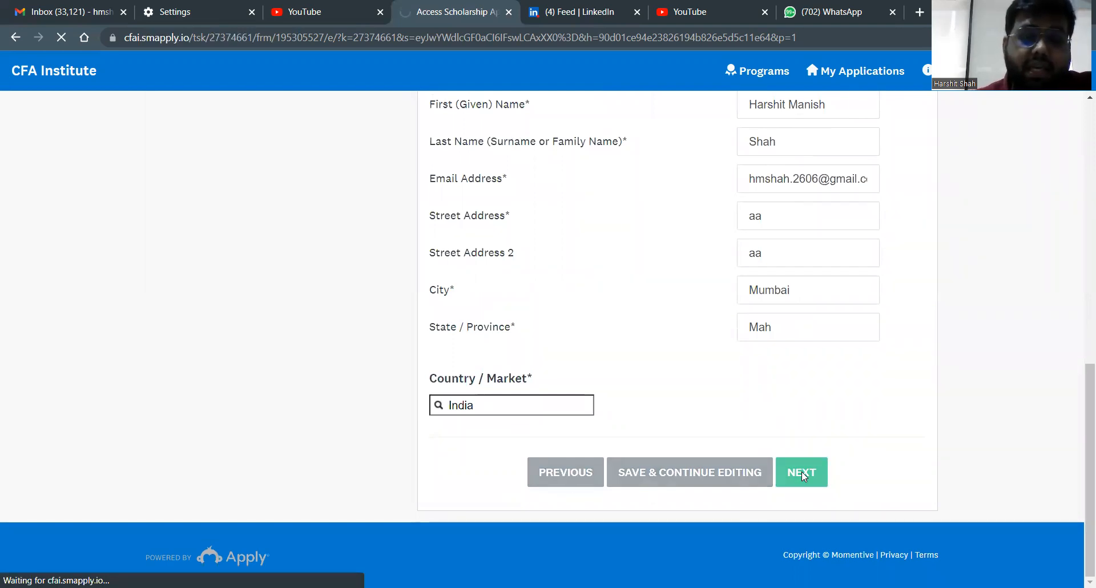
# Step: Continue to the Financial Information page and review its dependents and employment sections
pyautogui.click(801, 472)
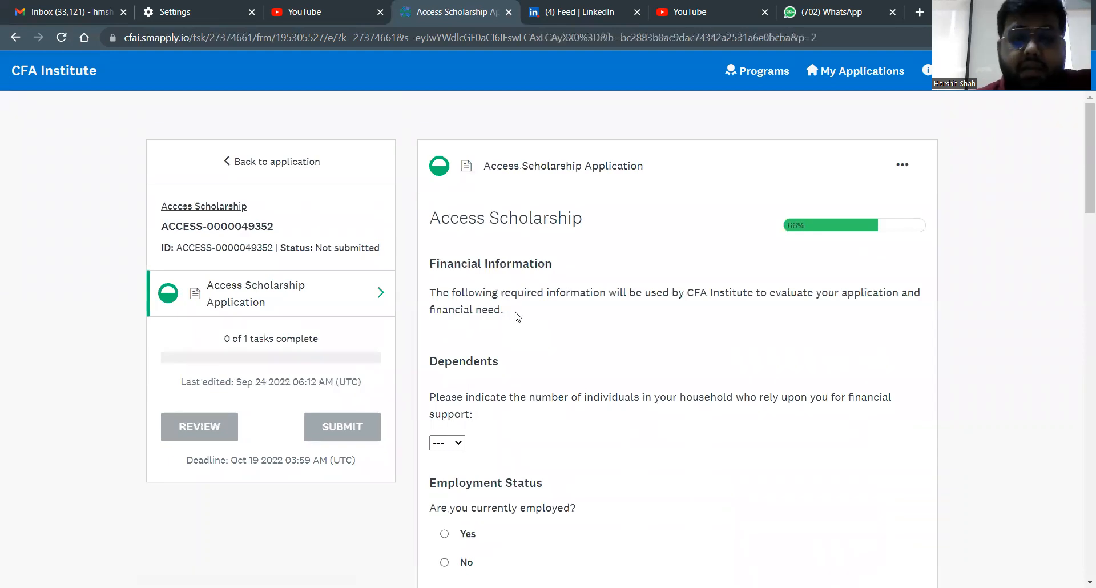
pyautogui.scroll(-3)
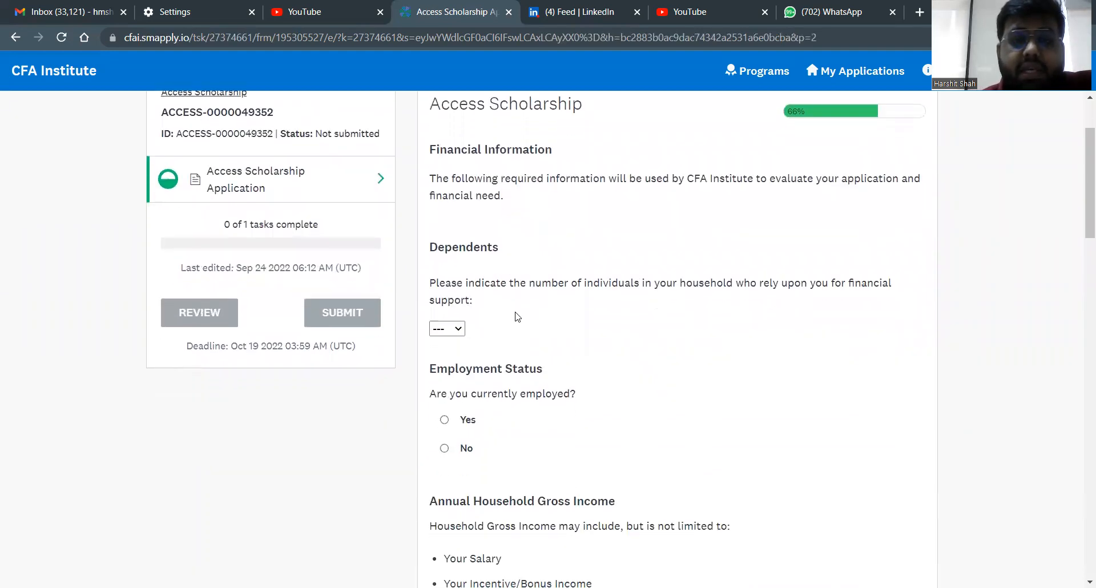
pyautogui.scroll(3)
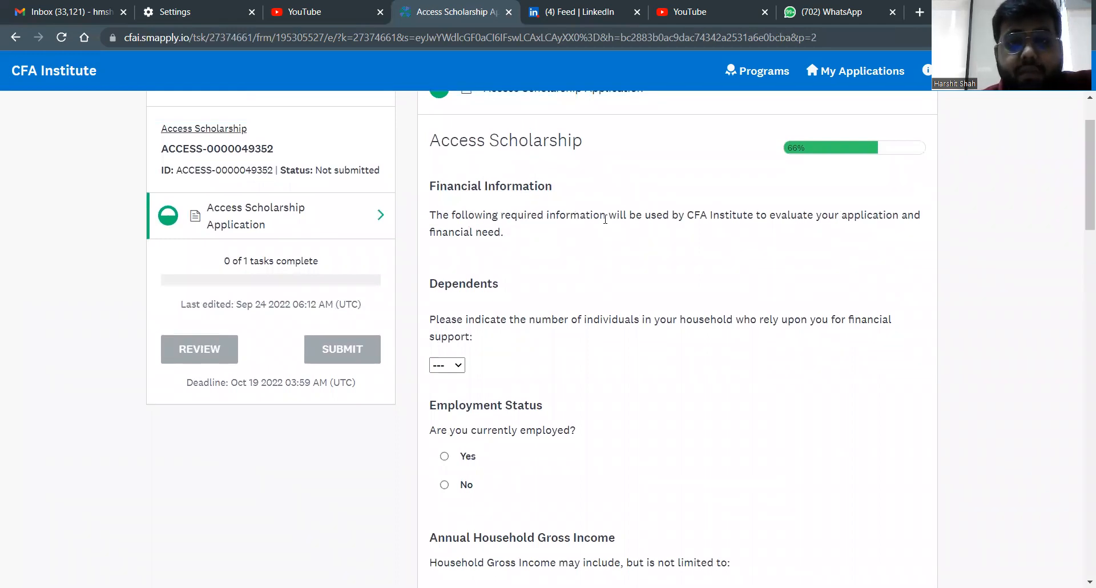
pyautogui.moveTo(893, 234)
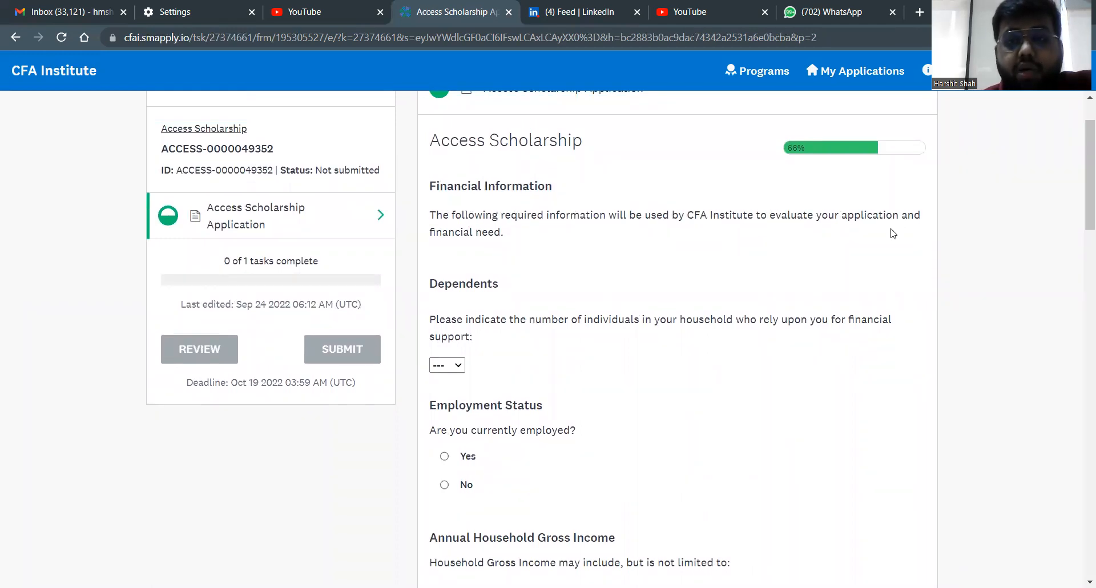
pyautogui.scroll(-3)
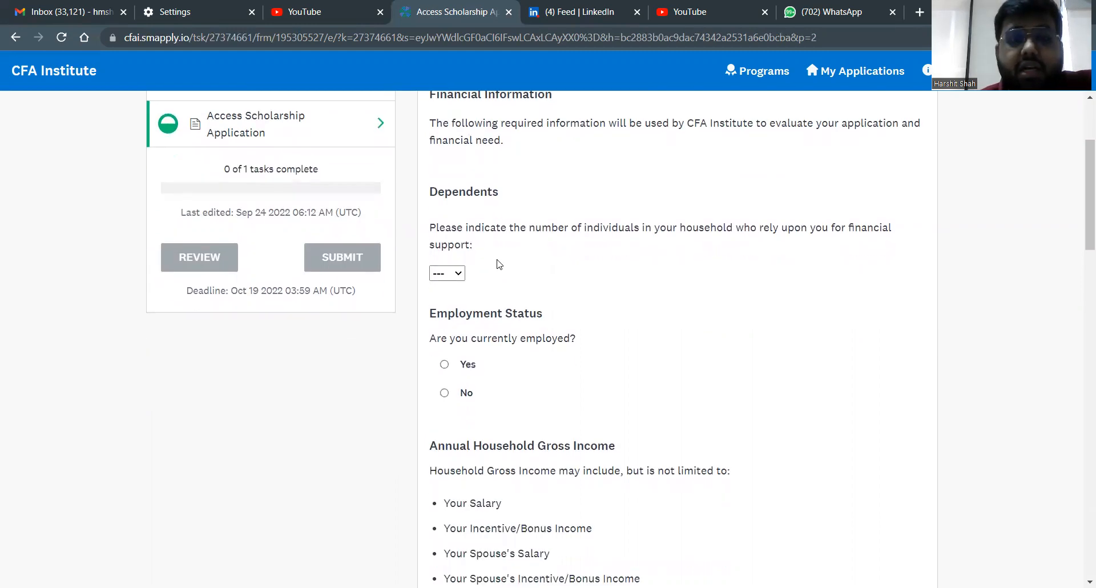
pyautogui.moveTo(564, 222)
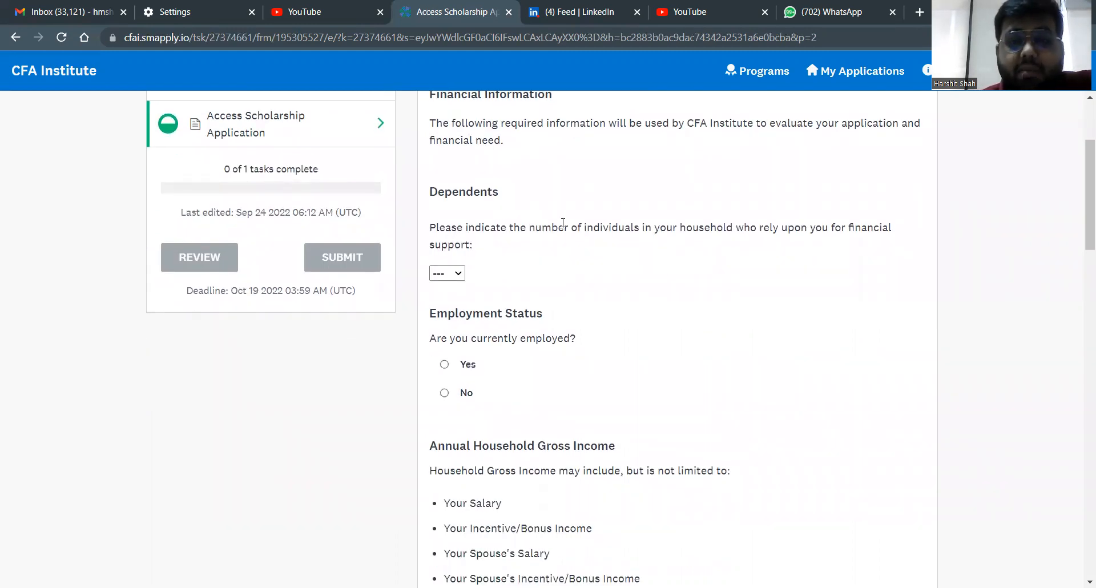
pyautogui.moveTo(752, 228)
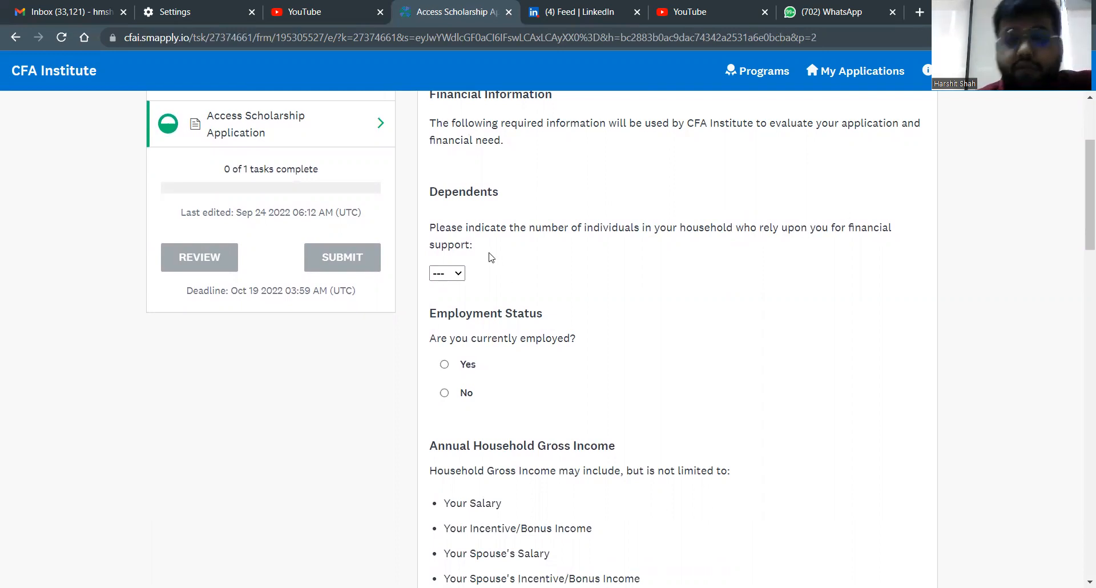
pyautogui.moveTo(415, 271)
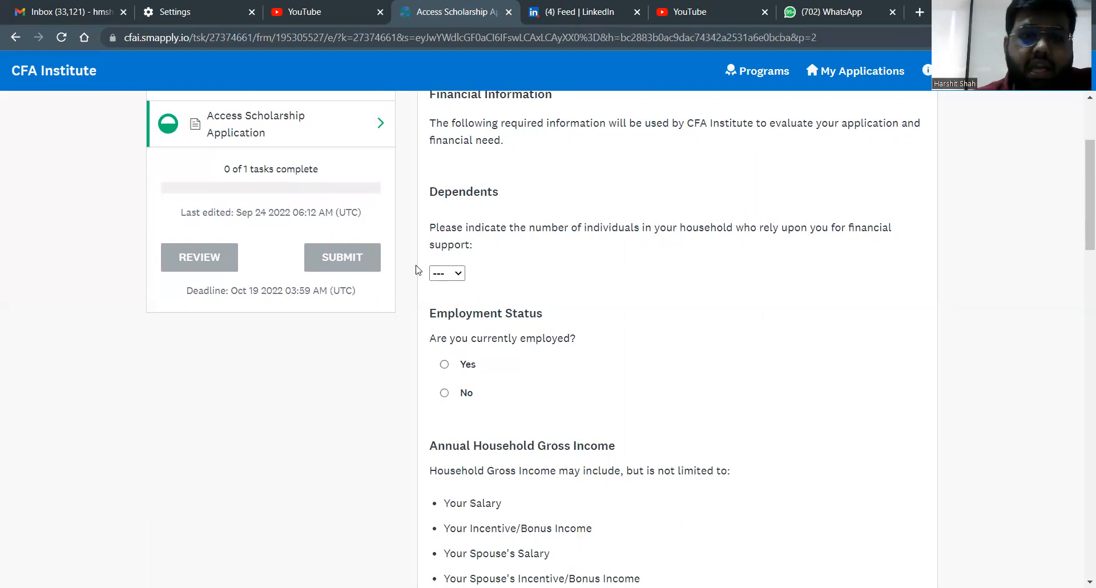
# Step: Choose 5 from the household Dependents dropdown
pyautogui.click(445, 273)
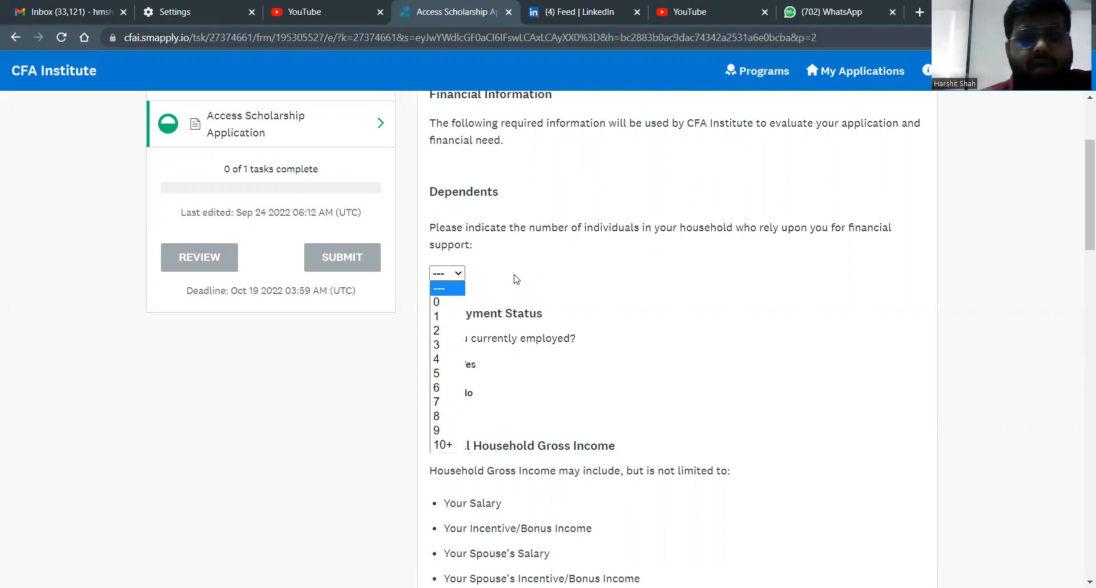
pyautogui.moveTo(440, 358)
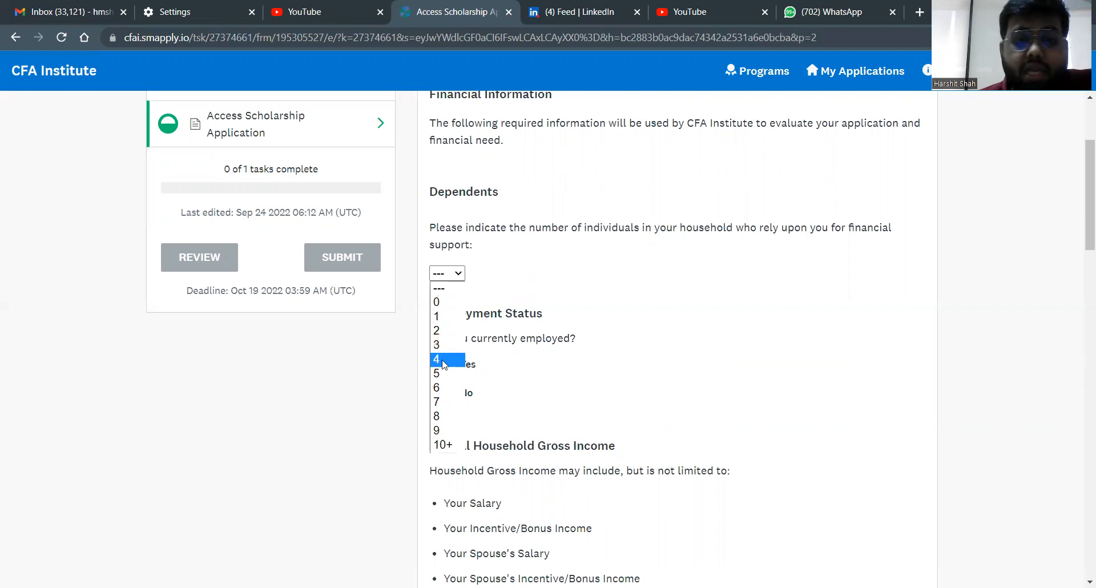
pyautogui.moveTo(441, 344)
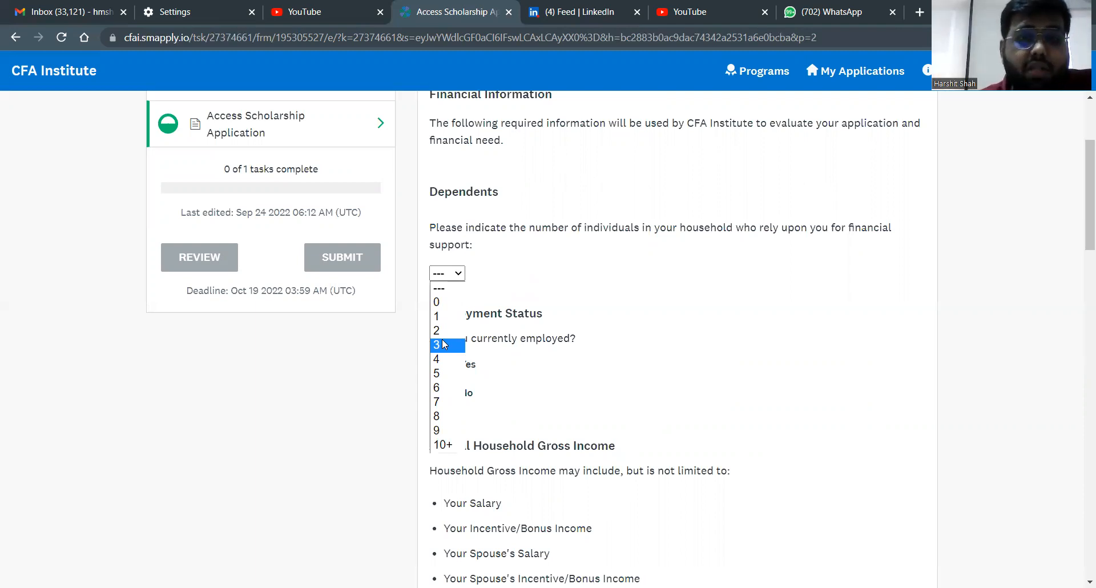
pyautogui.moveTo(442, 374)
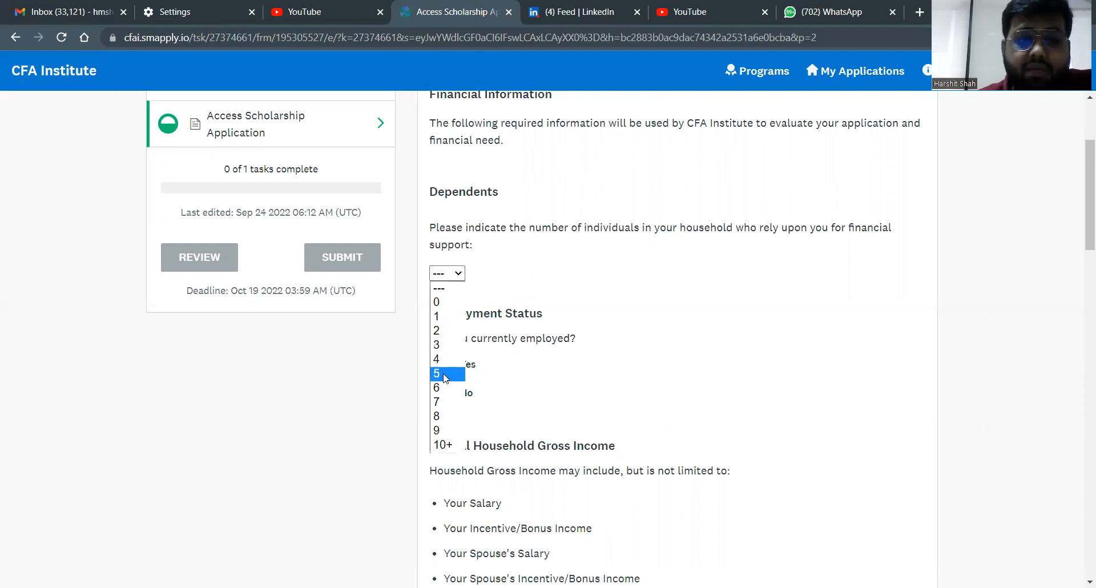
pyautogui.click(436, 373)
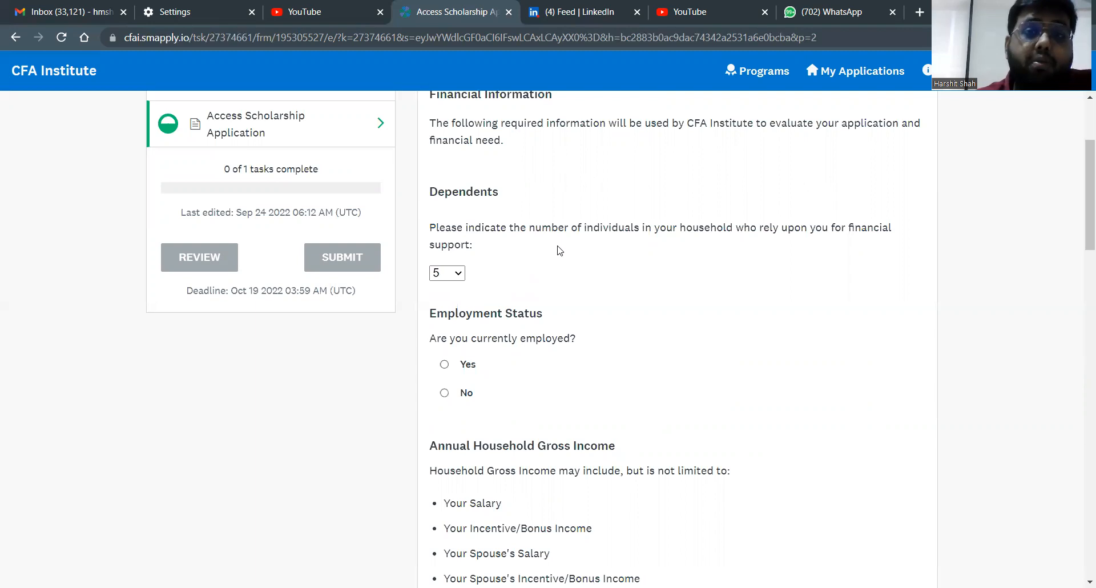
pyautogui.scroll(-3)
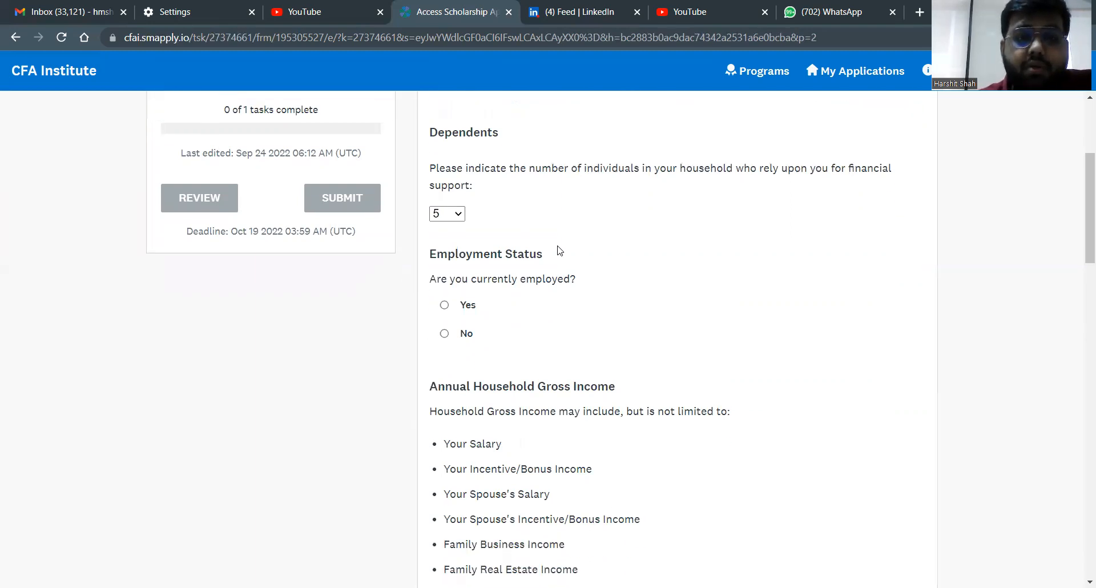
pyautogui.moveTo(452, 307)
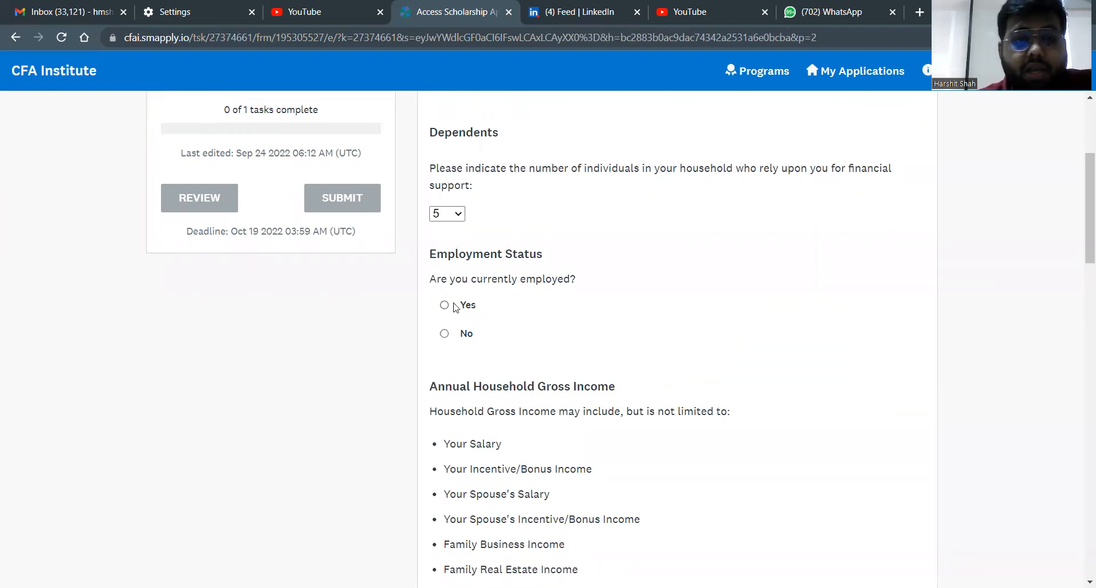
# Step: Answer Employment Status as No and move down toward the household income ranges
pyautogui.click(445, 305)
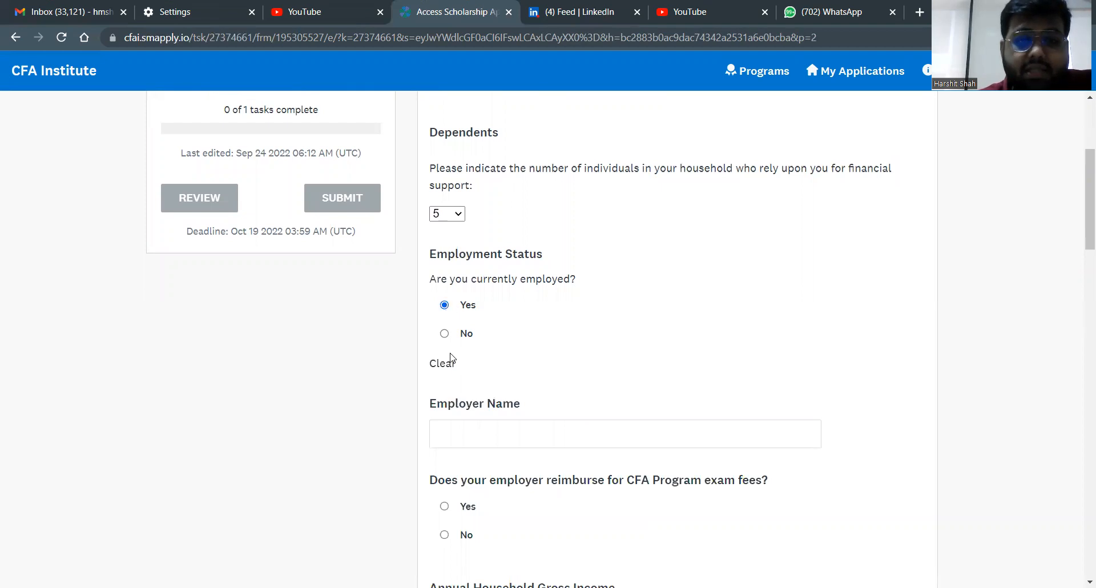
pyautogui.scroll(-3)
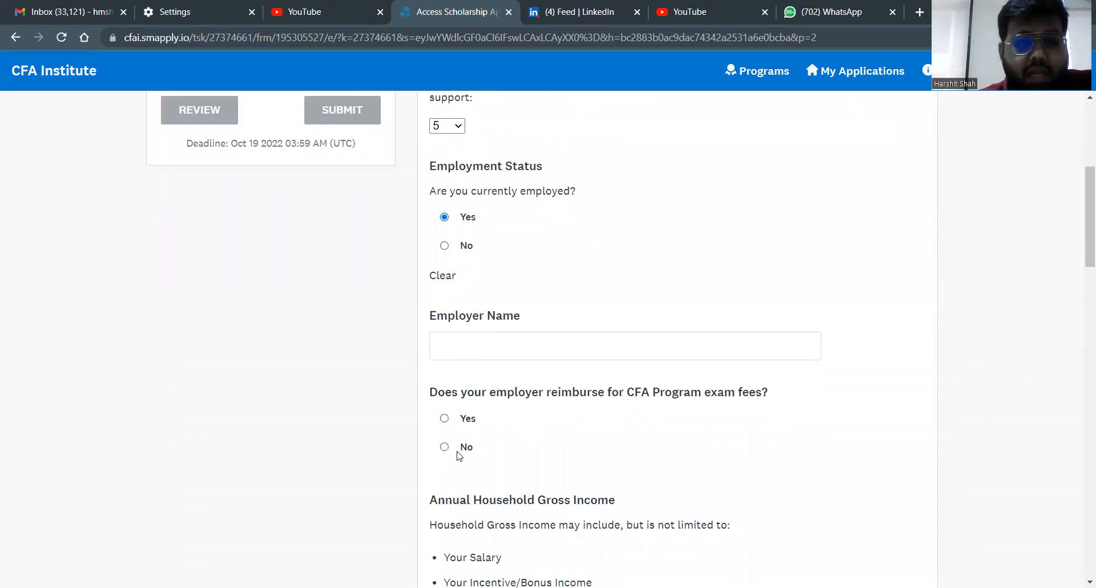
pyautogui.scroll(3)
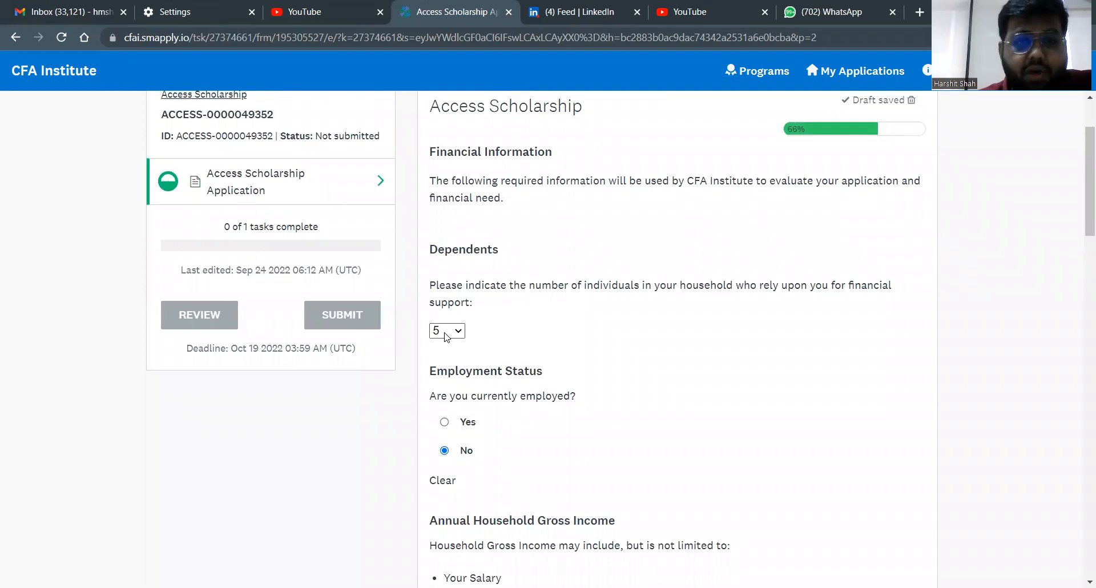
pyautogui.scroll(-3)
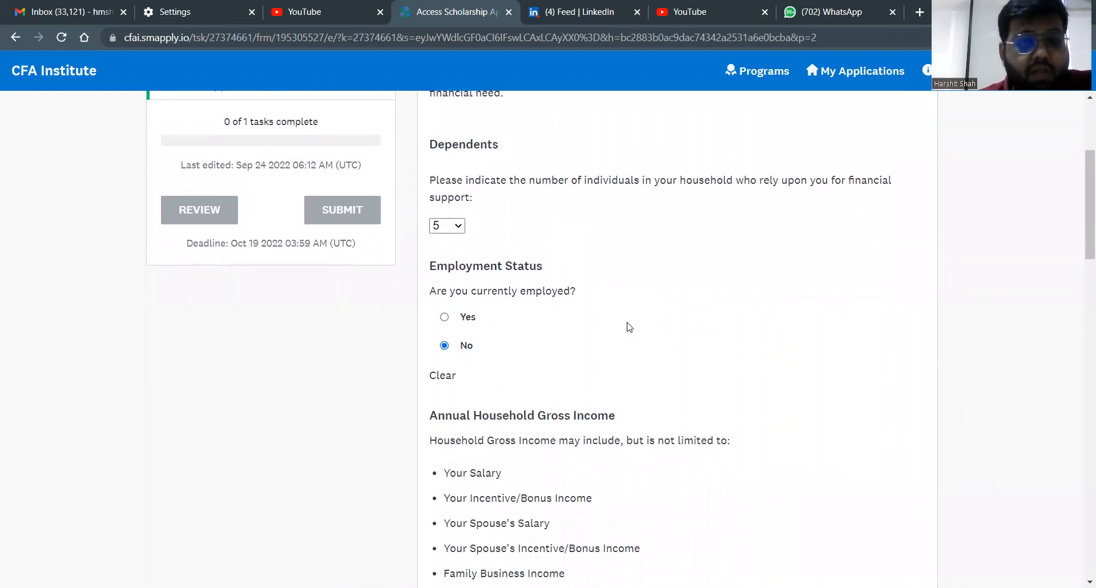
pyautogui.scroll(-3)
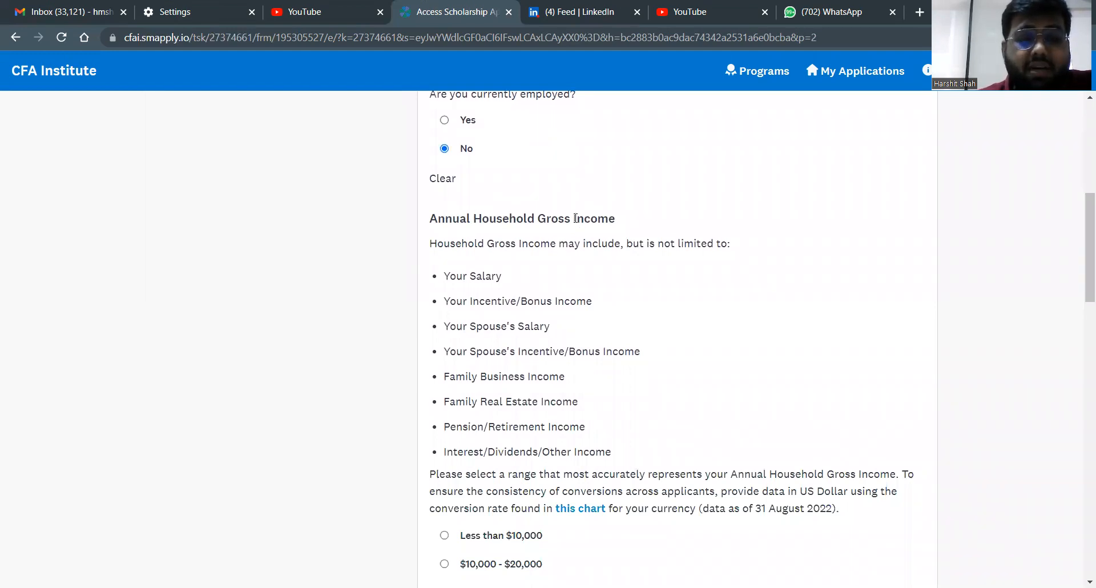
pyautogui.scroll(-3)
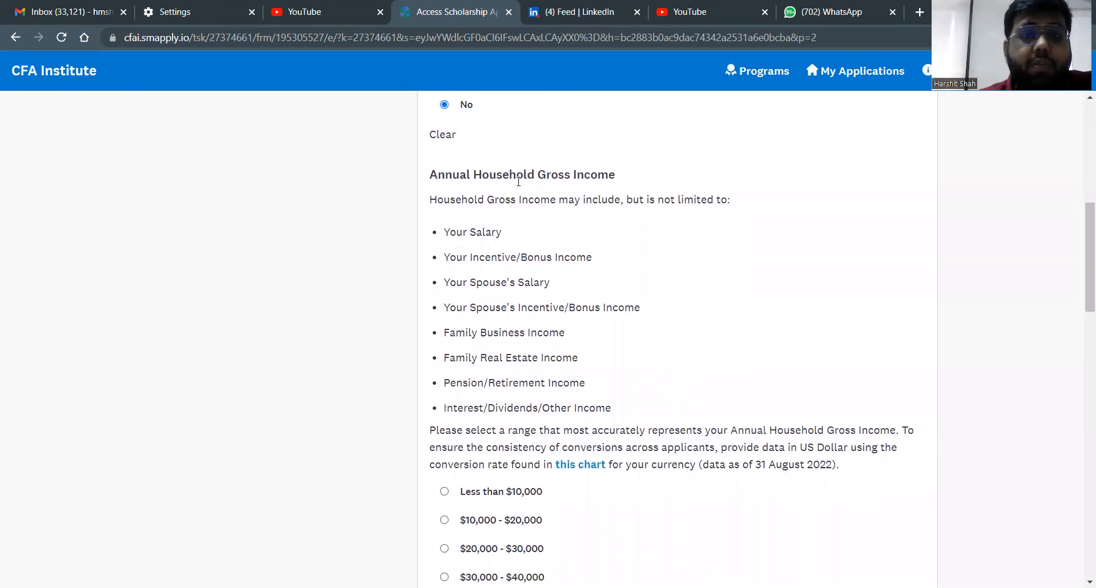
# Step: Select $20,000 - $30,000 for Annual Household Gross Income after briefly trying Greater than $40,000
pyautogui.scroll(-3)
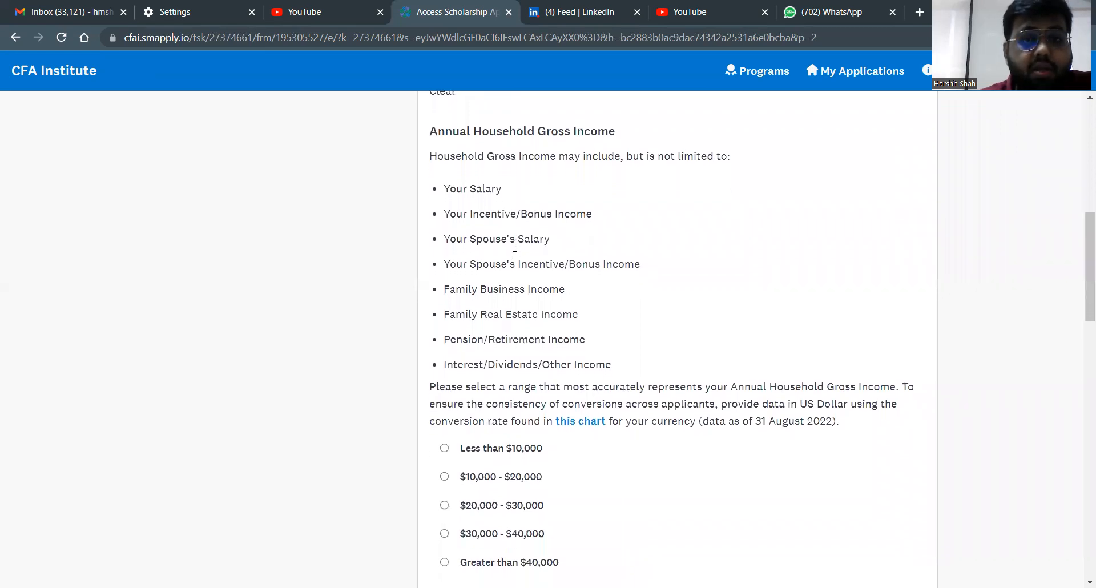
pyautogui.moveTo(440, 293)
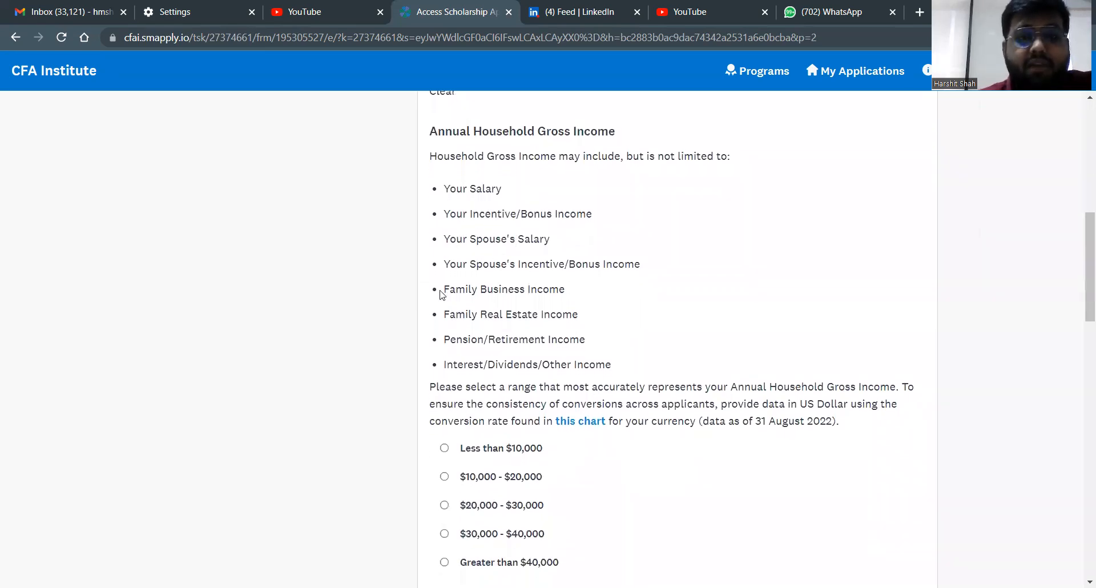
pyautogui.scroll(-3)
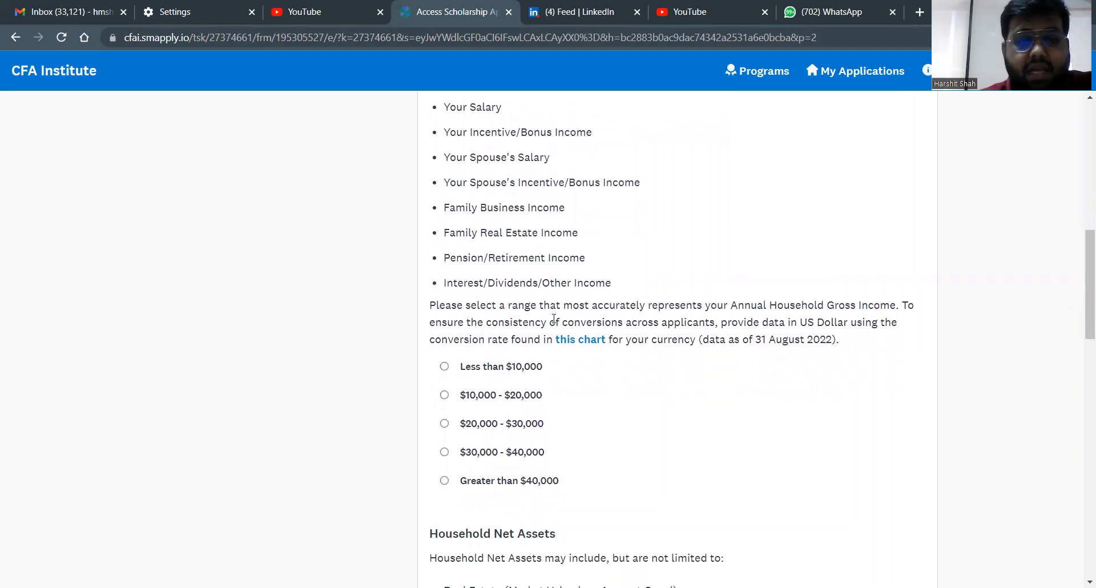
pyautogui.scroll(-3)
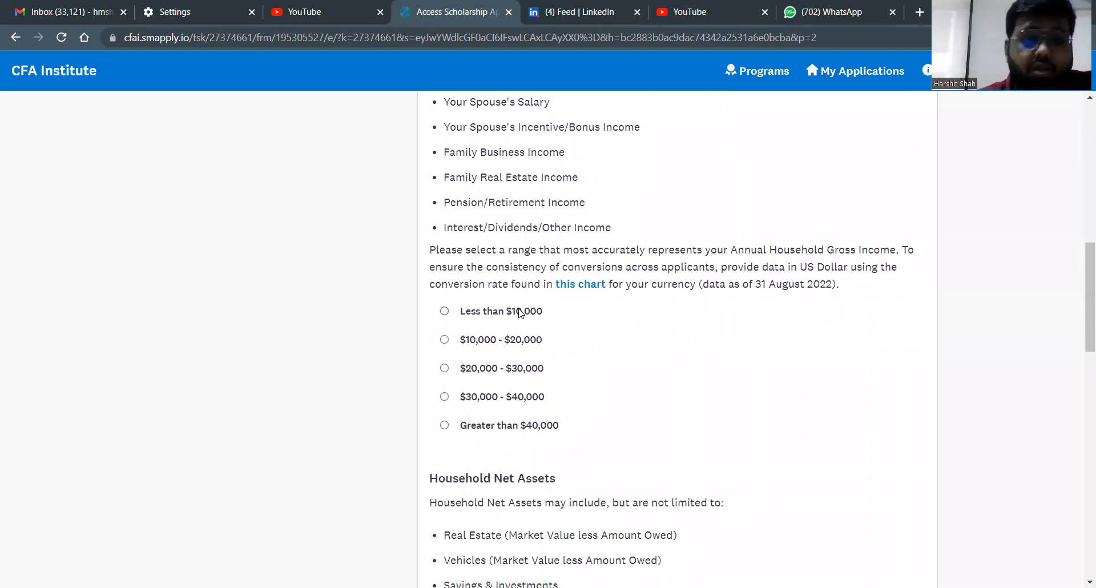
pyautogui.moveTo(558, 311)
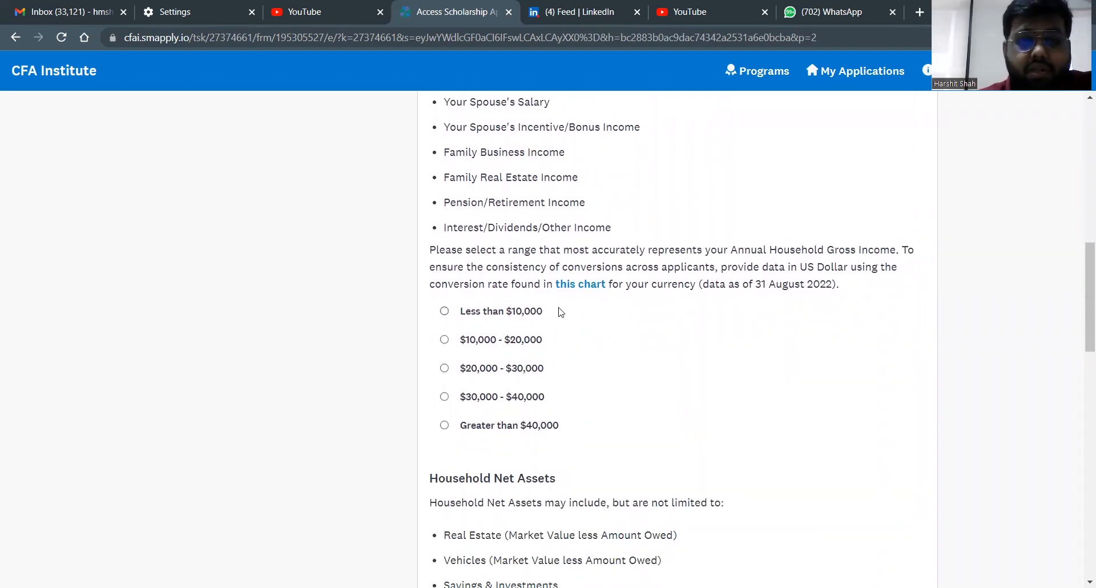
pyautogui.moveTo(533, 370)
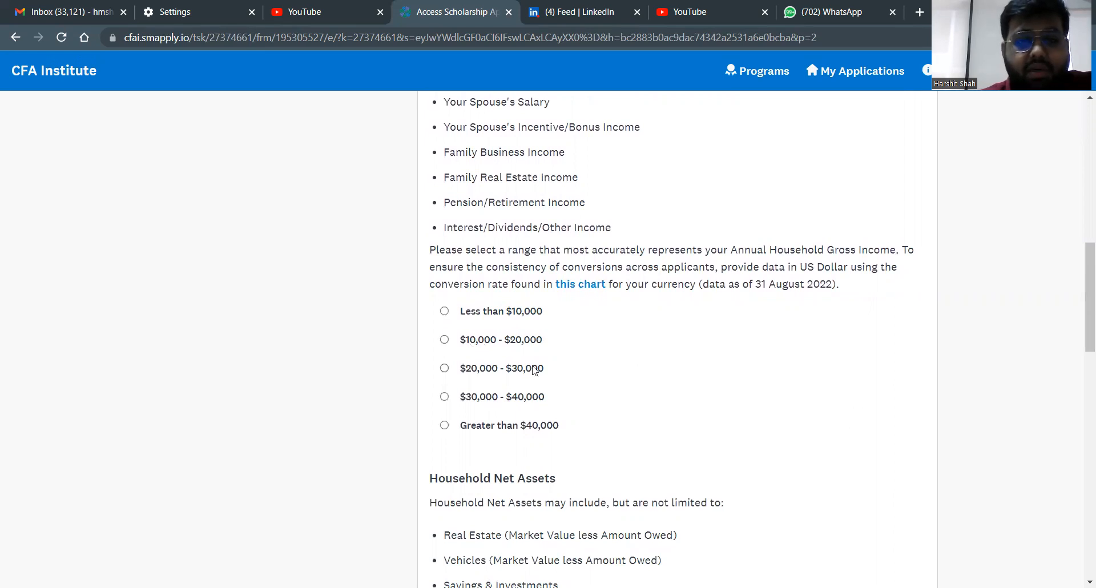
pyautogui.moveTo(488, 434)
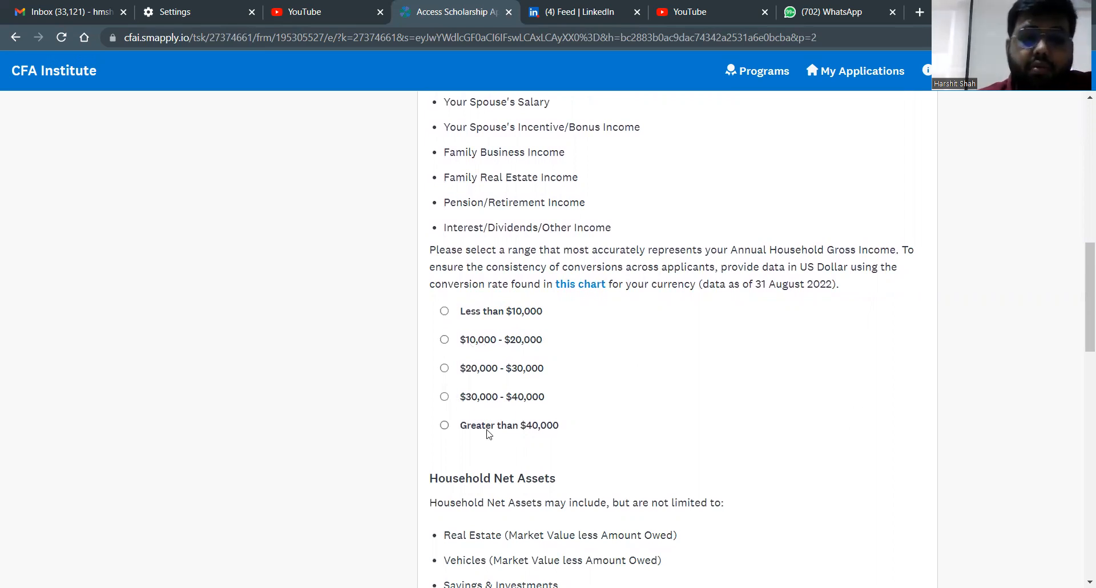
pyautogui.moveTo(607, 417)
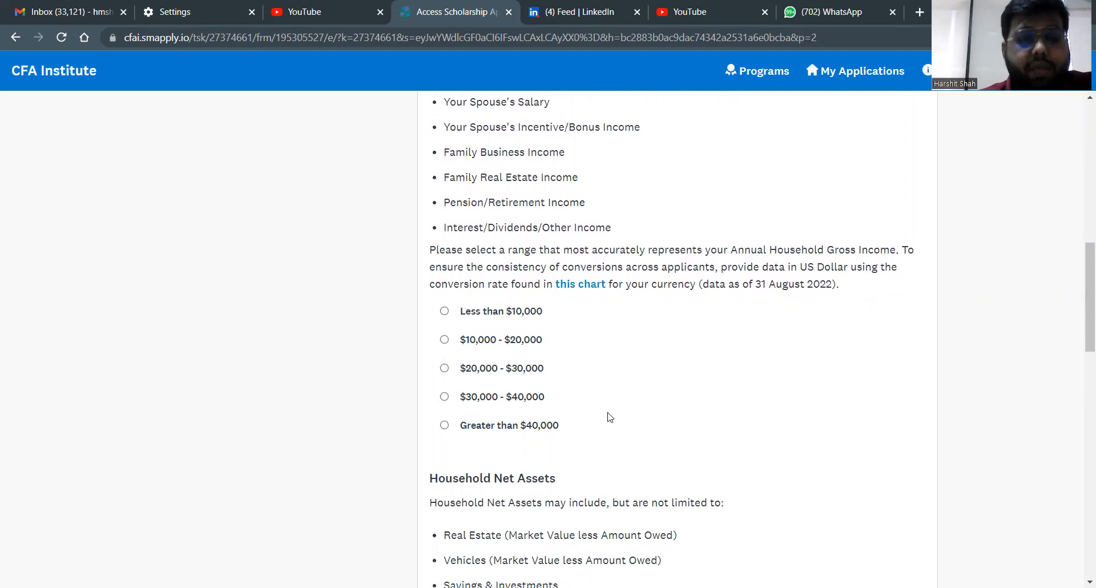
pyautogui.moveTo(548, 445)
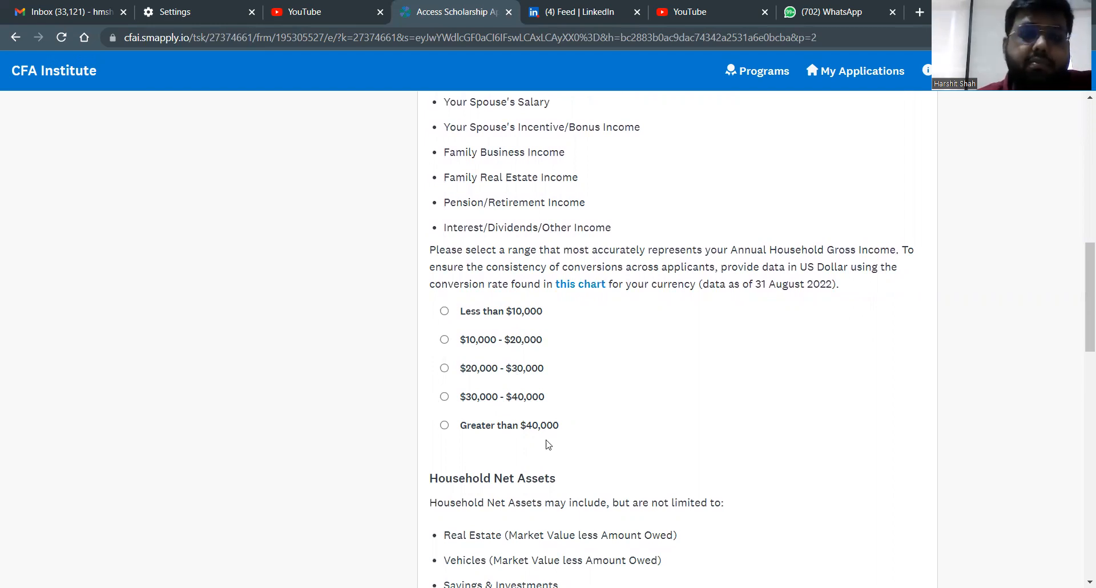
pyautogui.moveTo(451, 355)
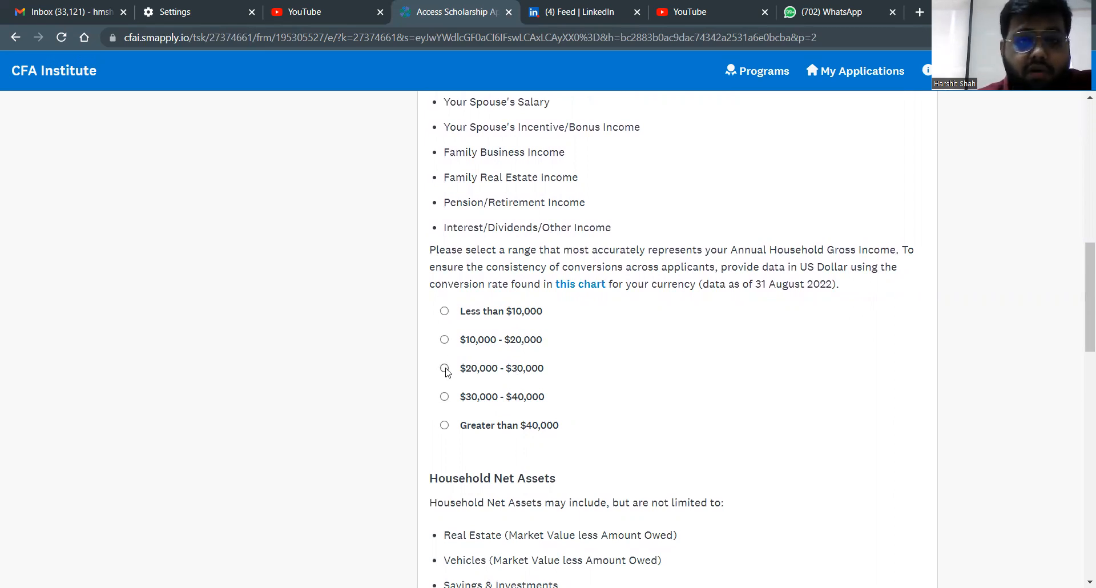
pyautogui.click(444, 368)
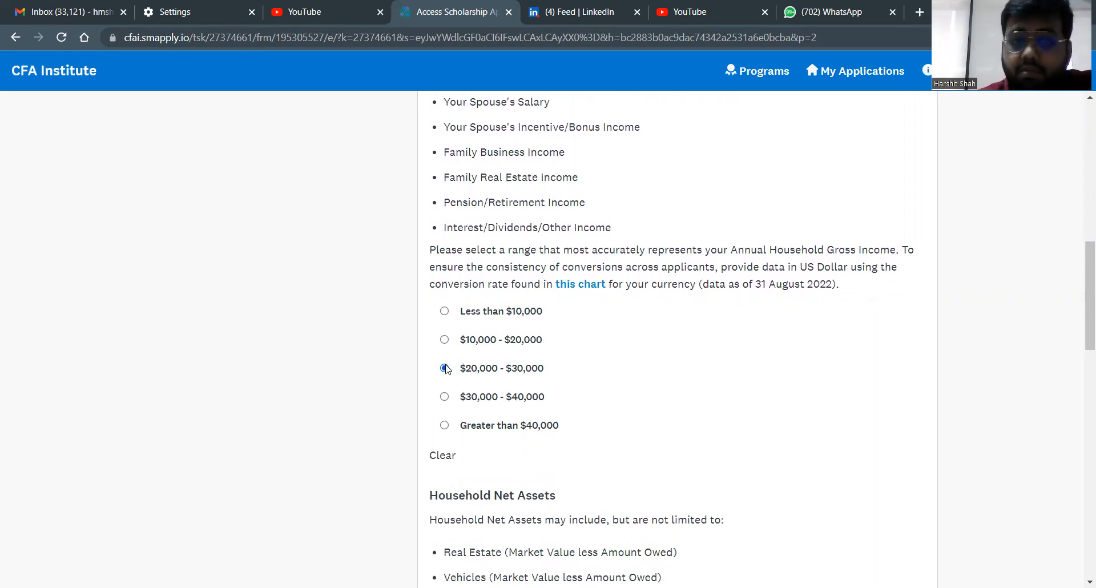
pyautogui.click(443, 369)
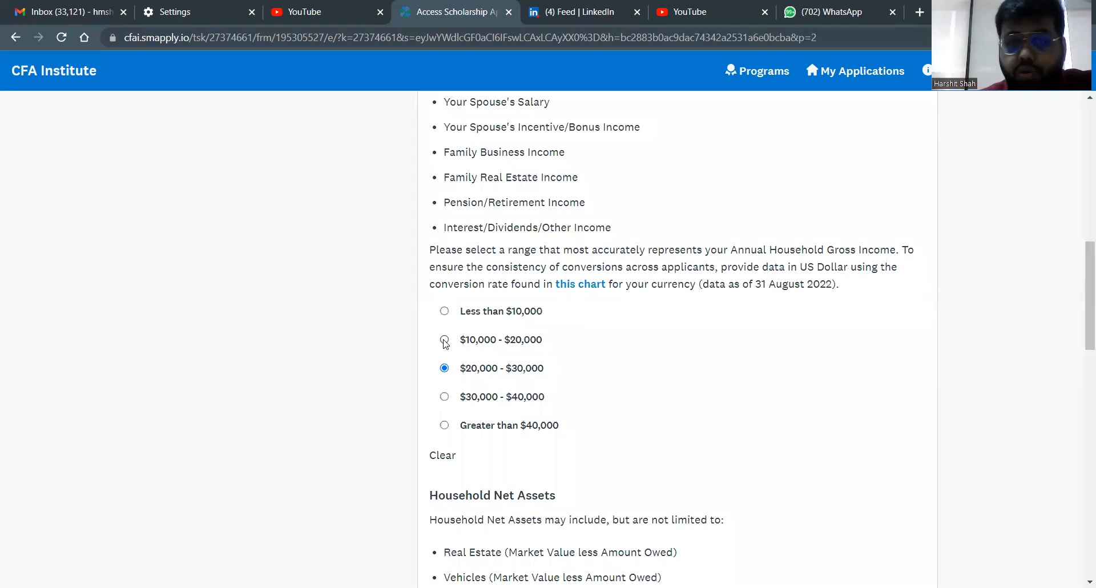
pyautogui.moveTo(446, 417)
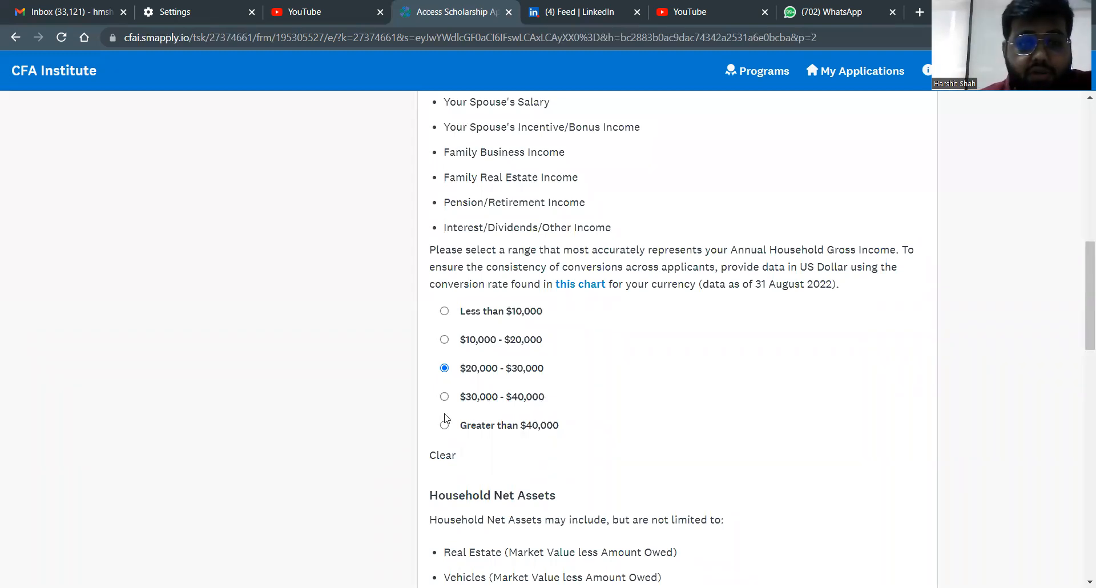
pyautogui.click(444, 424)
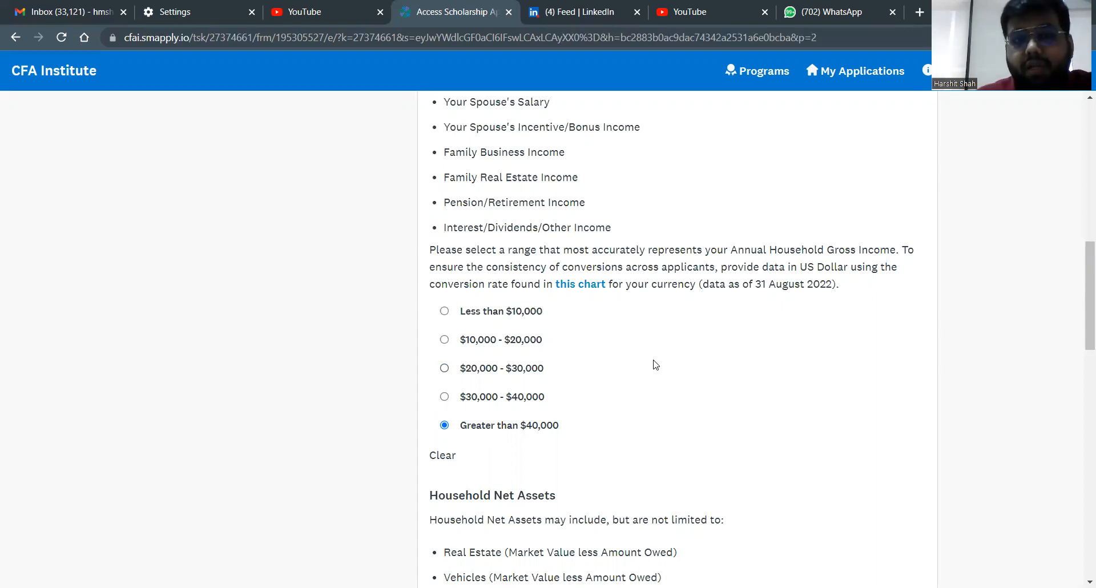
pyautogui.moveTo(444, 368)
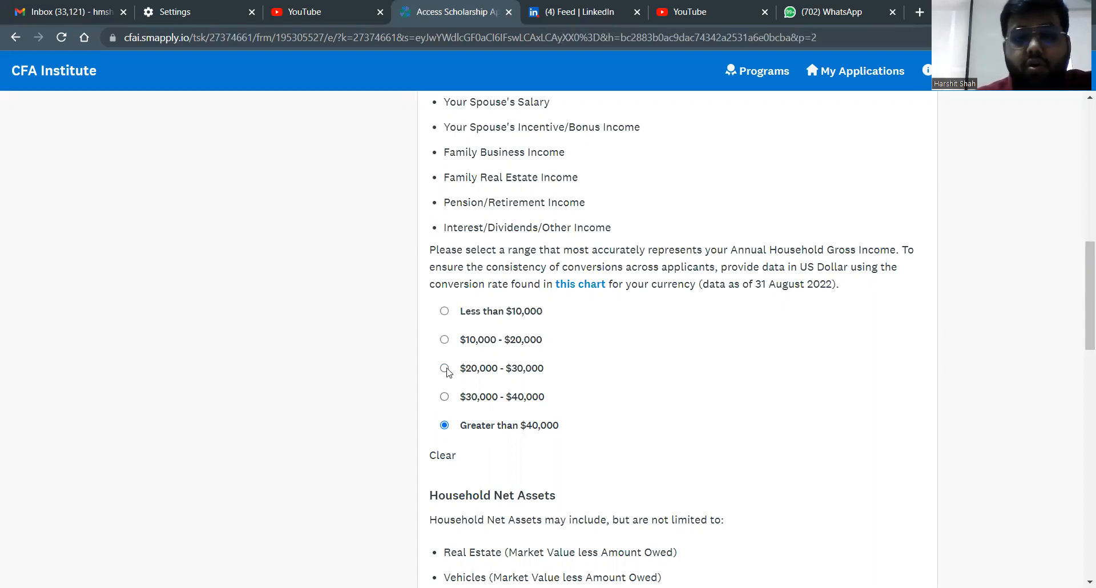
pyautogui.click(444, 311)
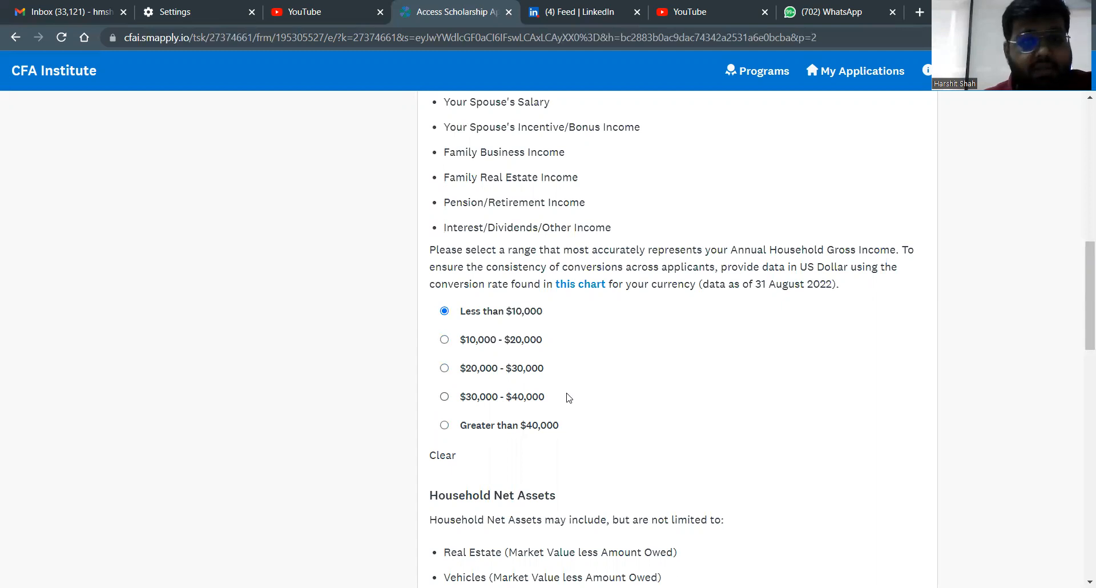
pyautogui.moveTo(625, 351)
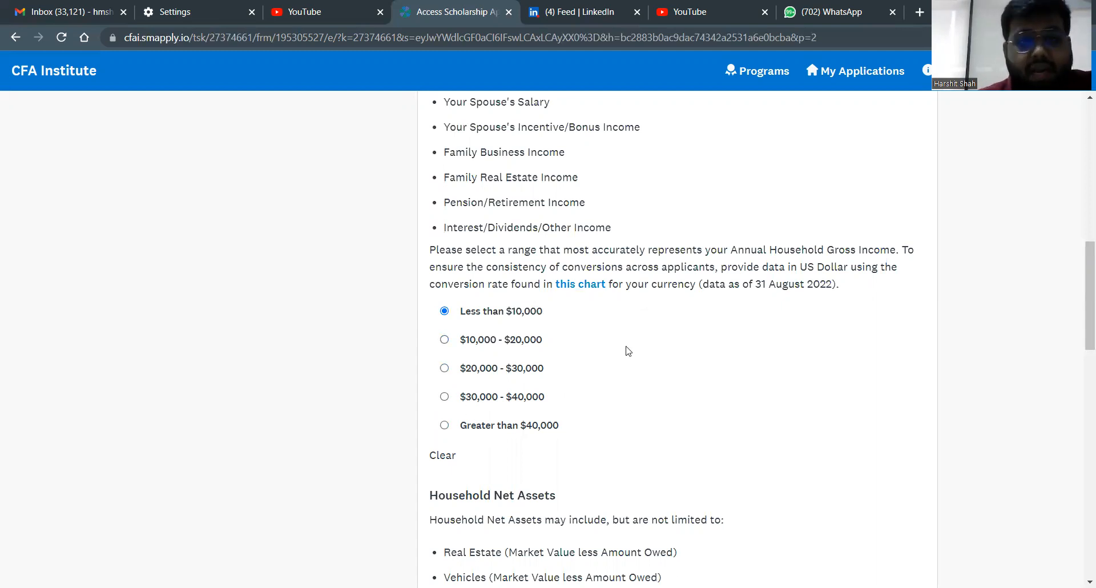
pyautogui.click(444, 368)
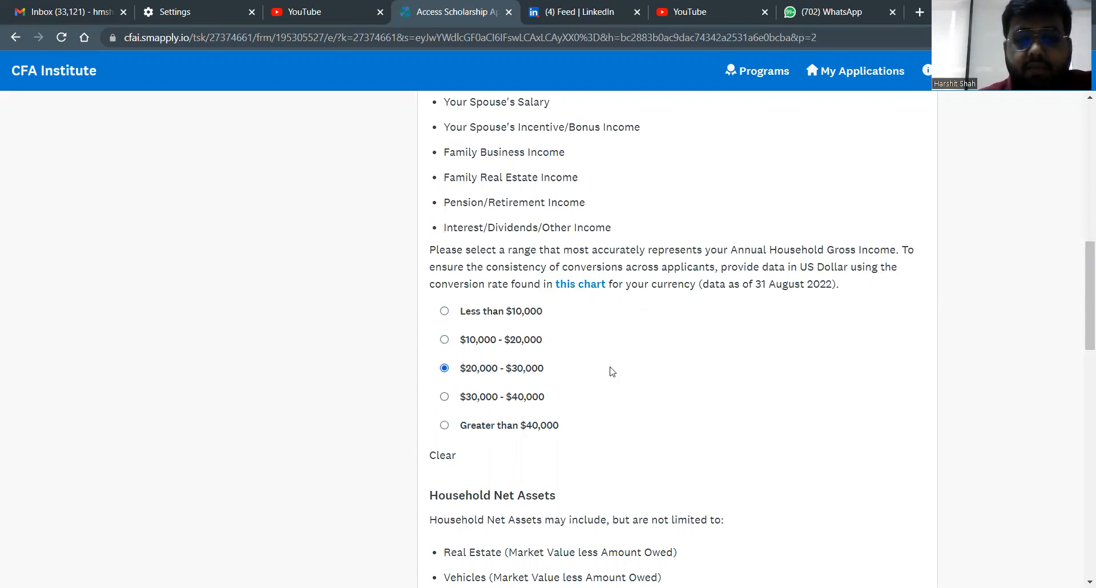
# Step: Scroll to Household Net Assets and pick Greater than $100,000
pyautogui.scroll(-3)
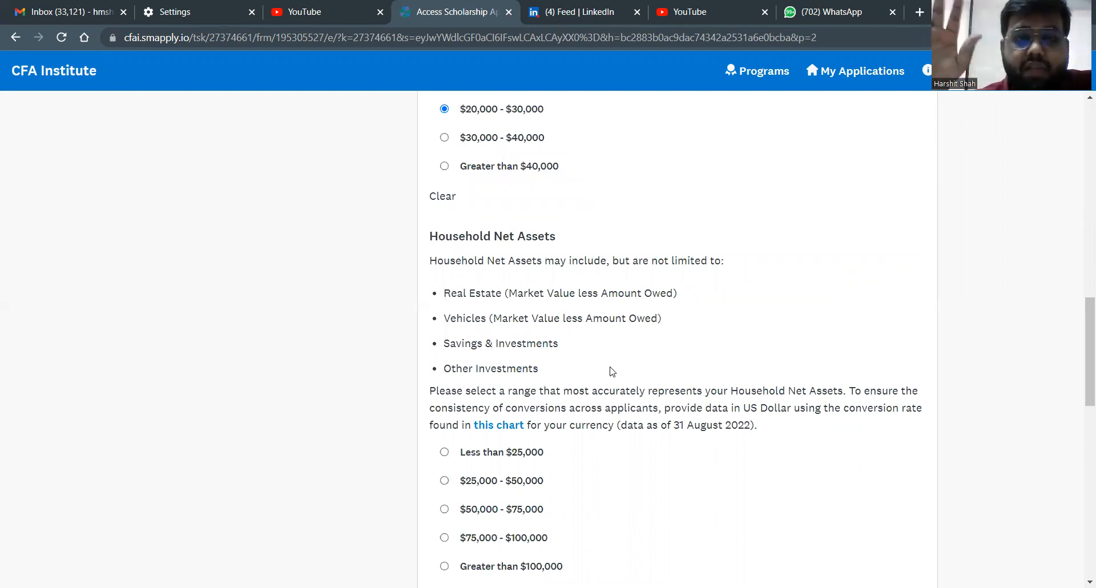
pyautogui.moveTo(442, 332)
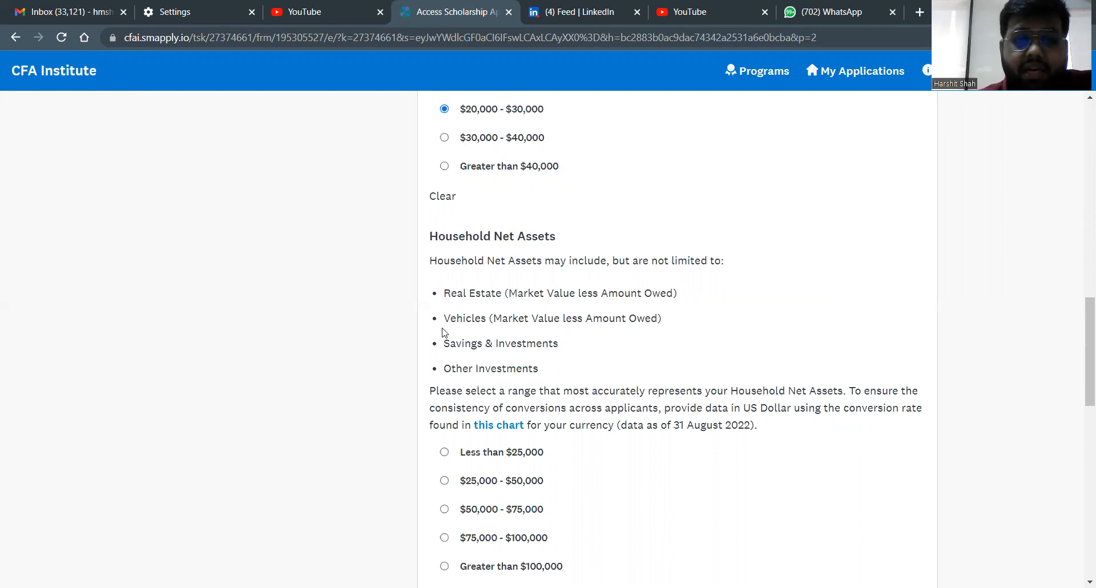
pyautogui.scroll(-3)
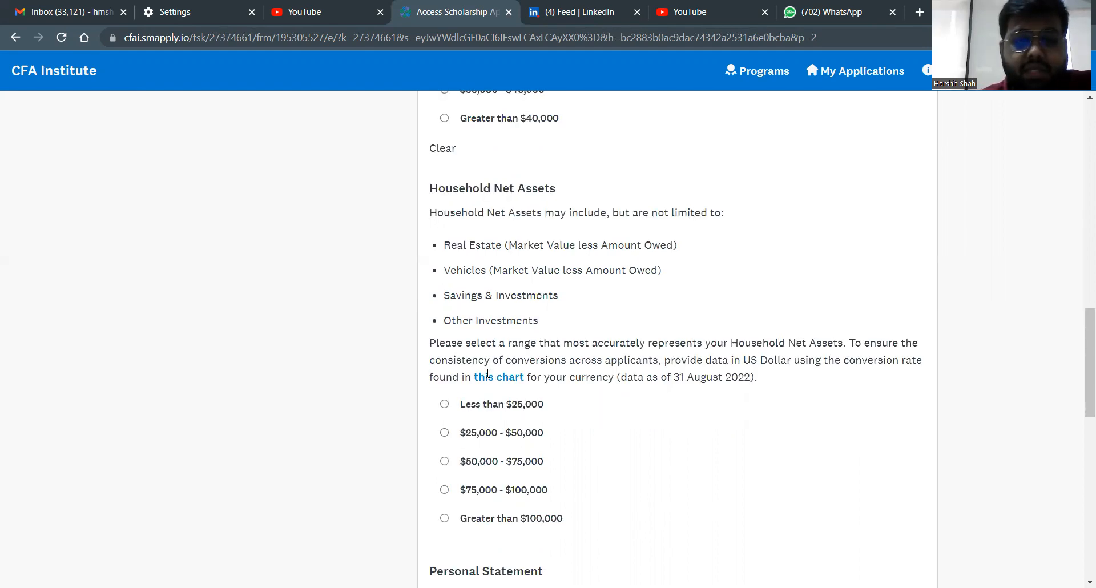
pyautogui.scroll(-3)
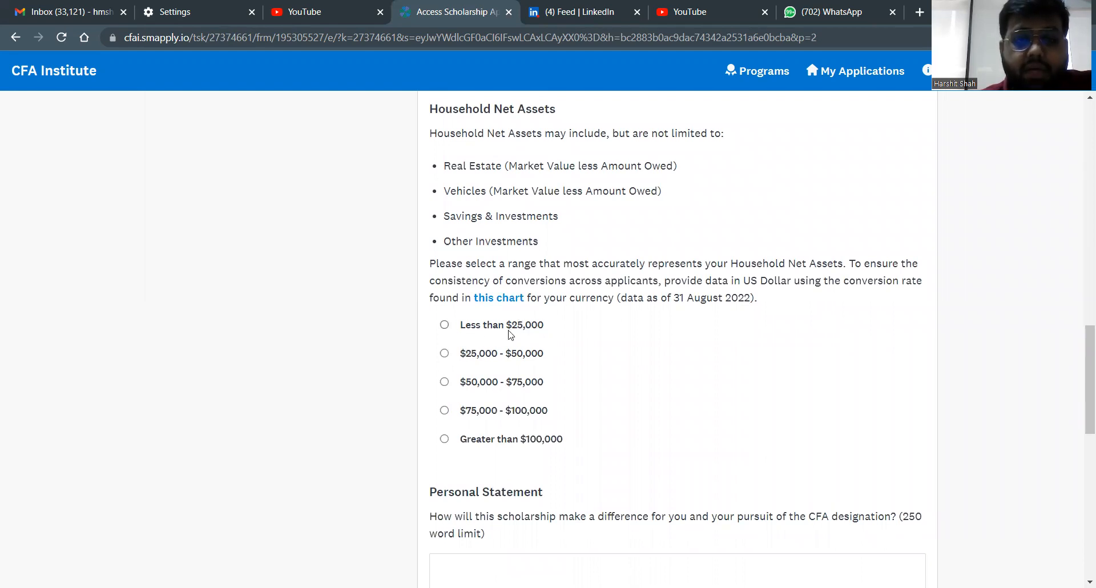
pyautogui.moveTo(536, 385)
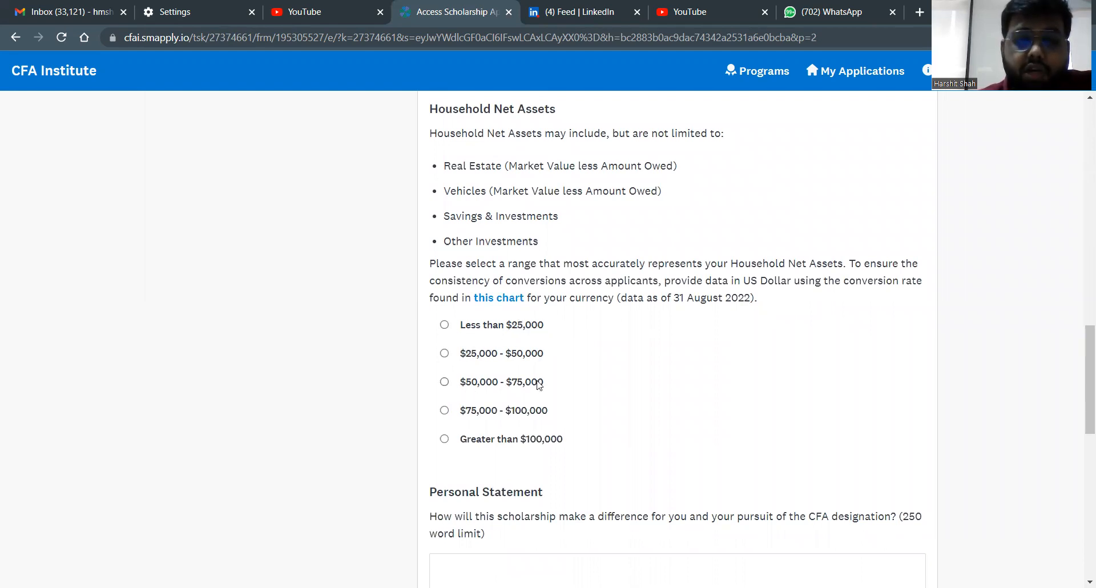
pyautogui.moveTo(541, 416)
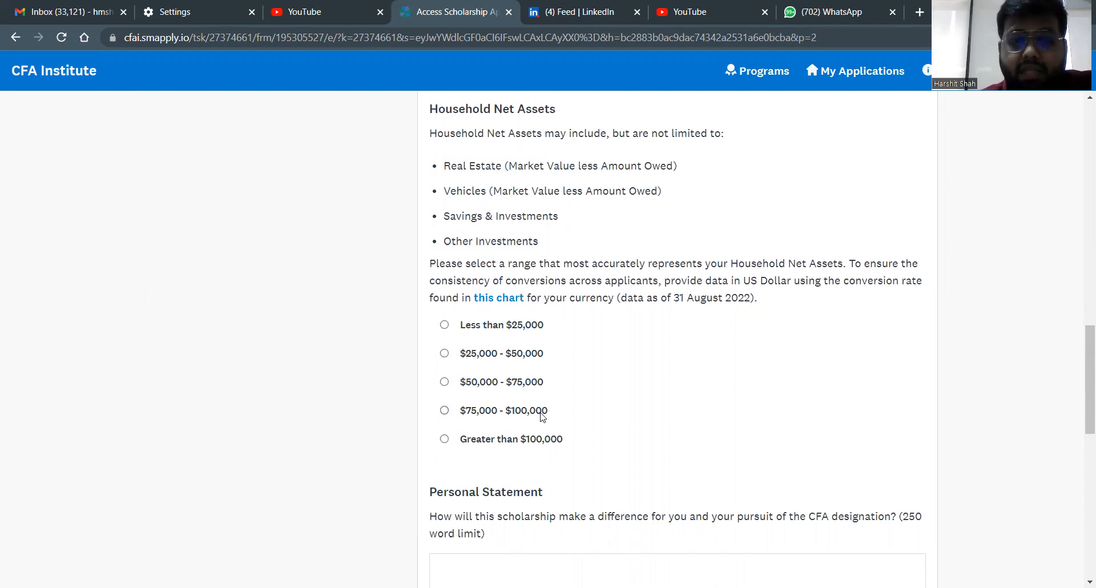
pyautogui.moveTo(577, 379)
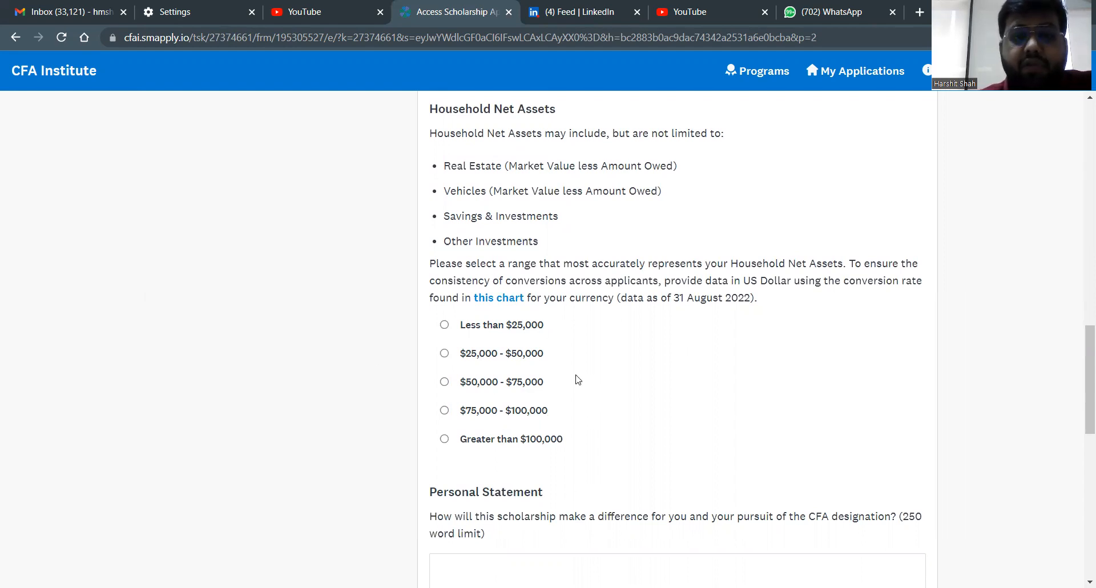
pyautogui.moveTo(431, 420)
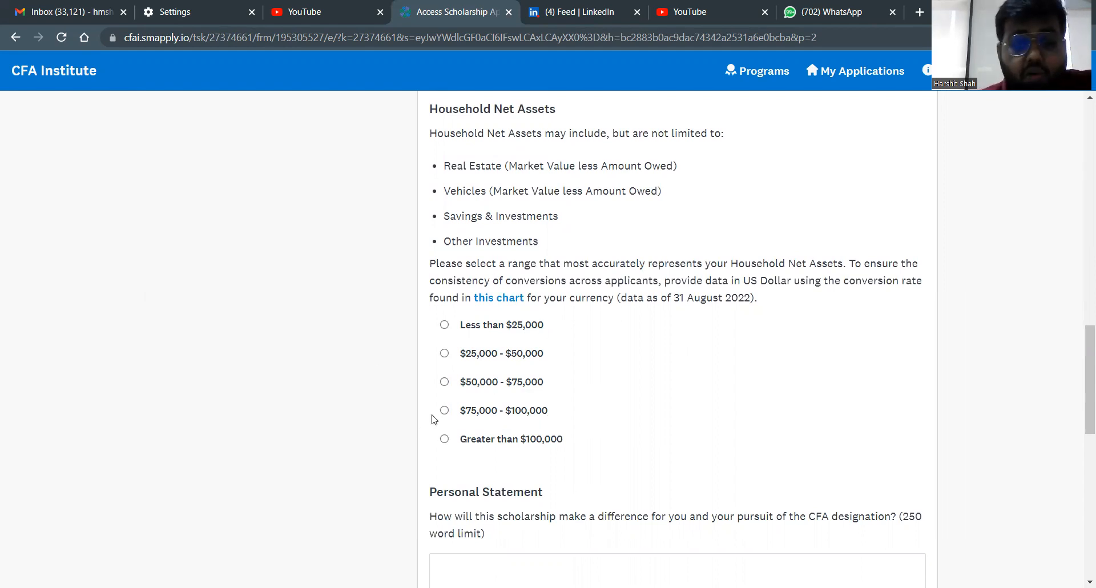
pyautogui.click(445, 438)
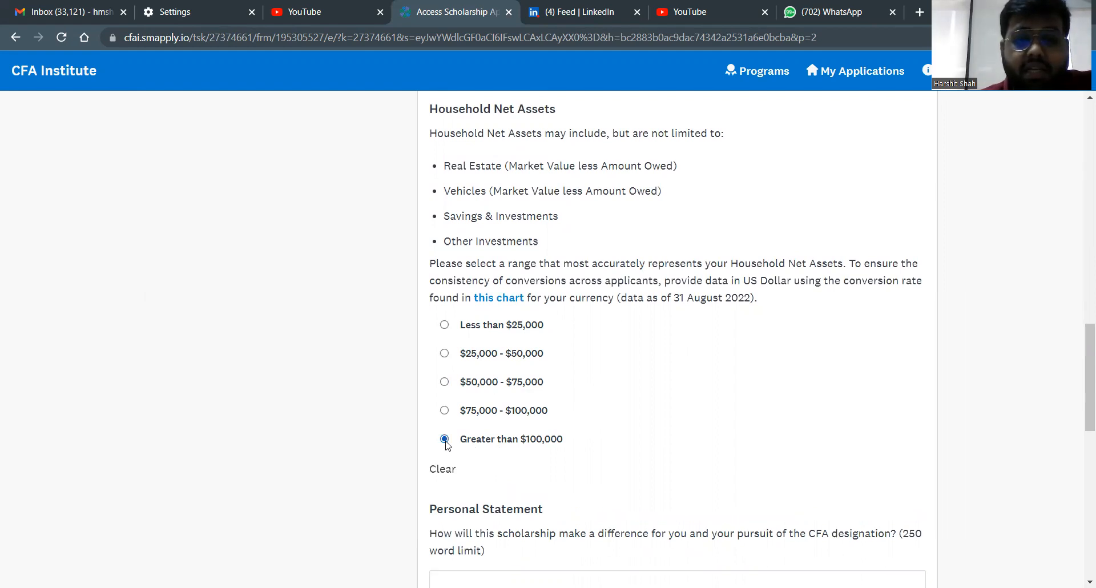
pyautogui.moveTo(591, 400)
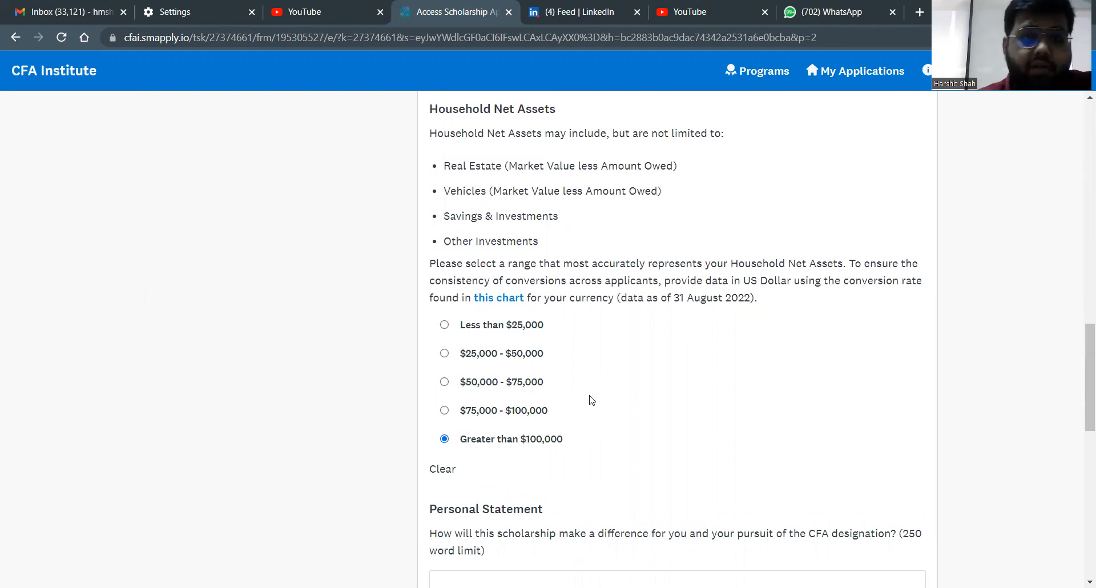
pyautogui.scroll(-3)
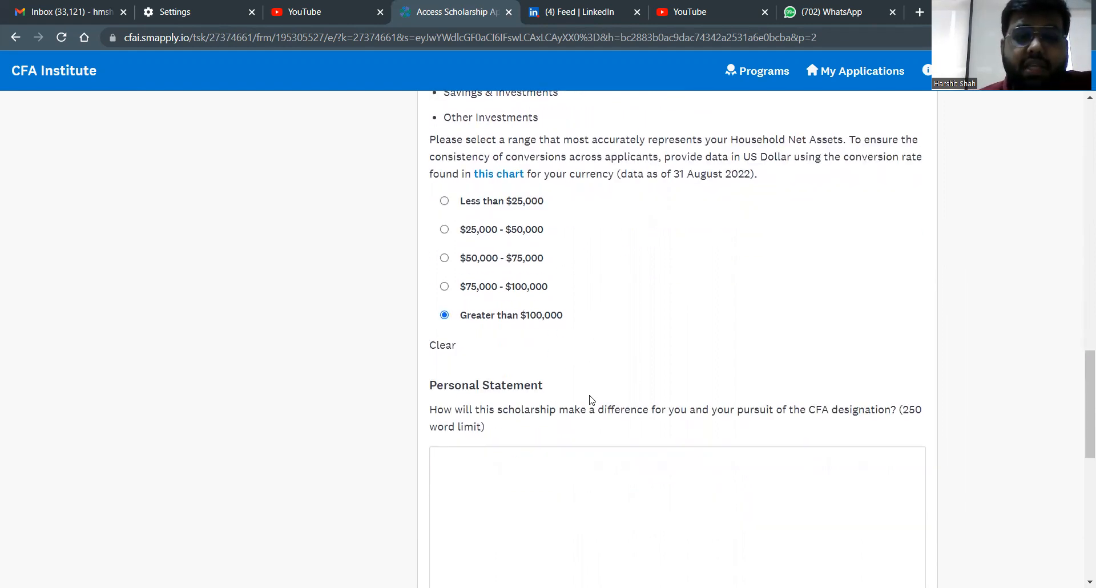
pyautogui.scroll(3)
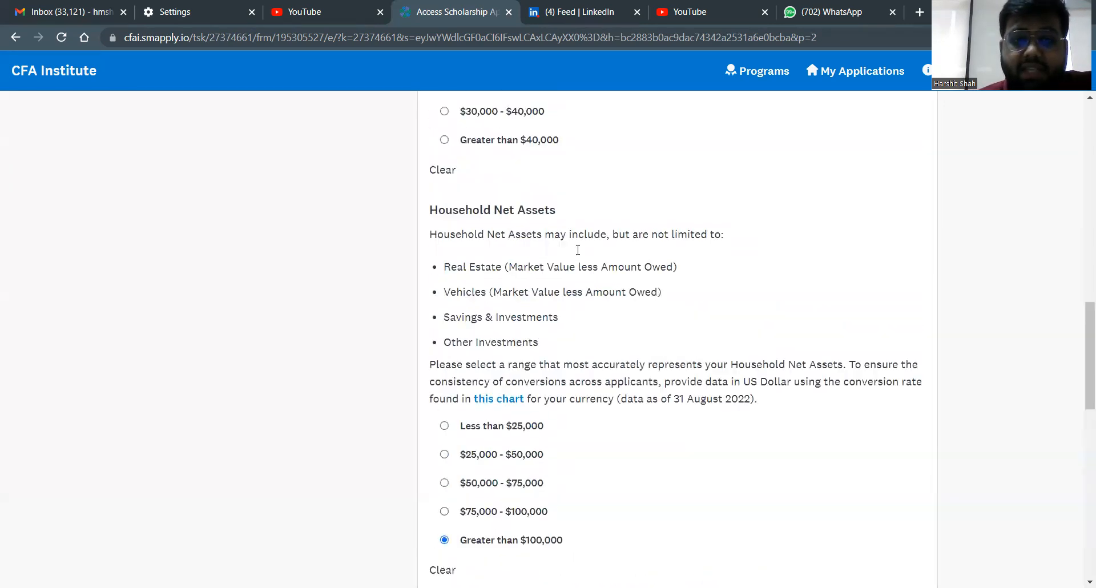
pyautogui.scroll(-3)
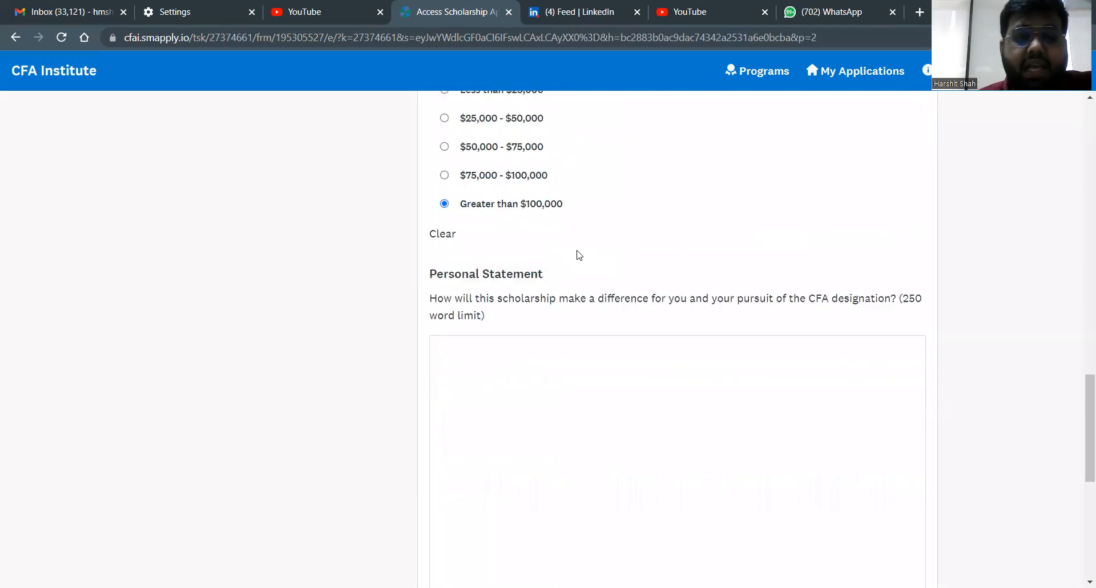
pyautogui.click(671, 405)
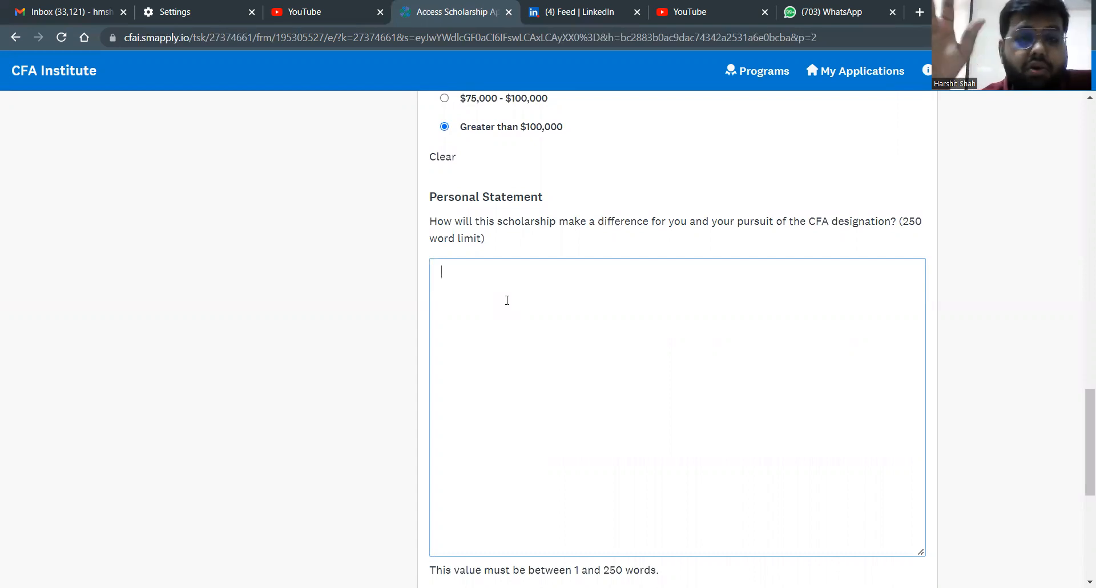
pyautogui.scroll(-3)
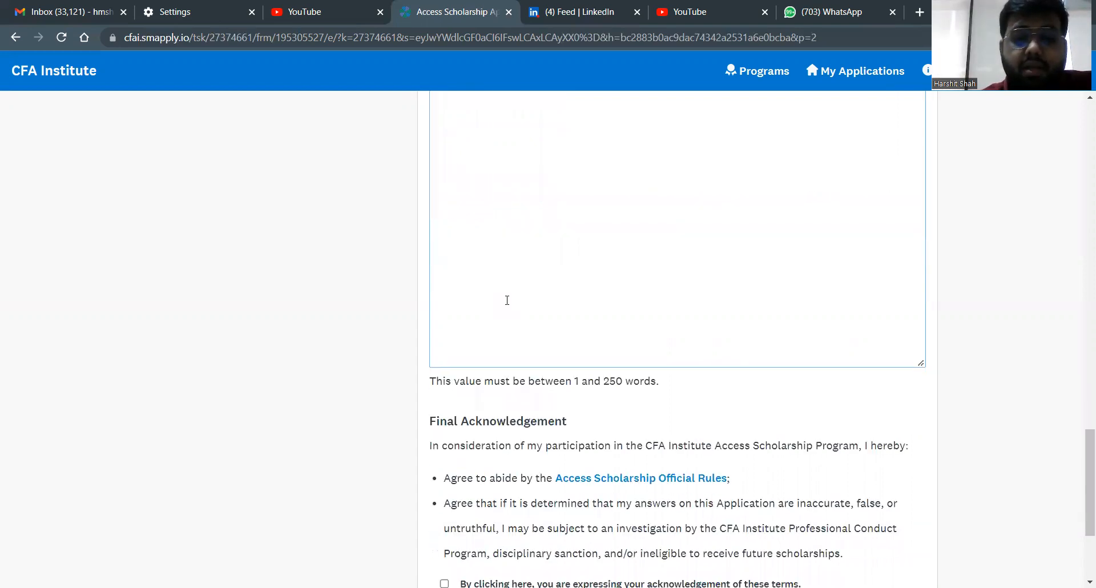
pyautogui.scroll(3)
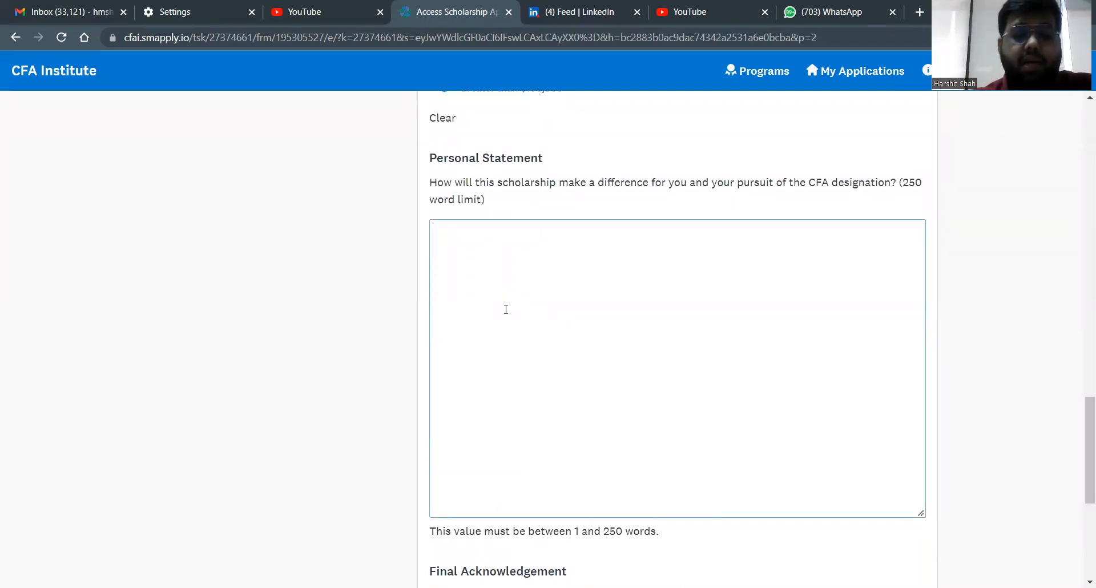
pyautogui.write('Harshit Shah')
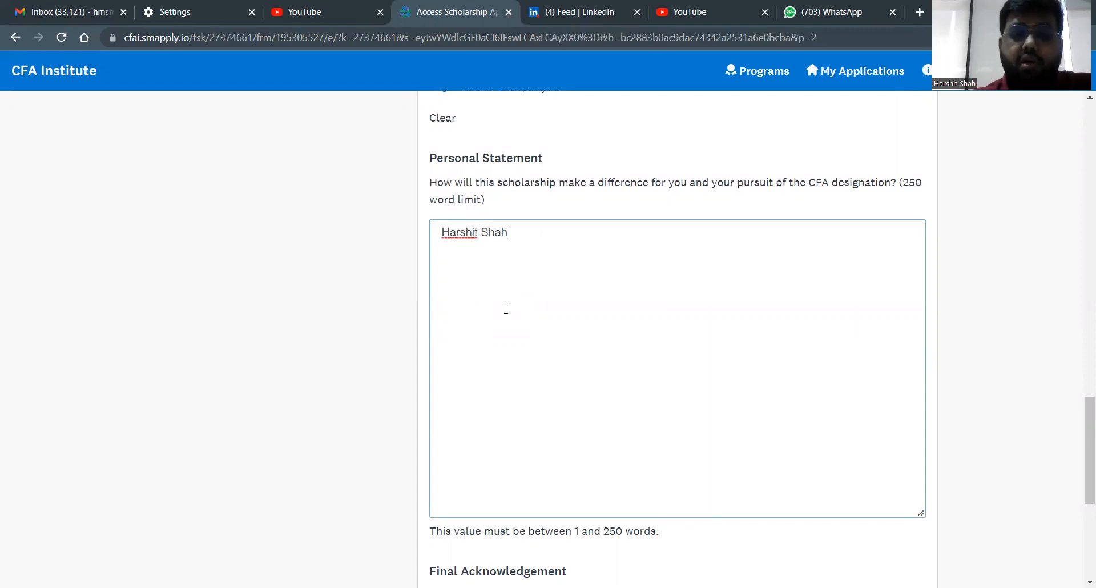
pyautogui.scroll(-3)
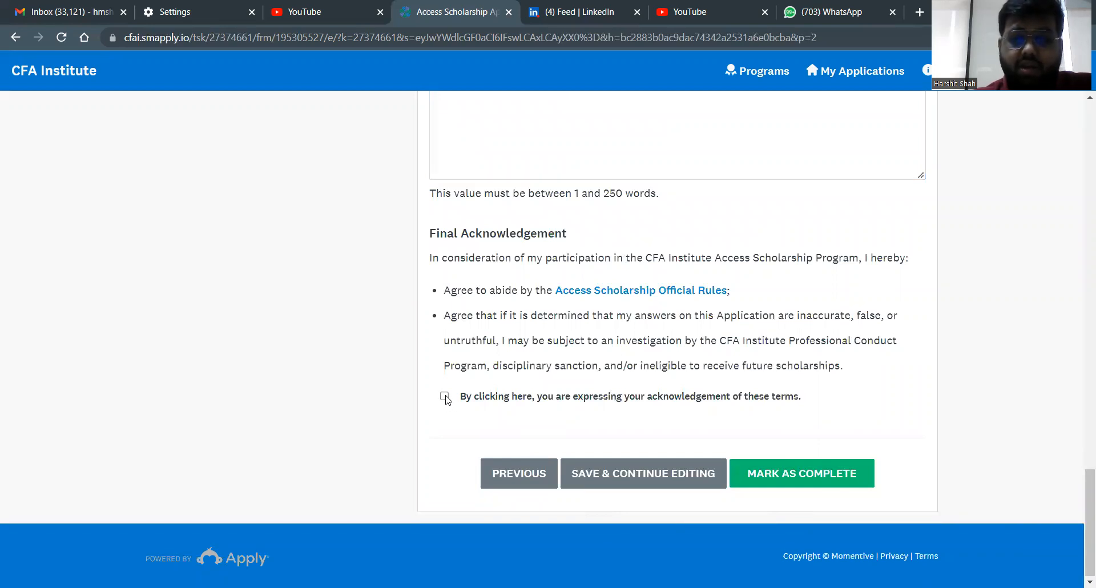
# Step: Tick the final acknowledgement checkbox for the scholarship terms
pyautogui.click(444, 395)
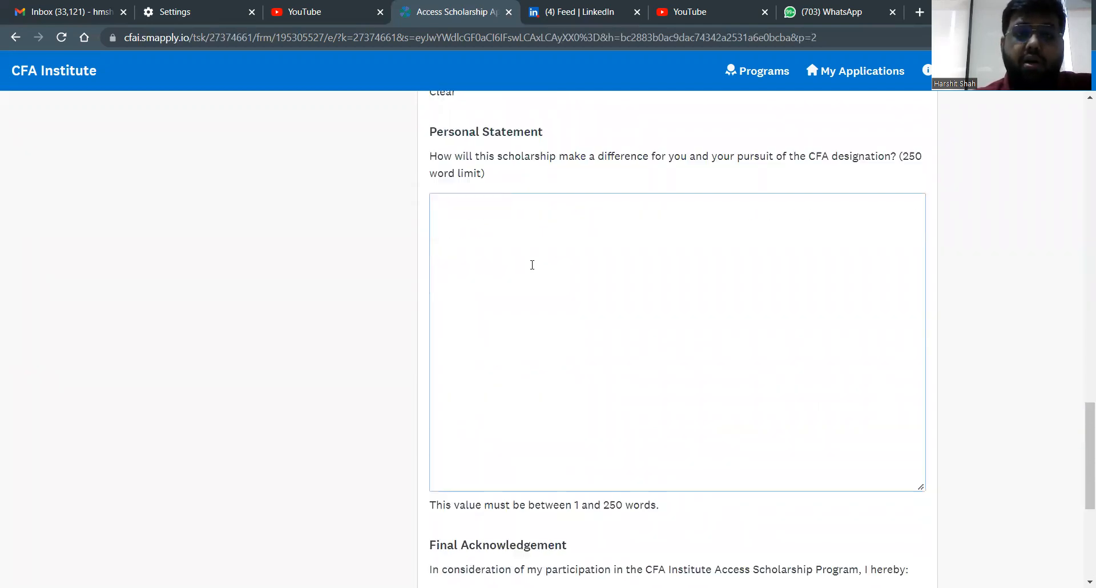
pyautogui.scroll(-3)
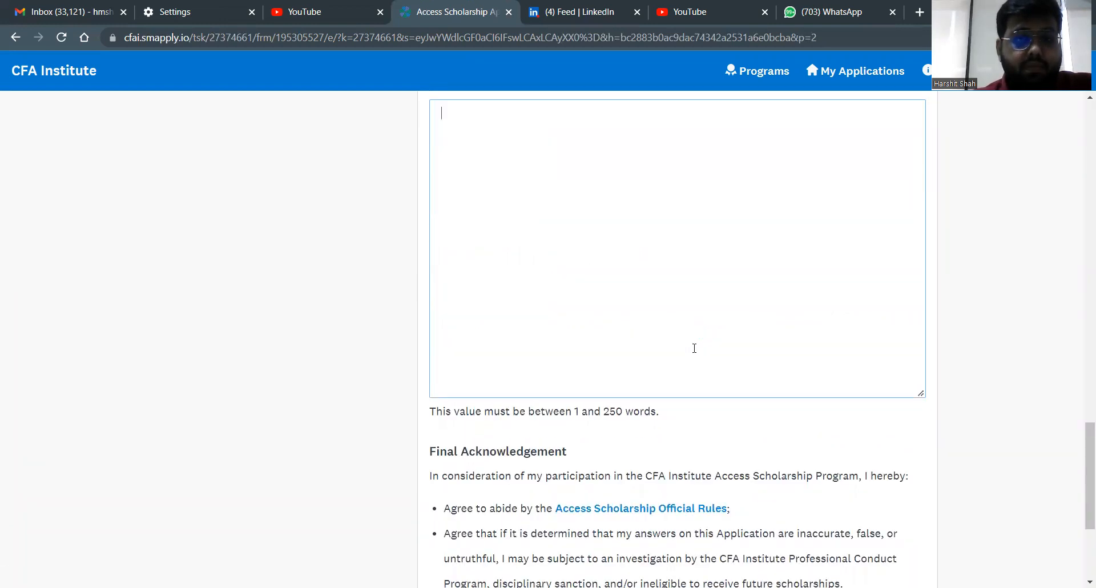
pyautogui.scroll(3)
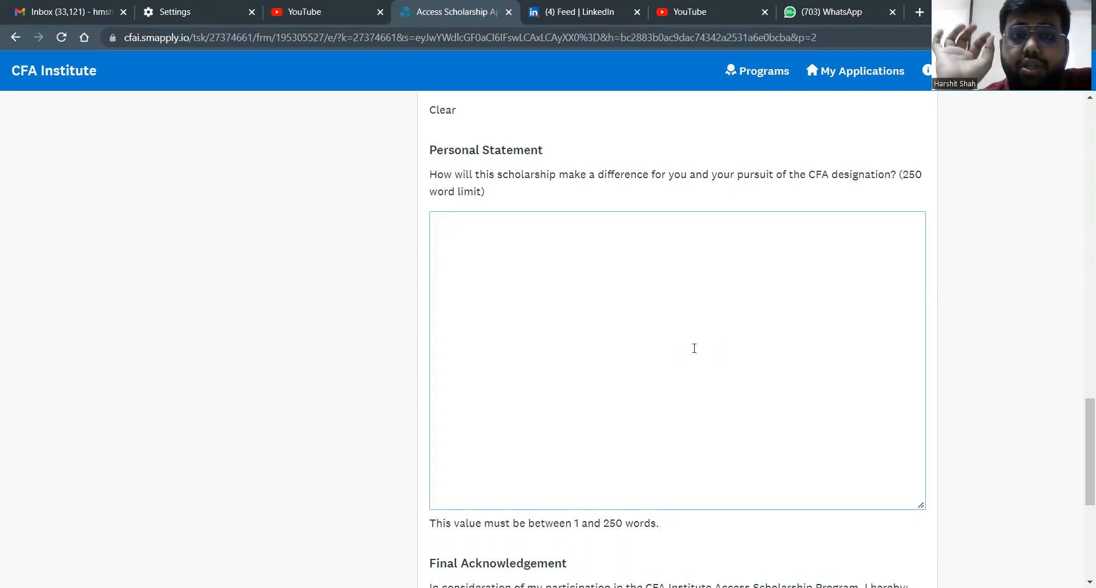
pyautogui.scroll(-3)
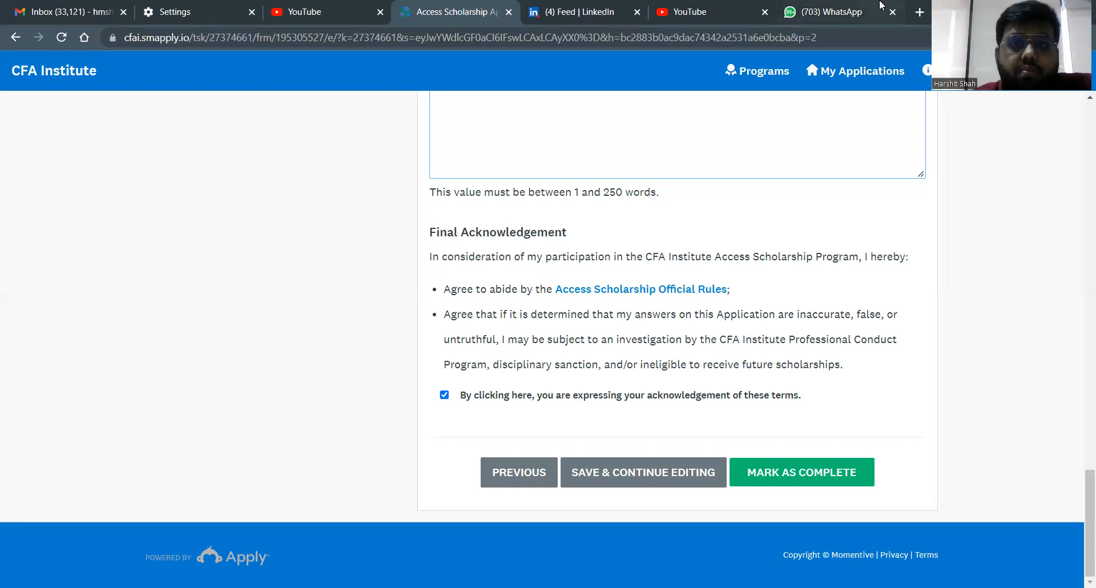
pyautogui.moveTo(840, 83)
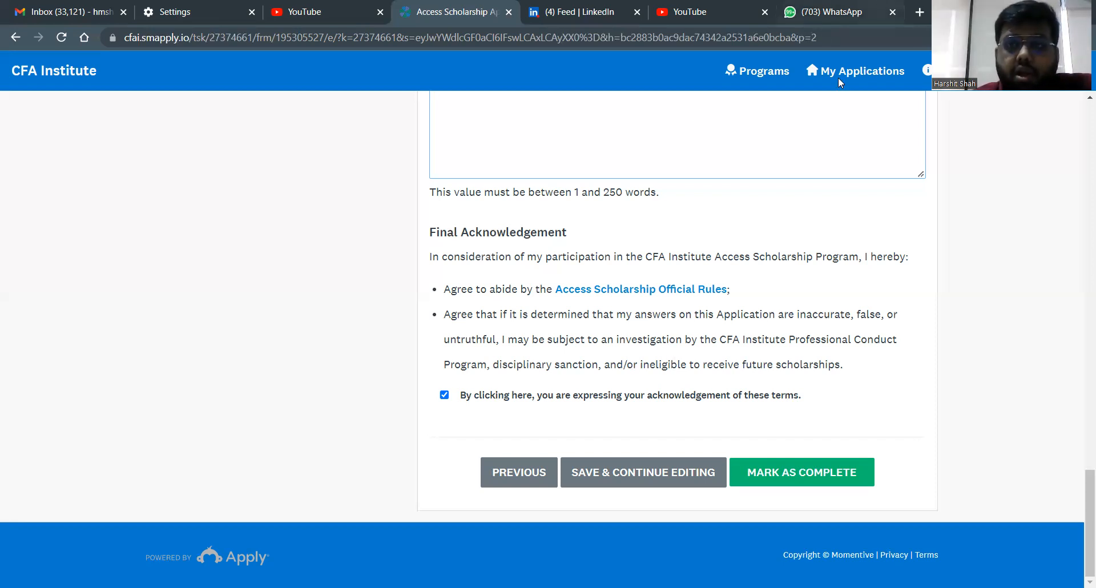